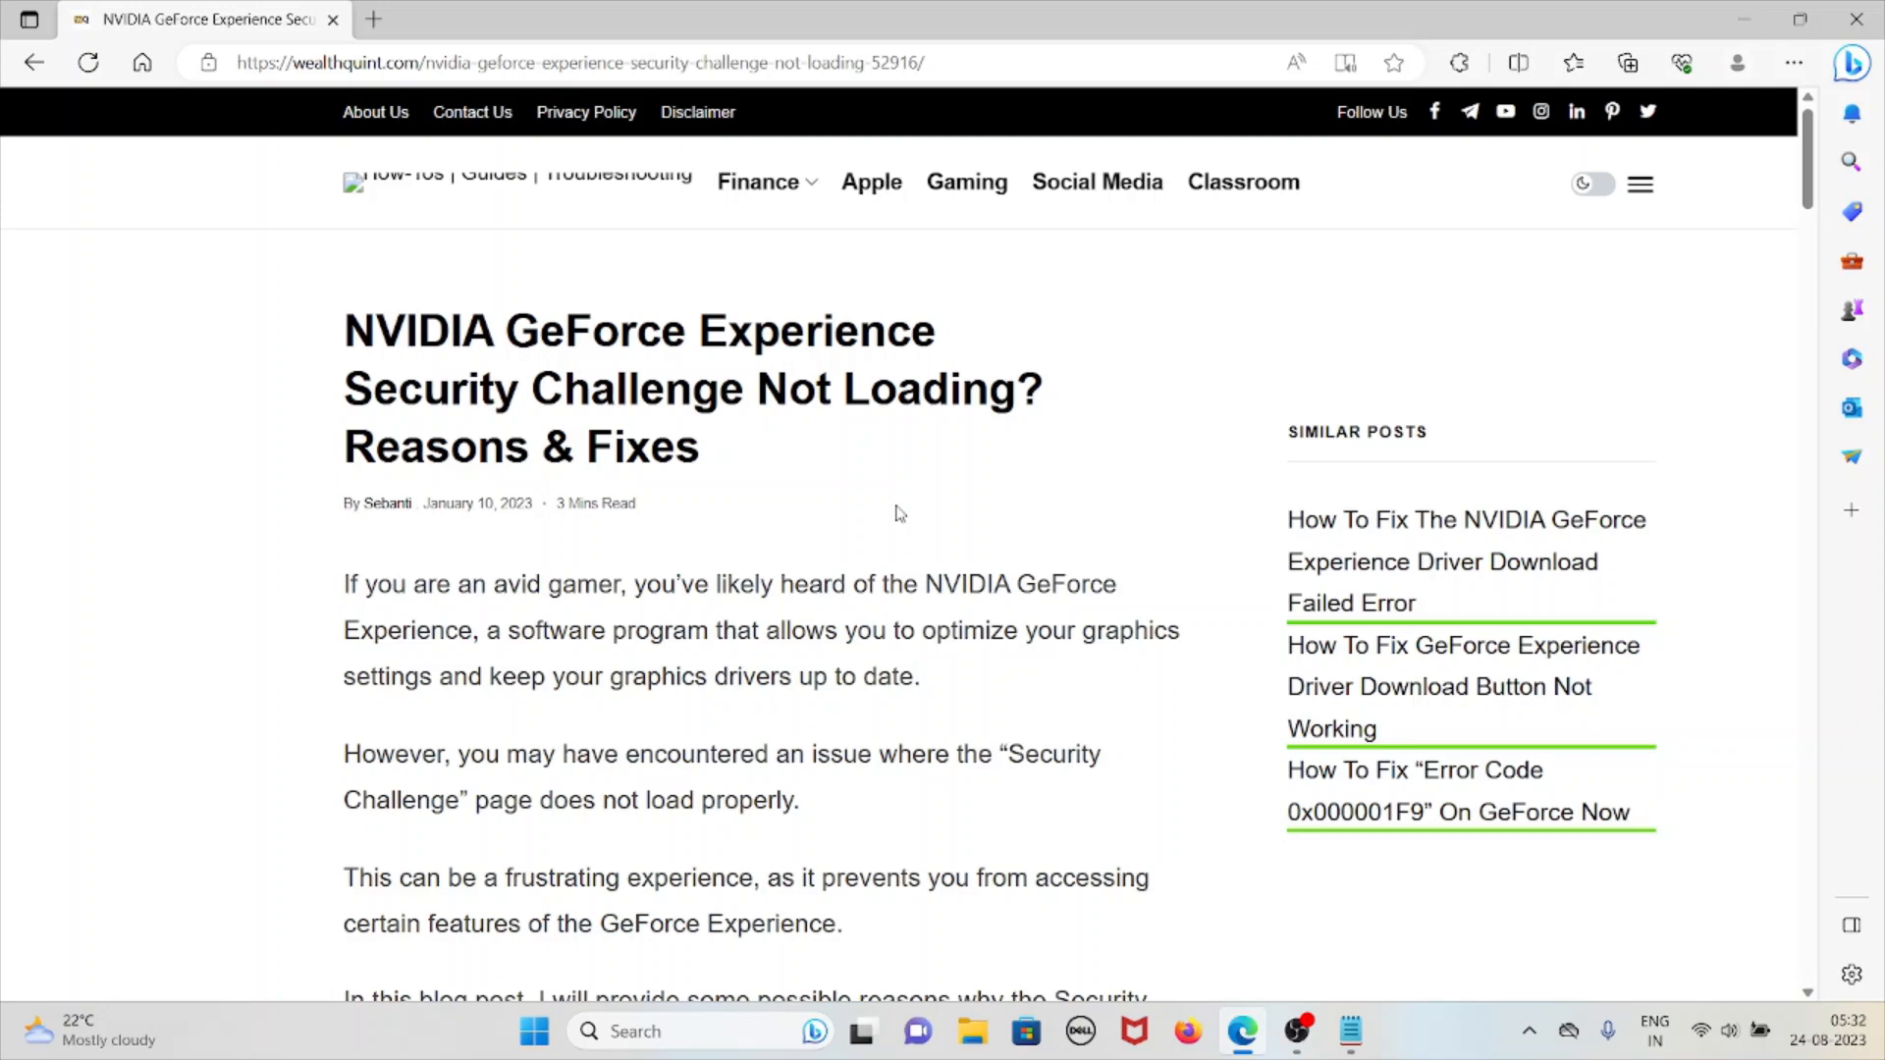
# Scroll through the WealthQuint article's introduction to the 'Why Is… Not Loading?' heading
pyautogui.scroll(-3)
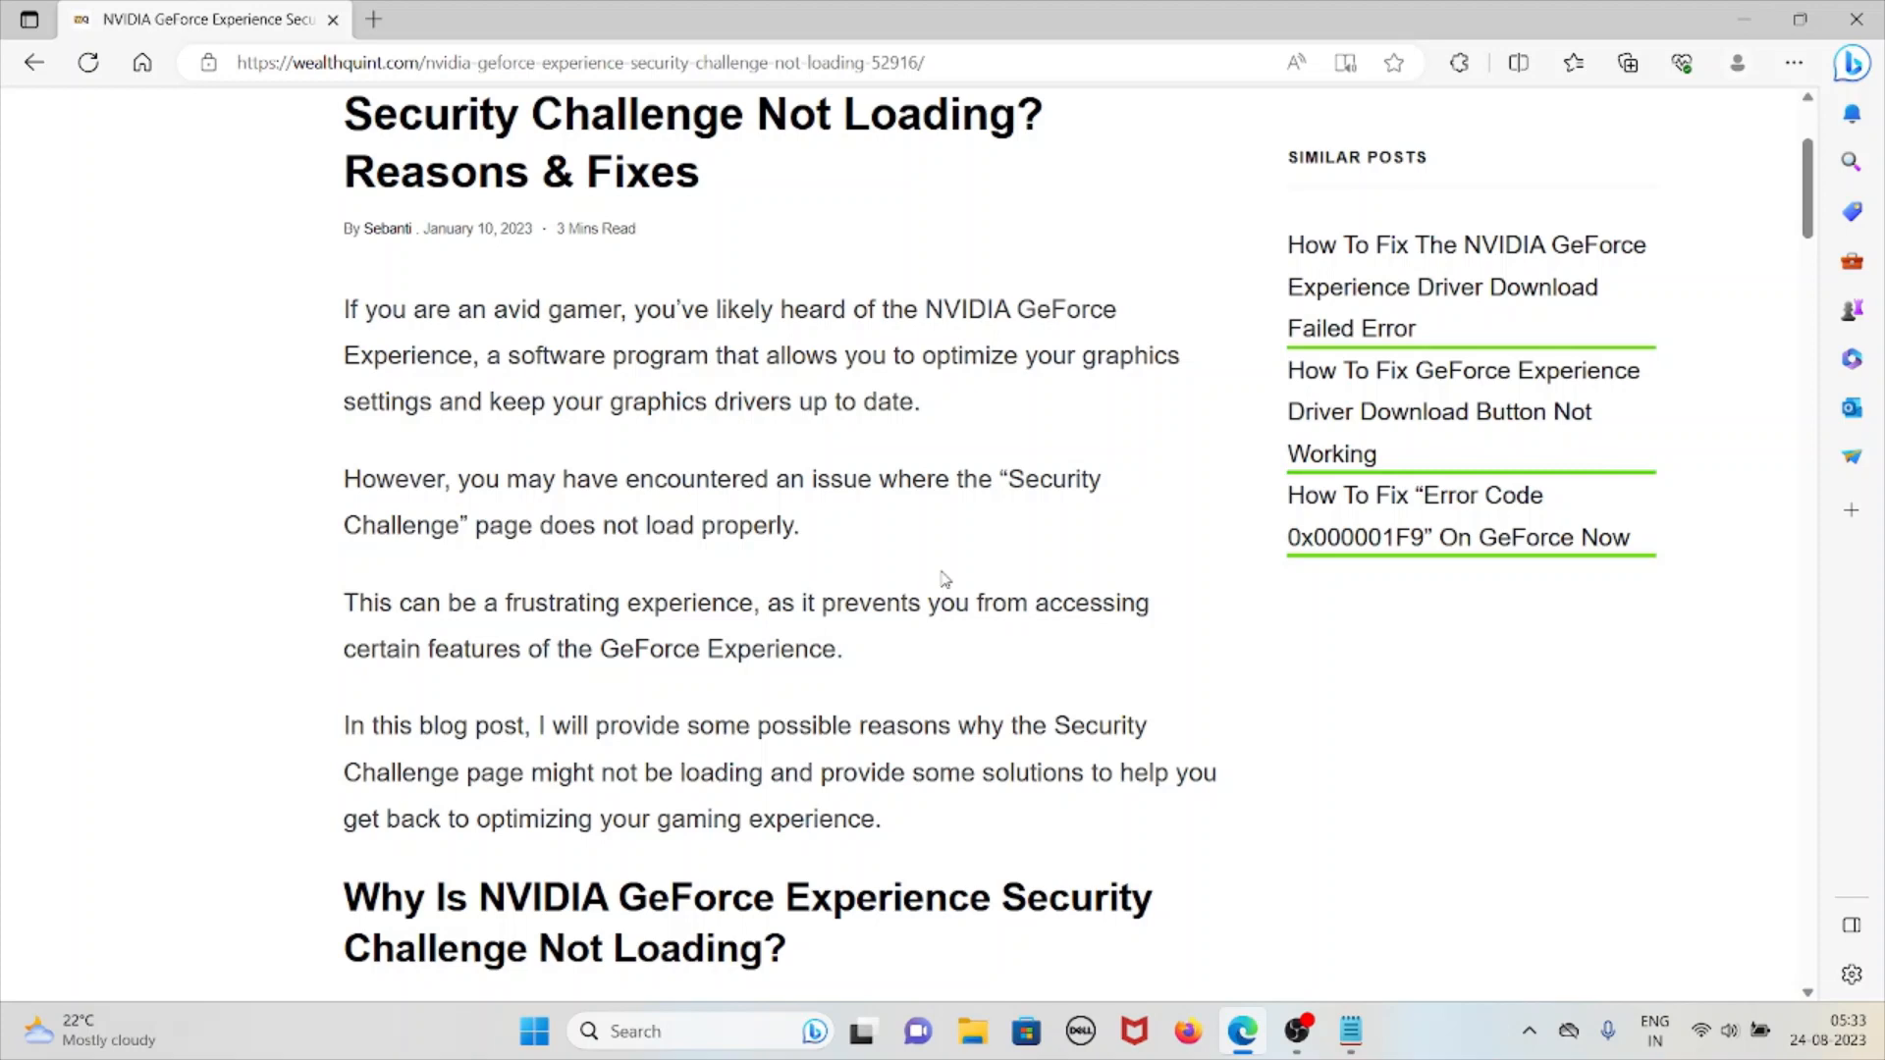
# Scroll to reason 1, 'You Have Not Updated The Video Card Drivers'
pyautogui.scroll(-3)
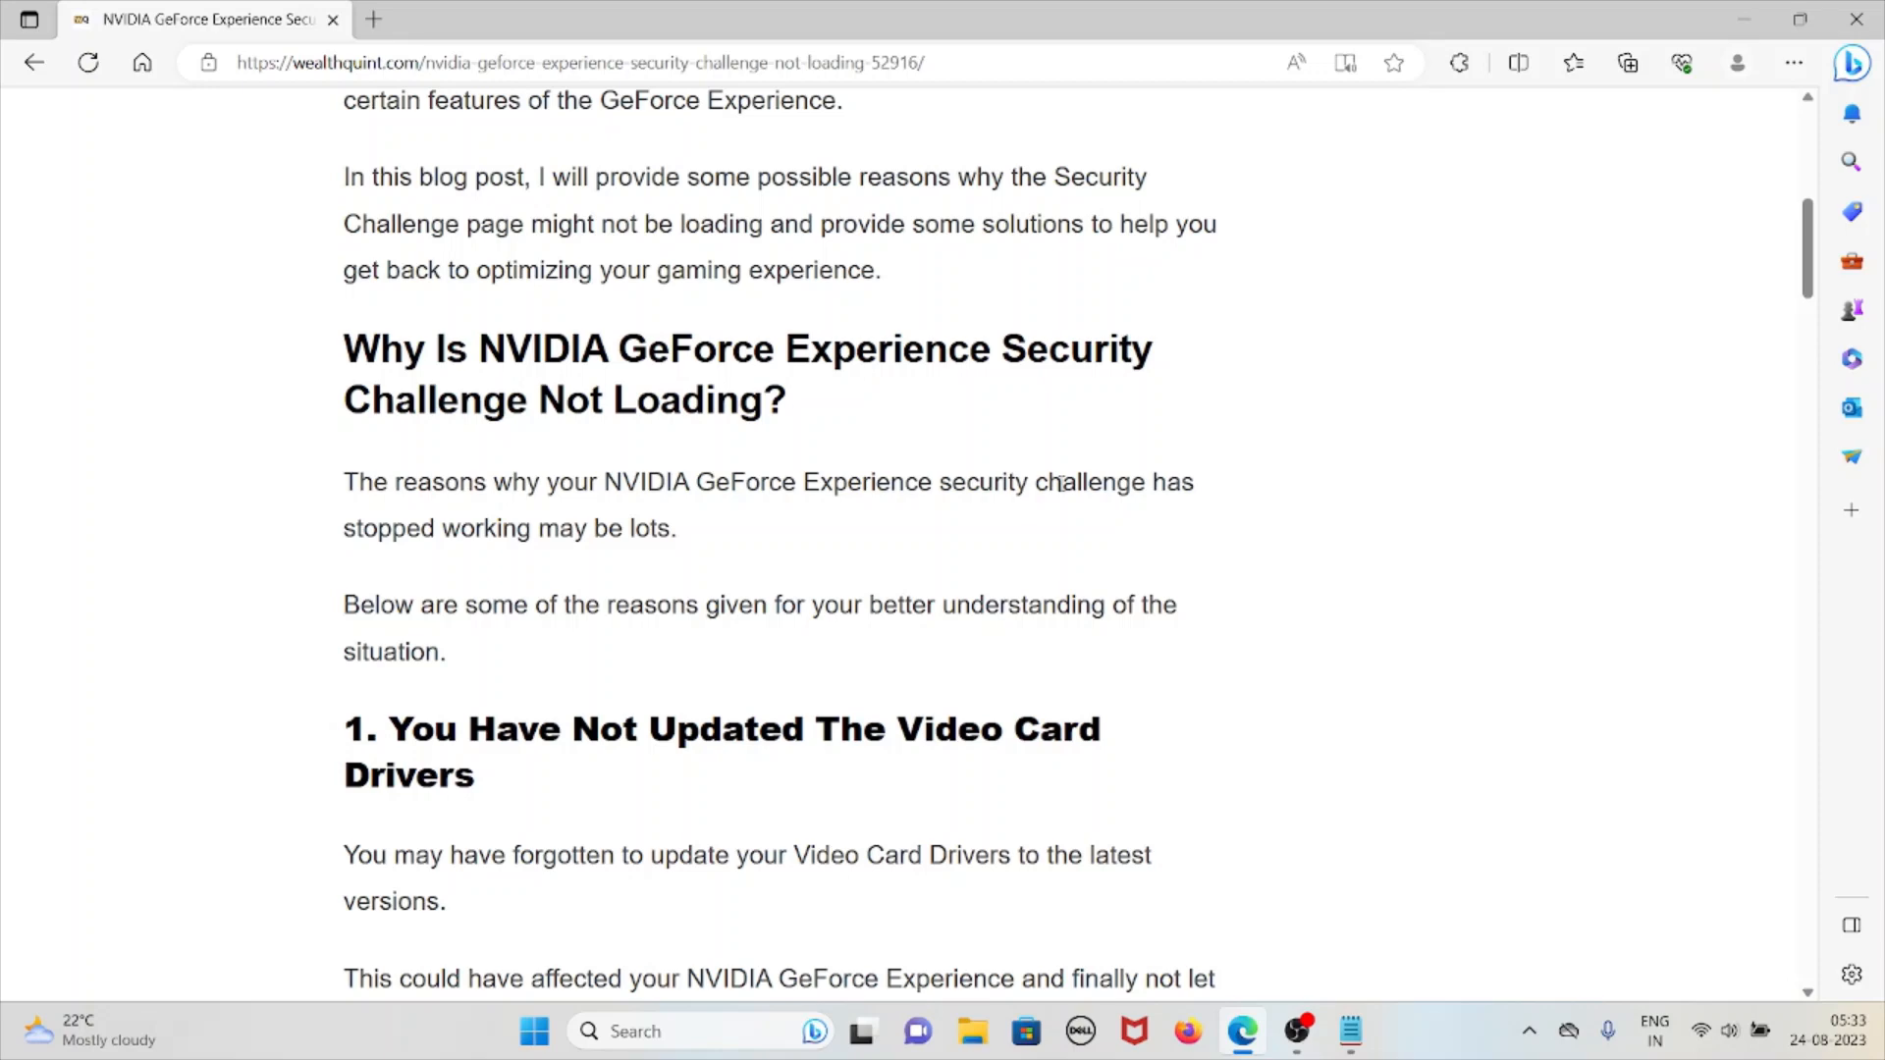
pyautogui.moveTo(1105, 591)
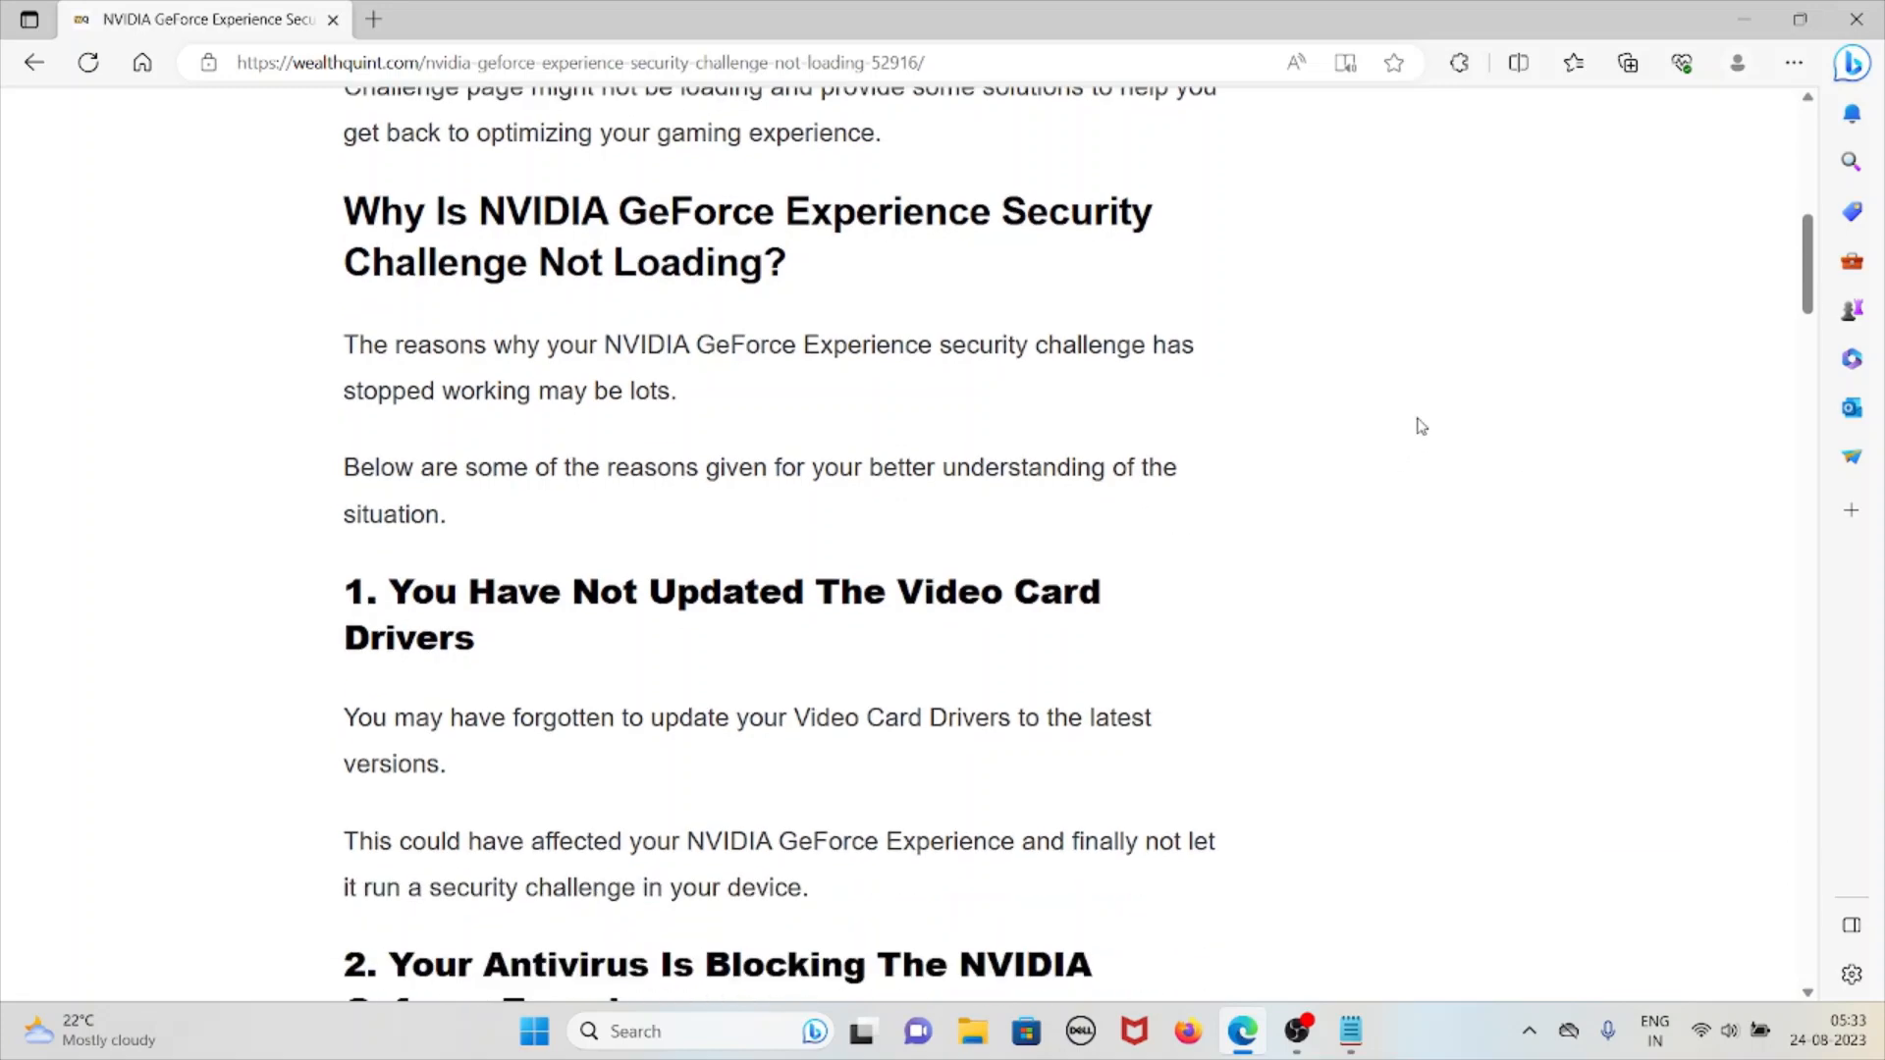
pyautogui.moveTo(1427, 387)
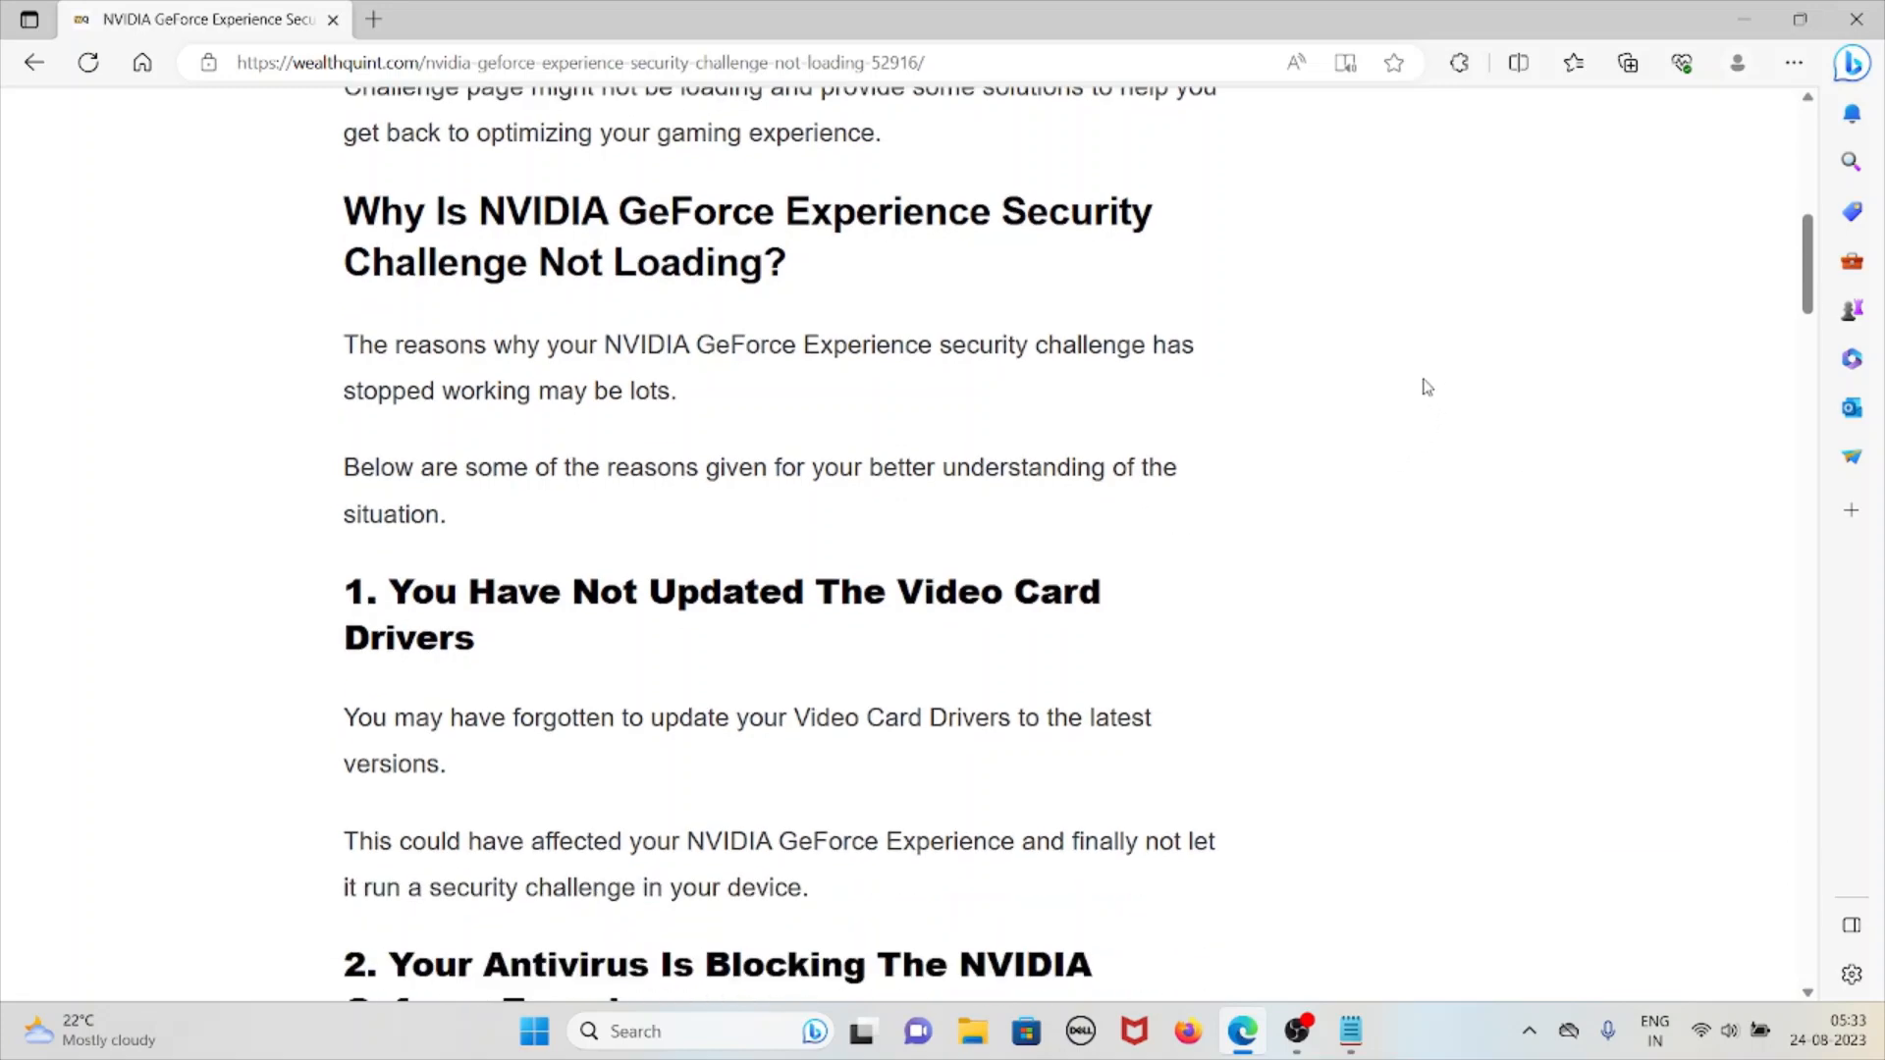
# Scroll through reasons 2 and 3, antivirus blocking and NVIDIA Telemetry Container not running
pyautogui.scroll(-3)
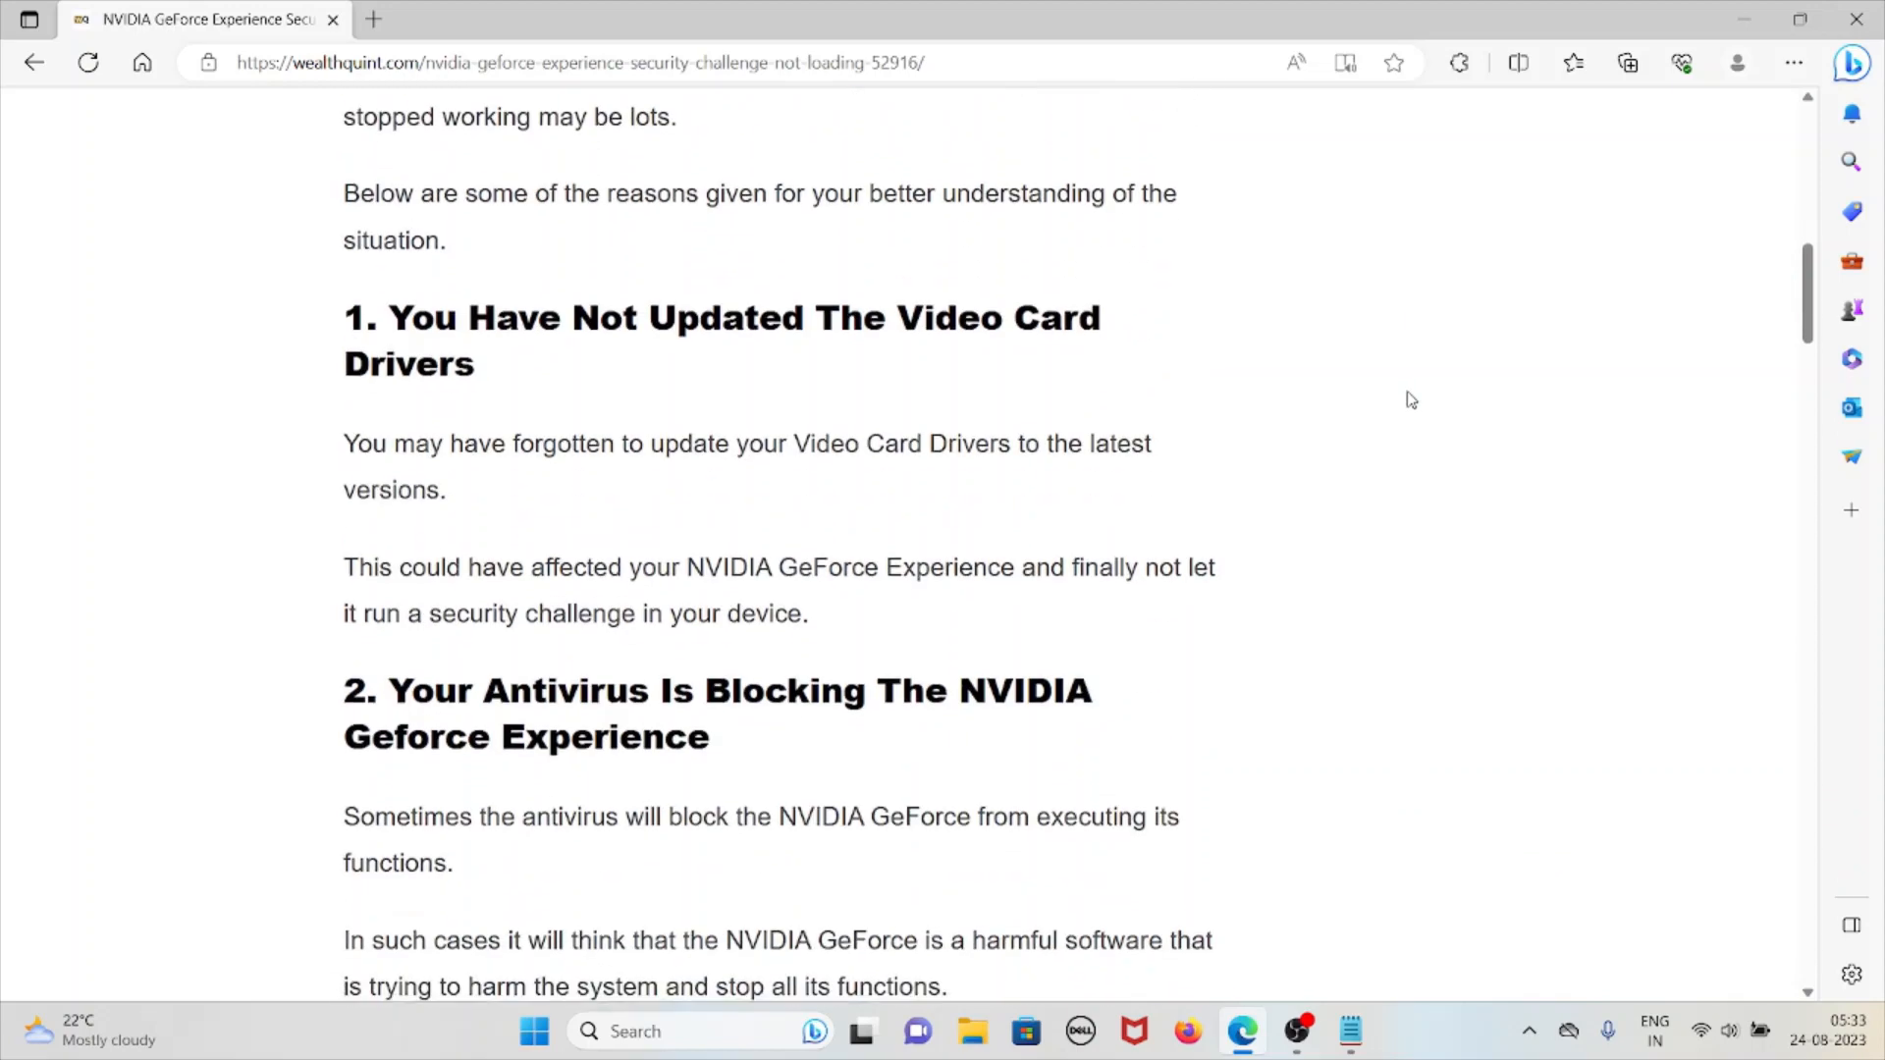
pyautogui.moveTo(1406, 411)
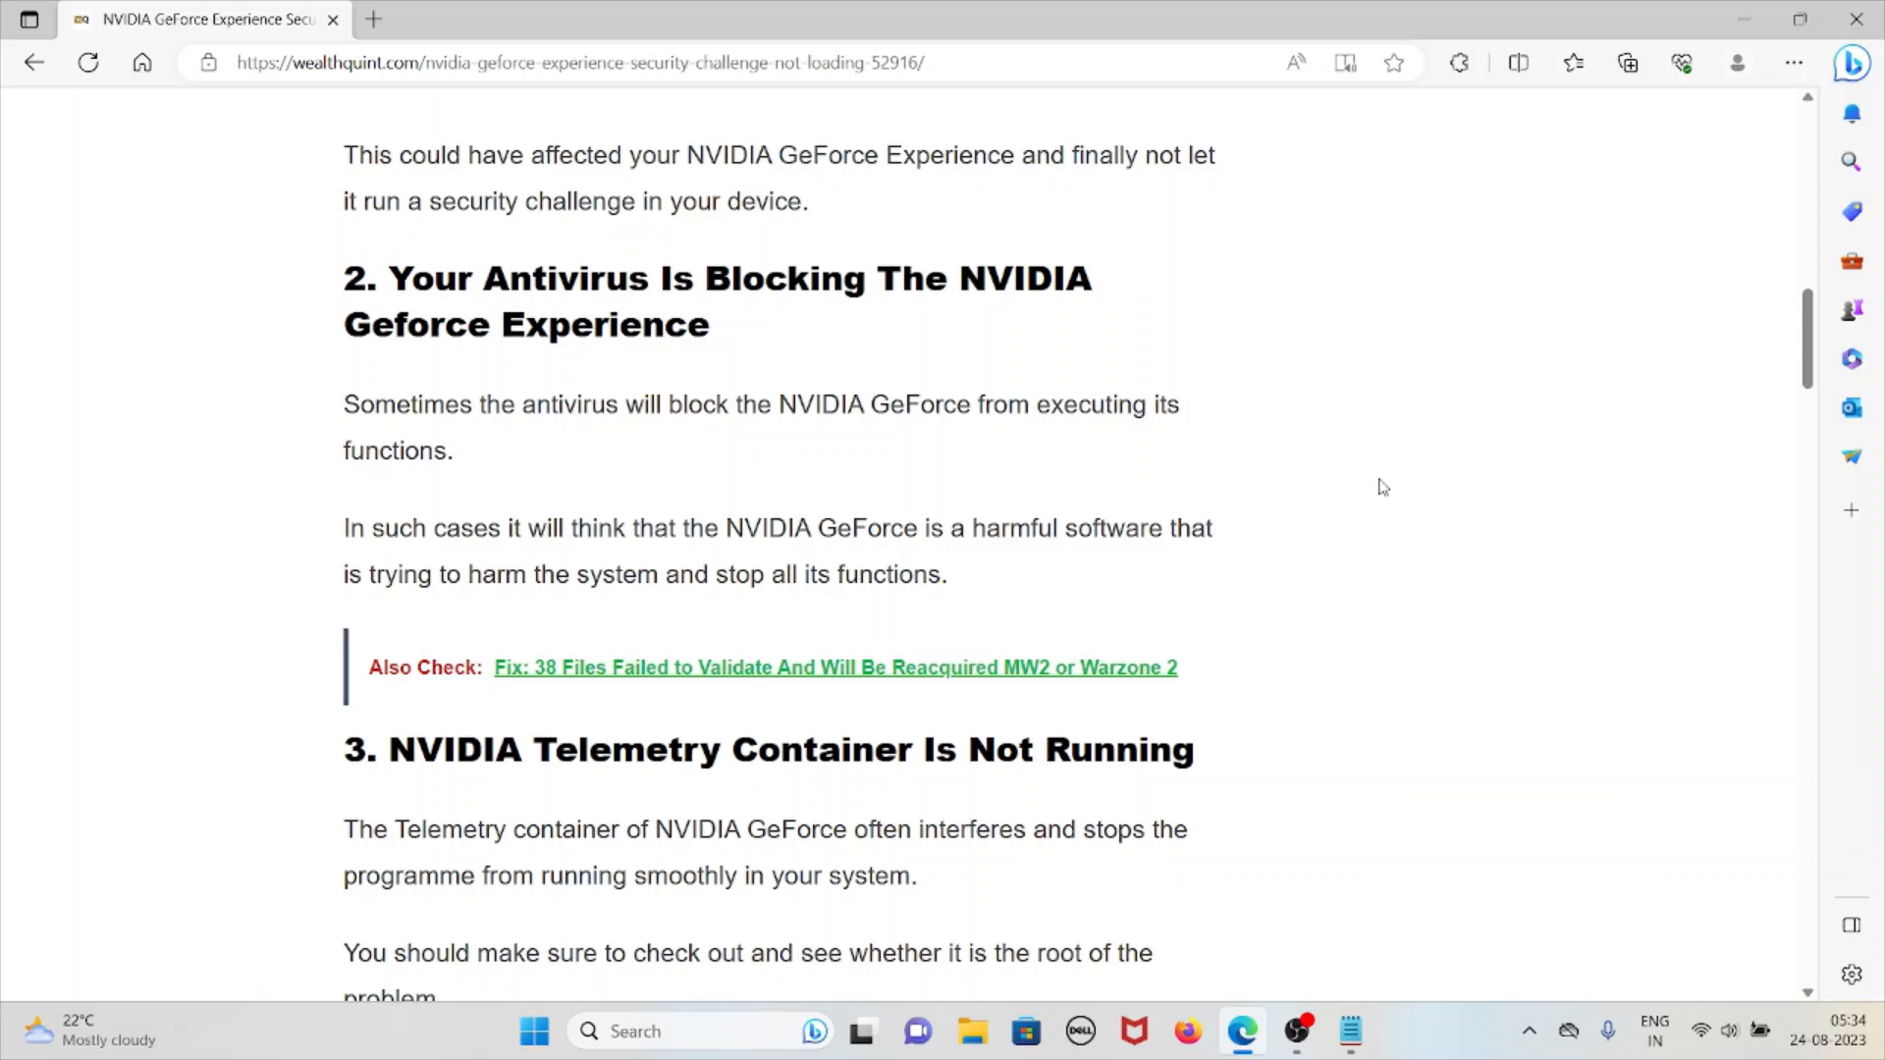
pyautogui.scroll(-3)
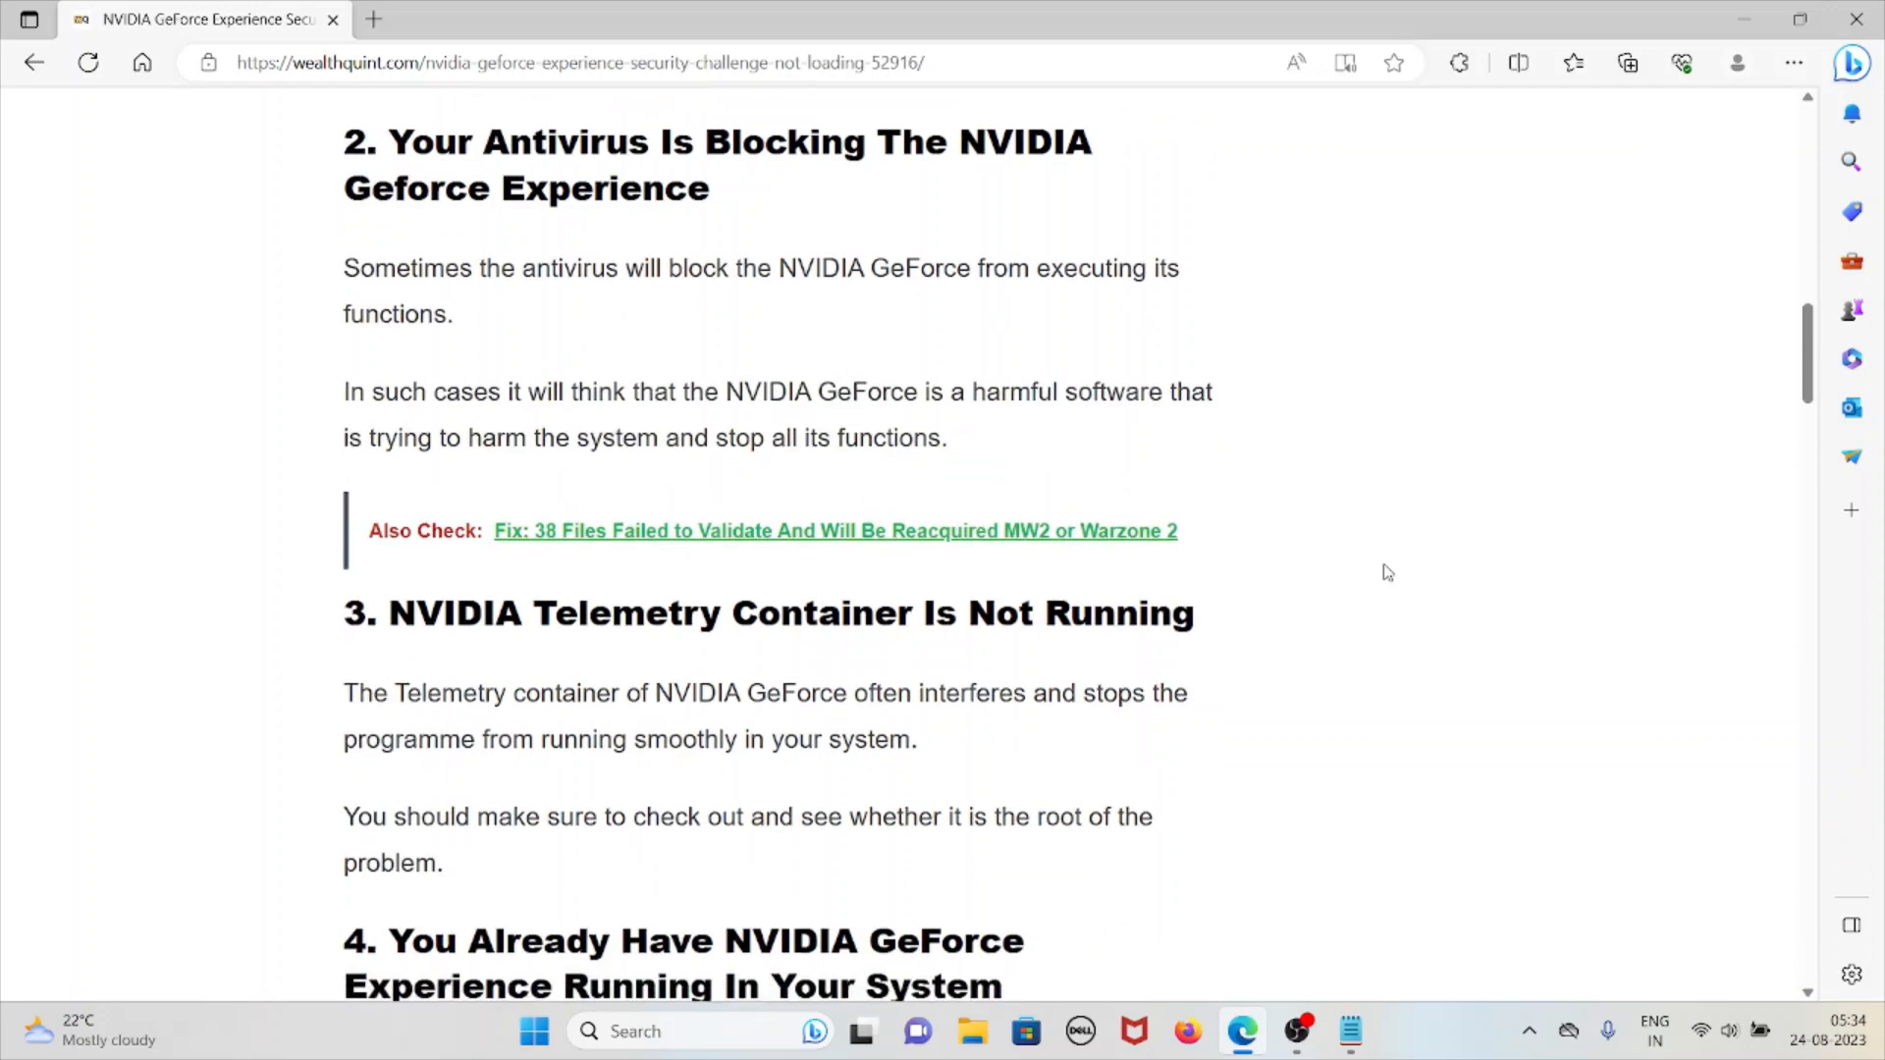
pyautogui.scroll(-3)
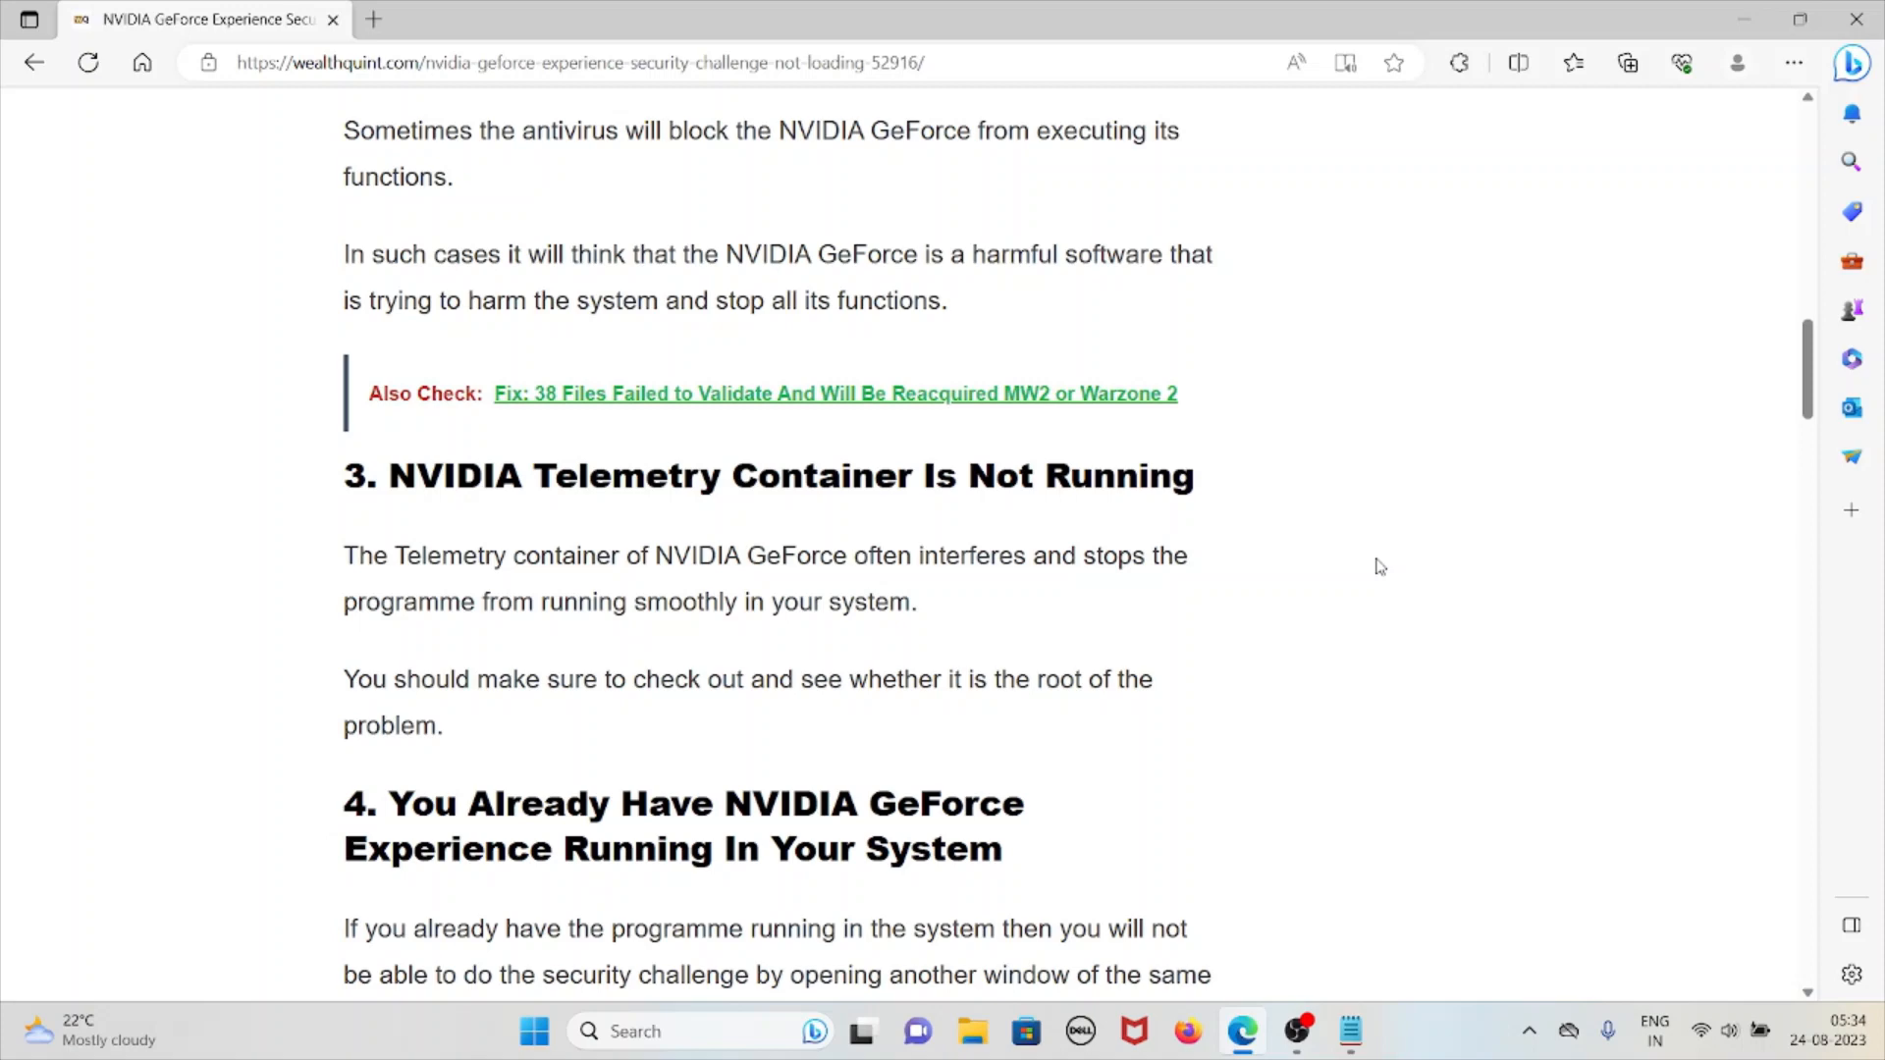
# Scroll past reasons 4 and 5 to the 'How To Fix' section heading
pyautogui.scroll(-3)
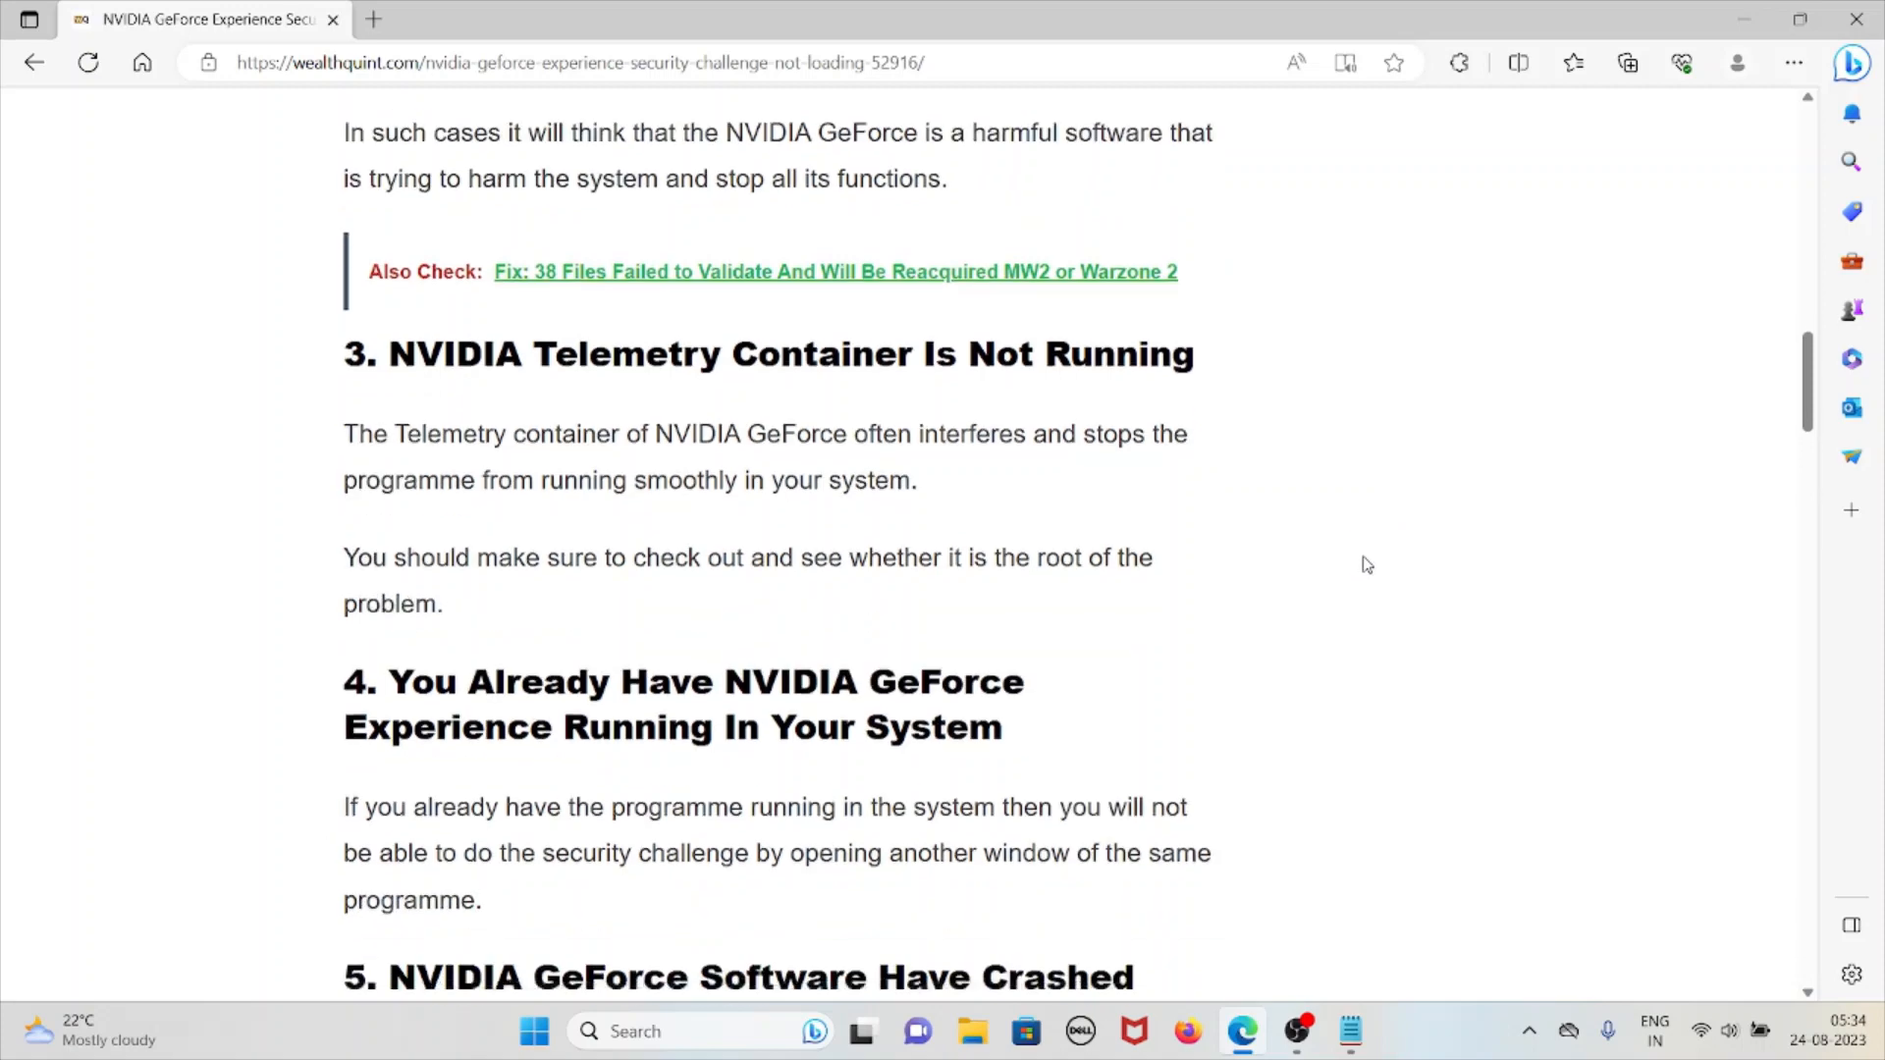
pyautogui.scroll(-3)
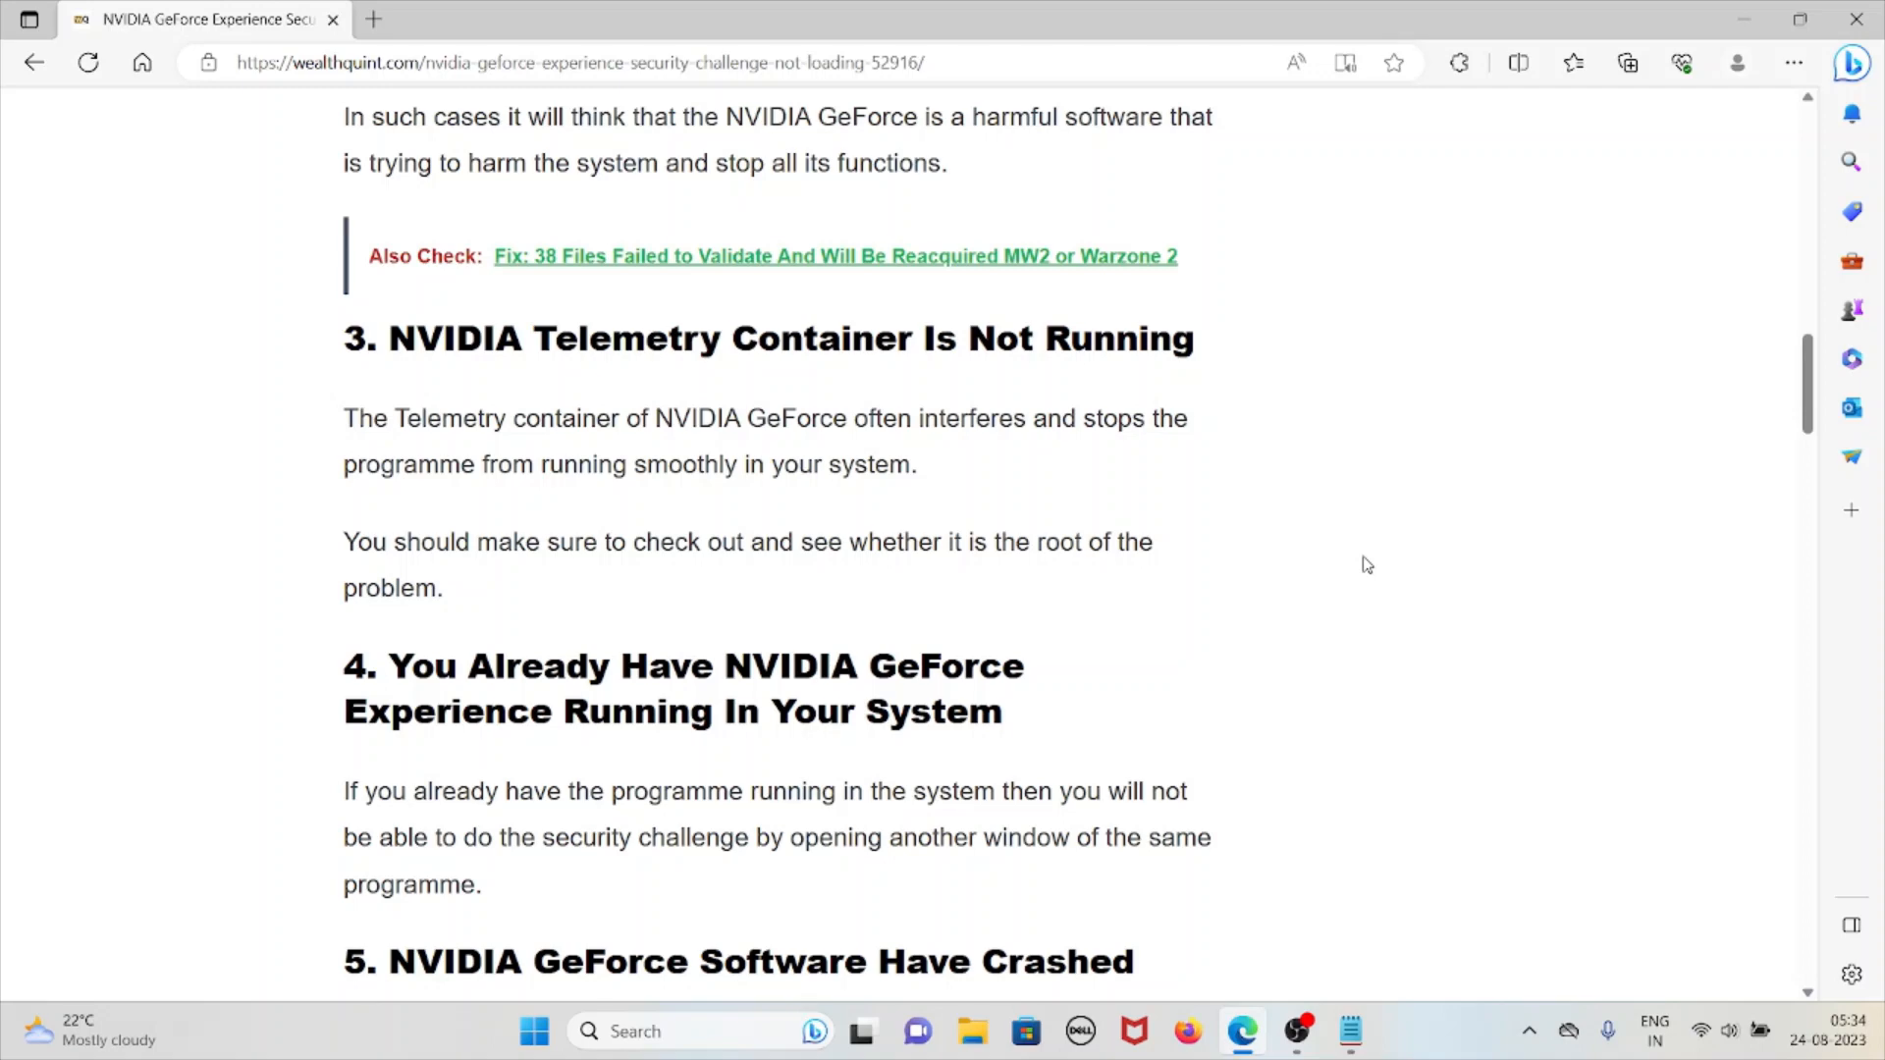
pyautogui.scroll(-3)
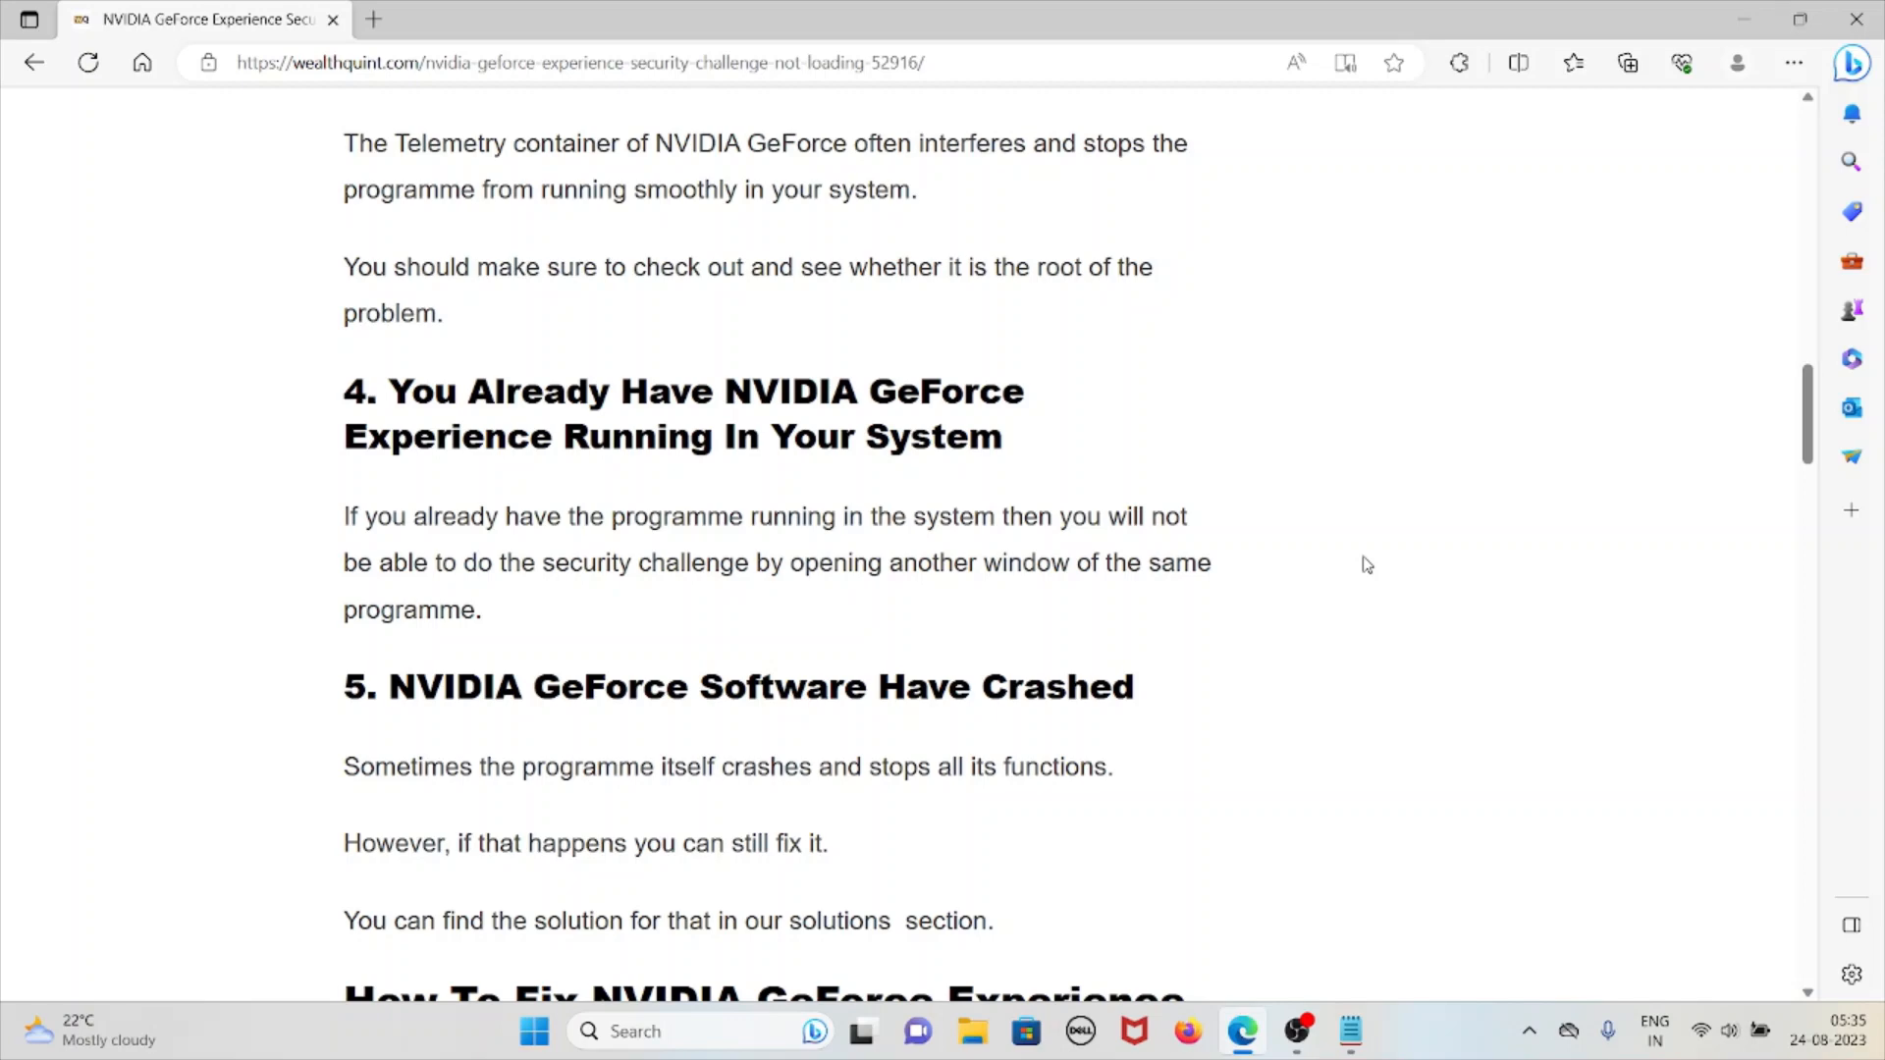
pyautogui.scroll(-3)
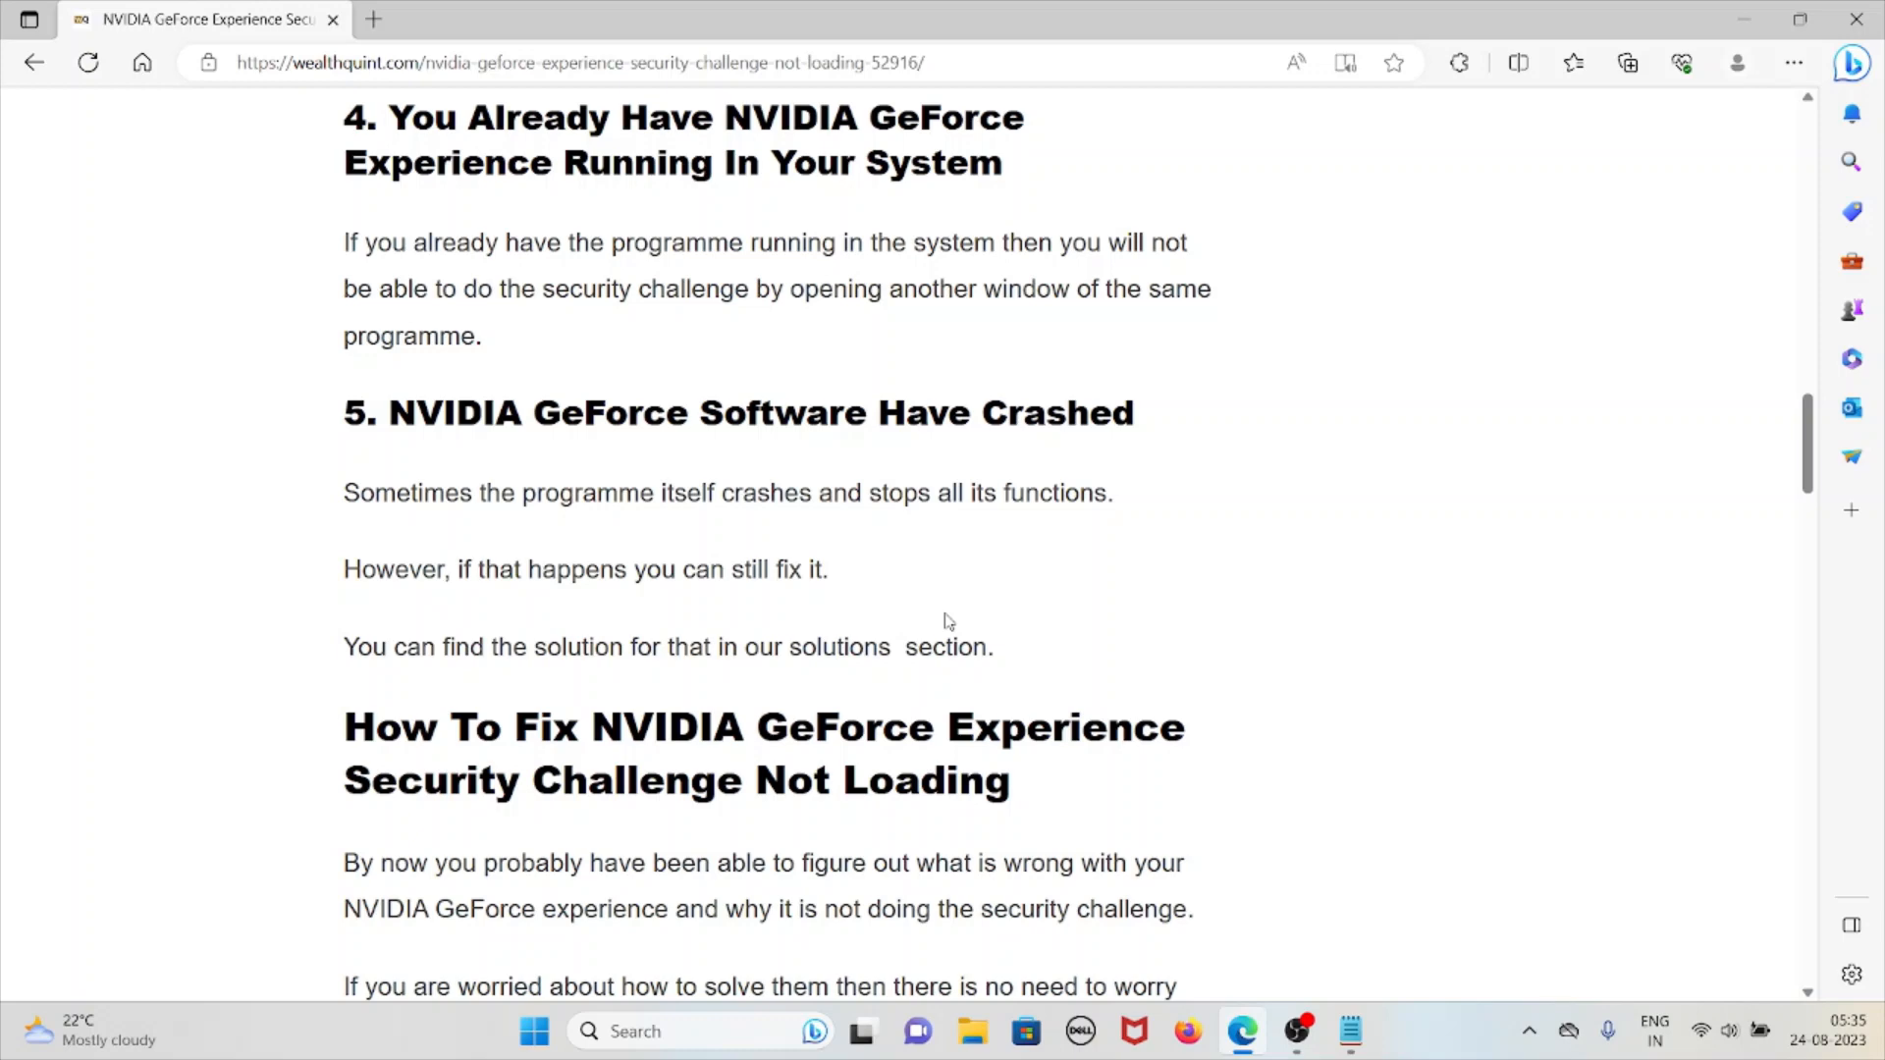
pyautogui.moveTo(1003, 528)
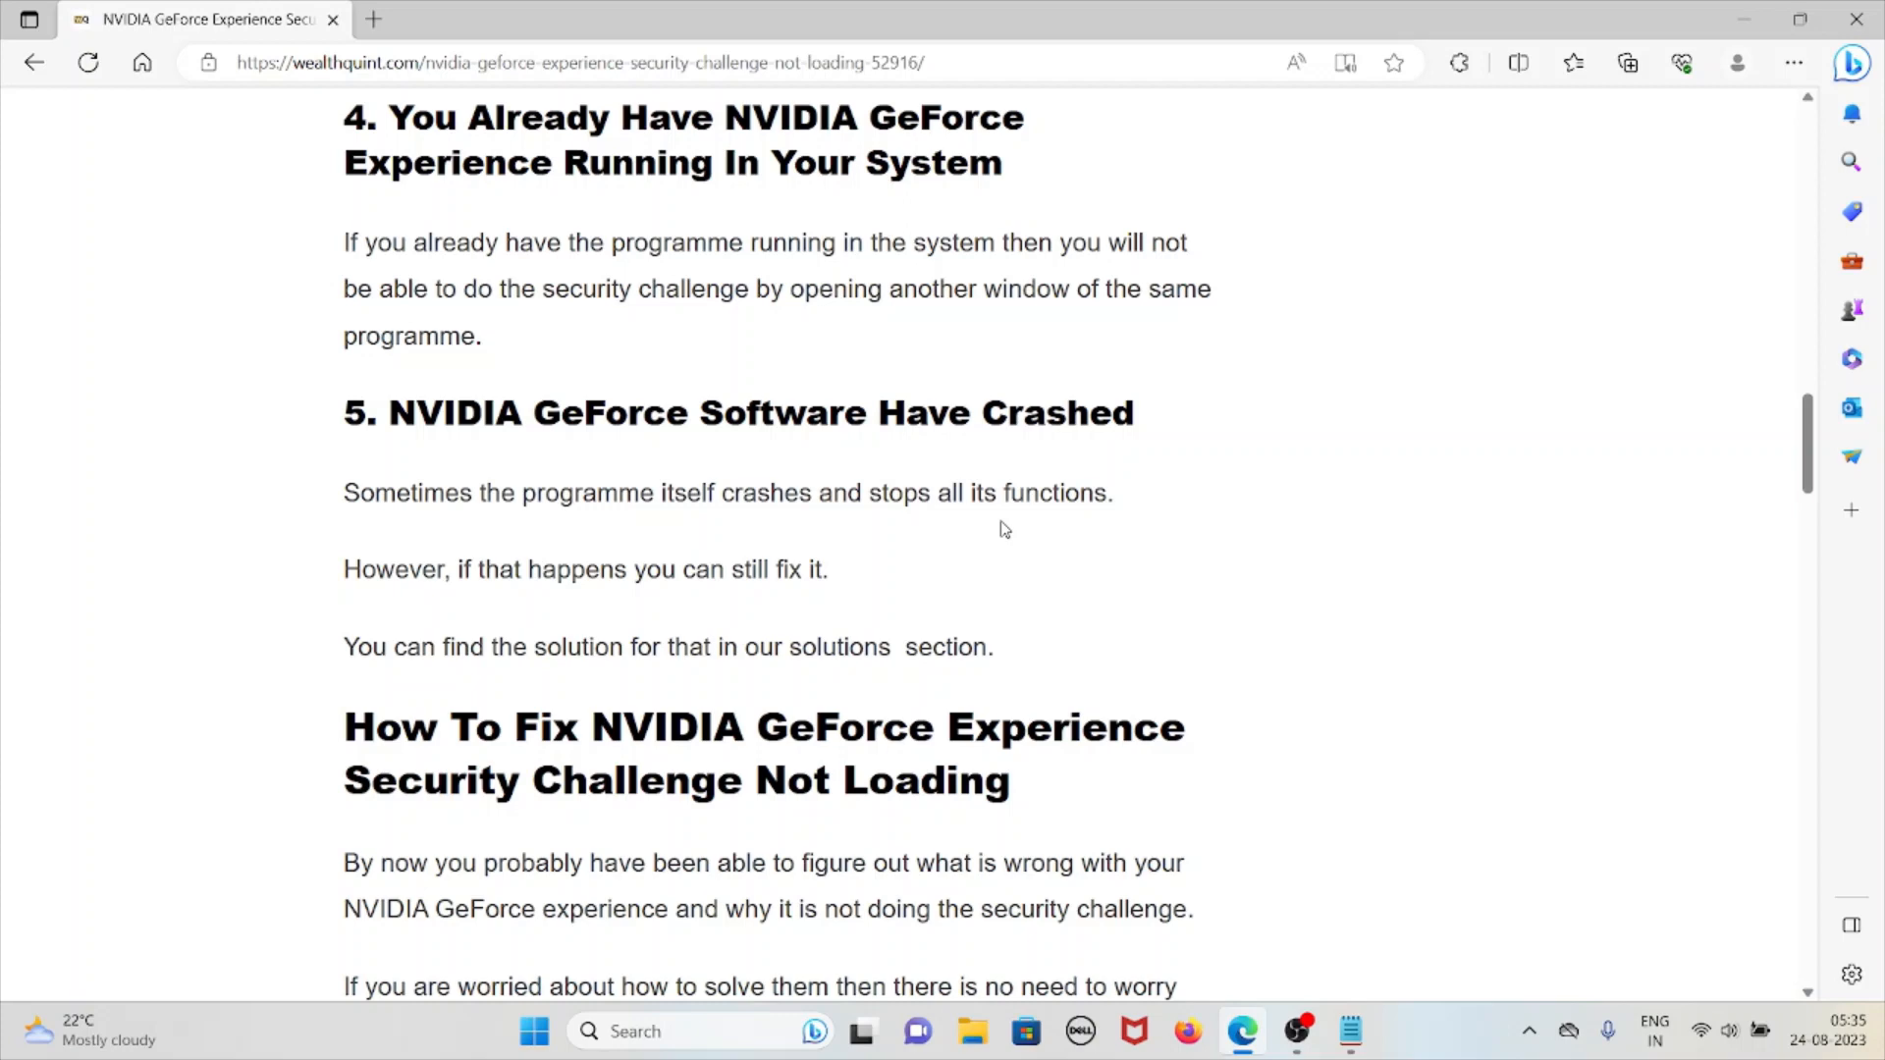
pyautogui.scroll(-3)
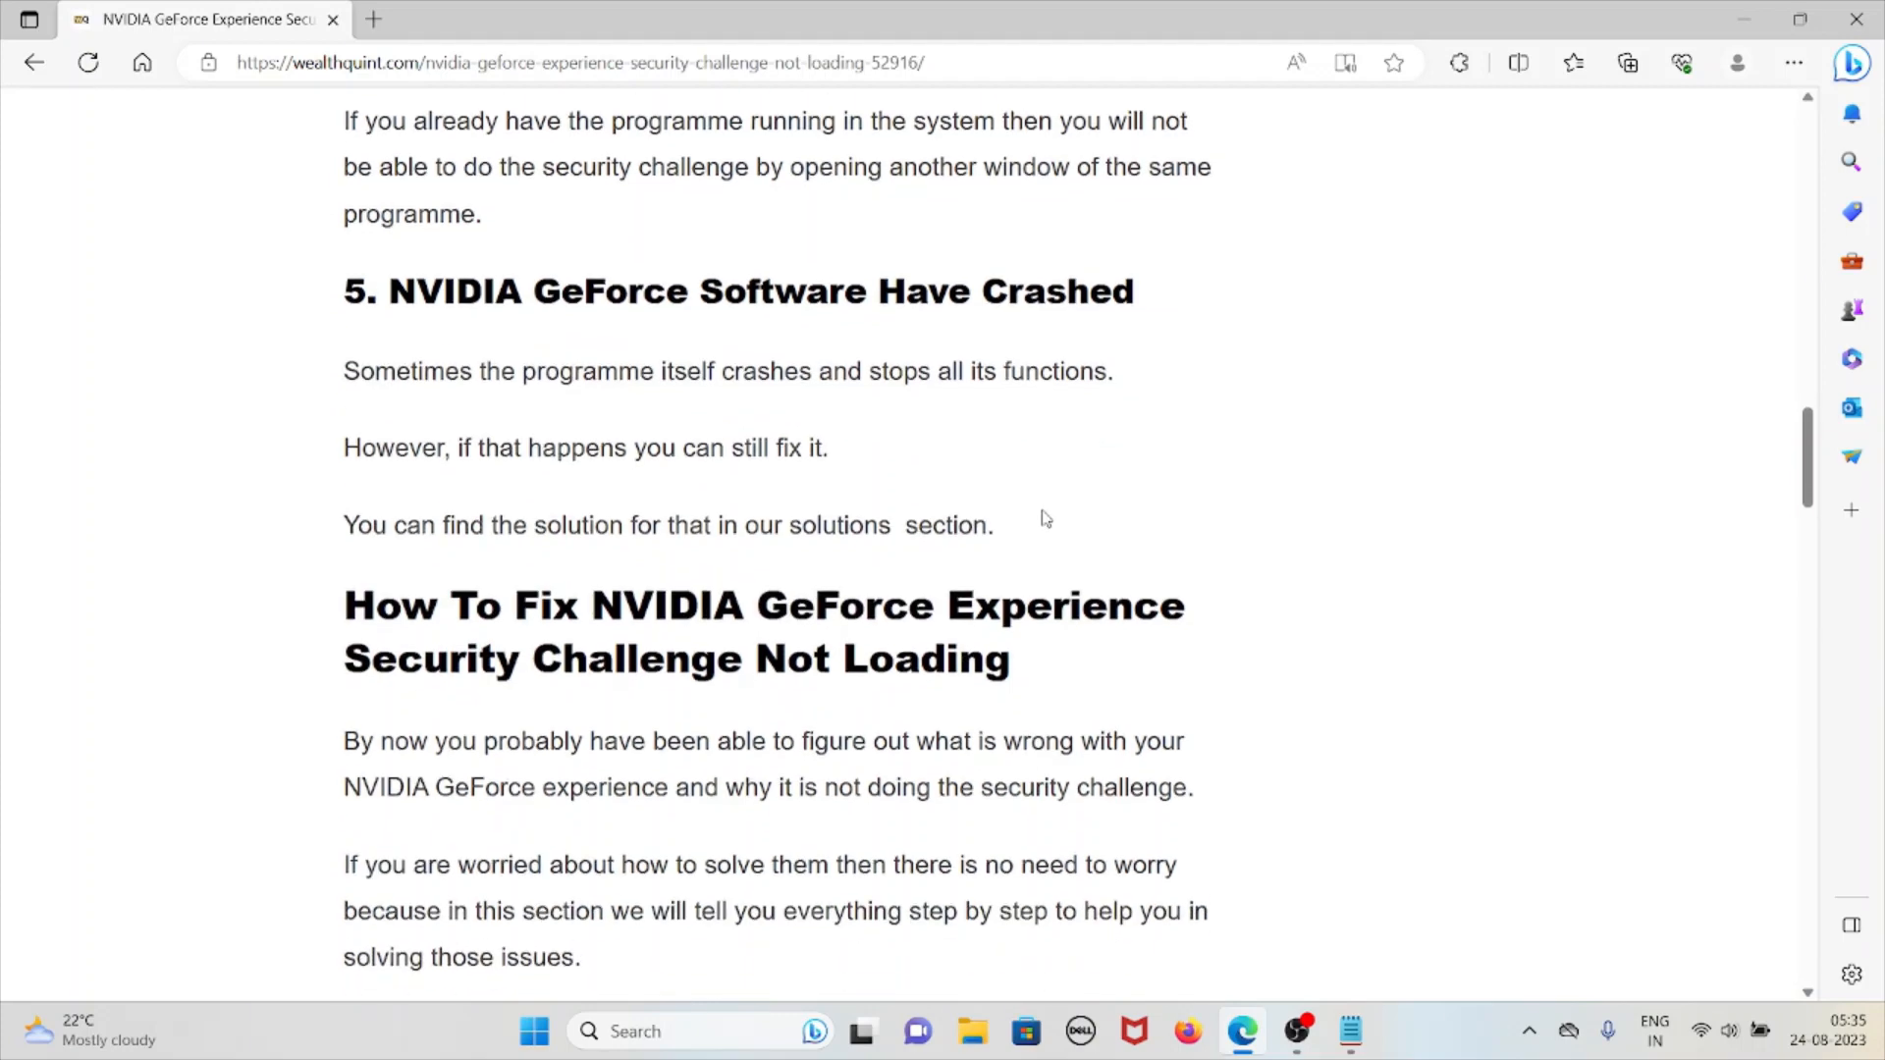
pyautogui.scroll(-3)
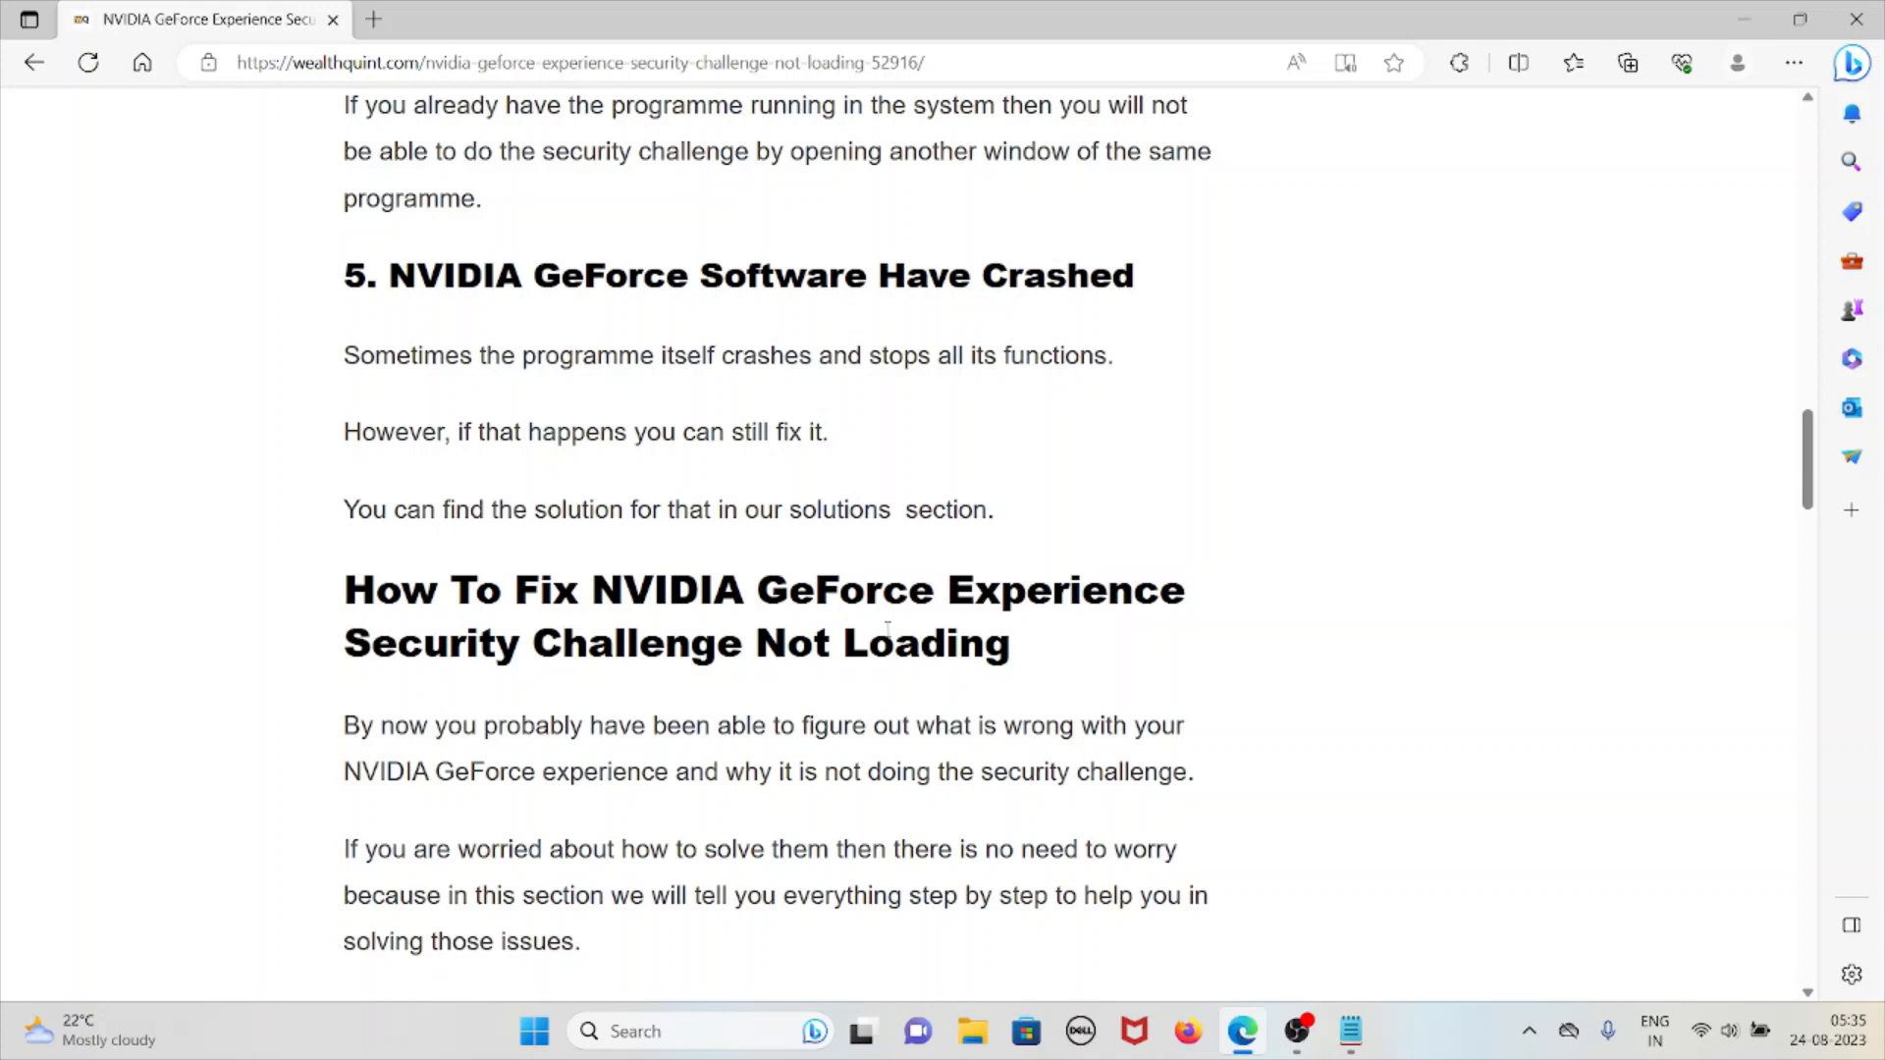
# Scroll through fix 1, reinstalling NVIDIA GeForce Experience via Windows Settings Apps
pyautogui.scroll(-3)
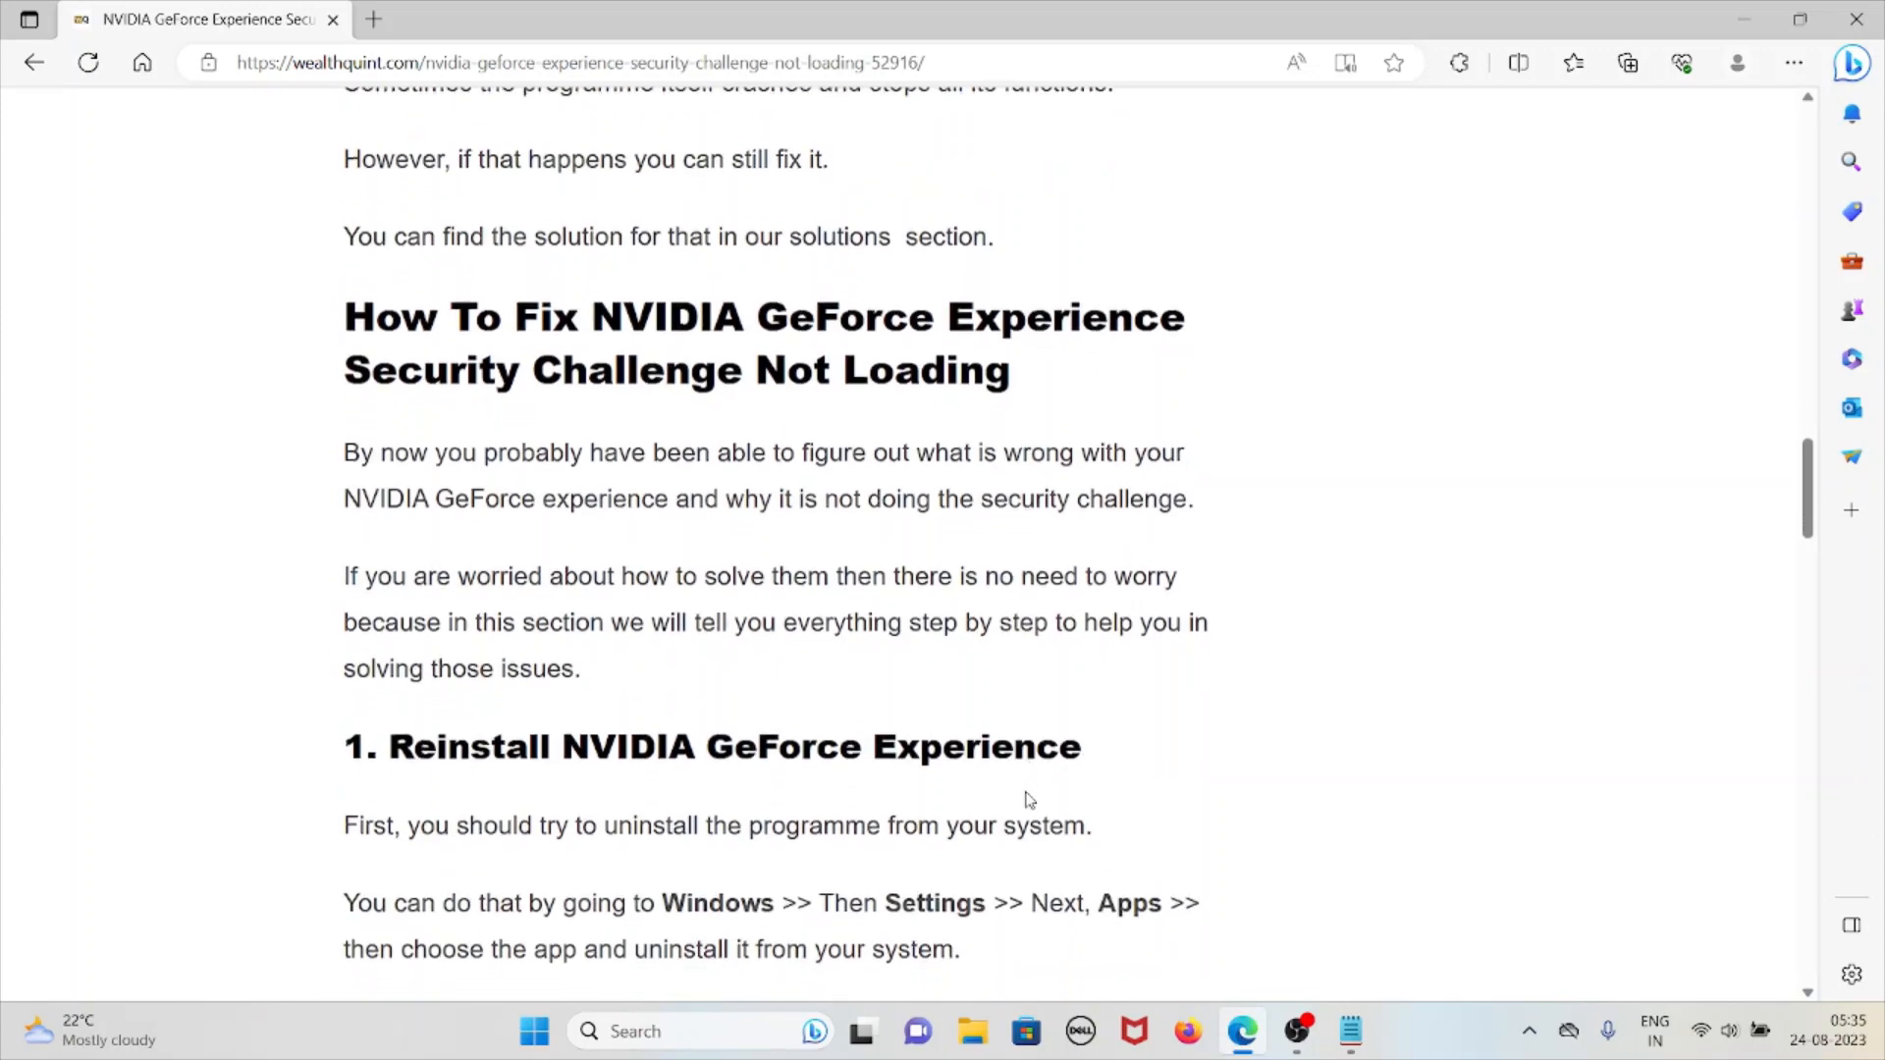
pyautogui.scroll(-3)
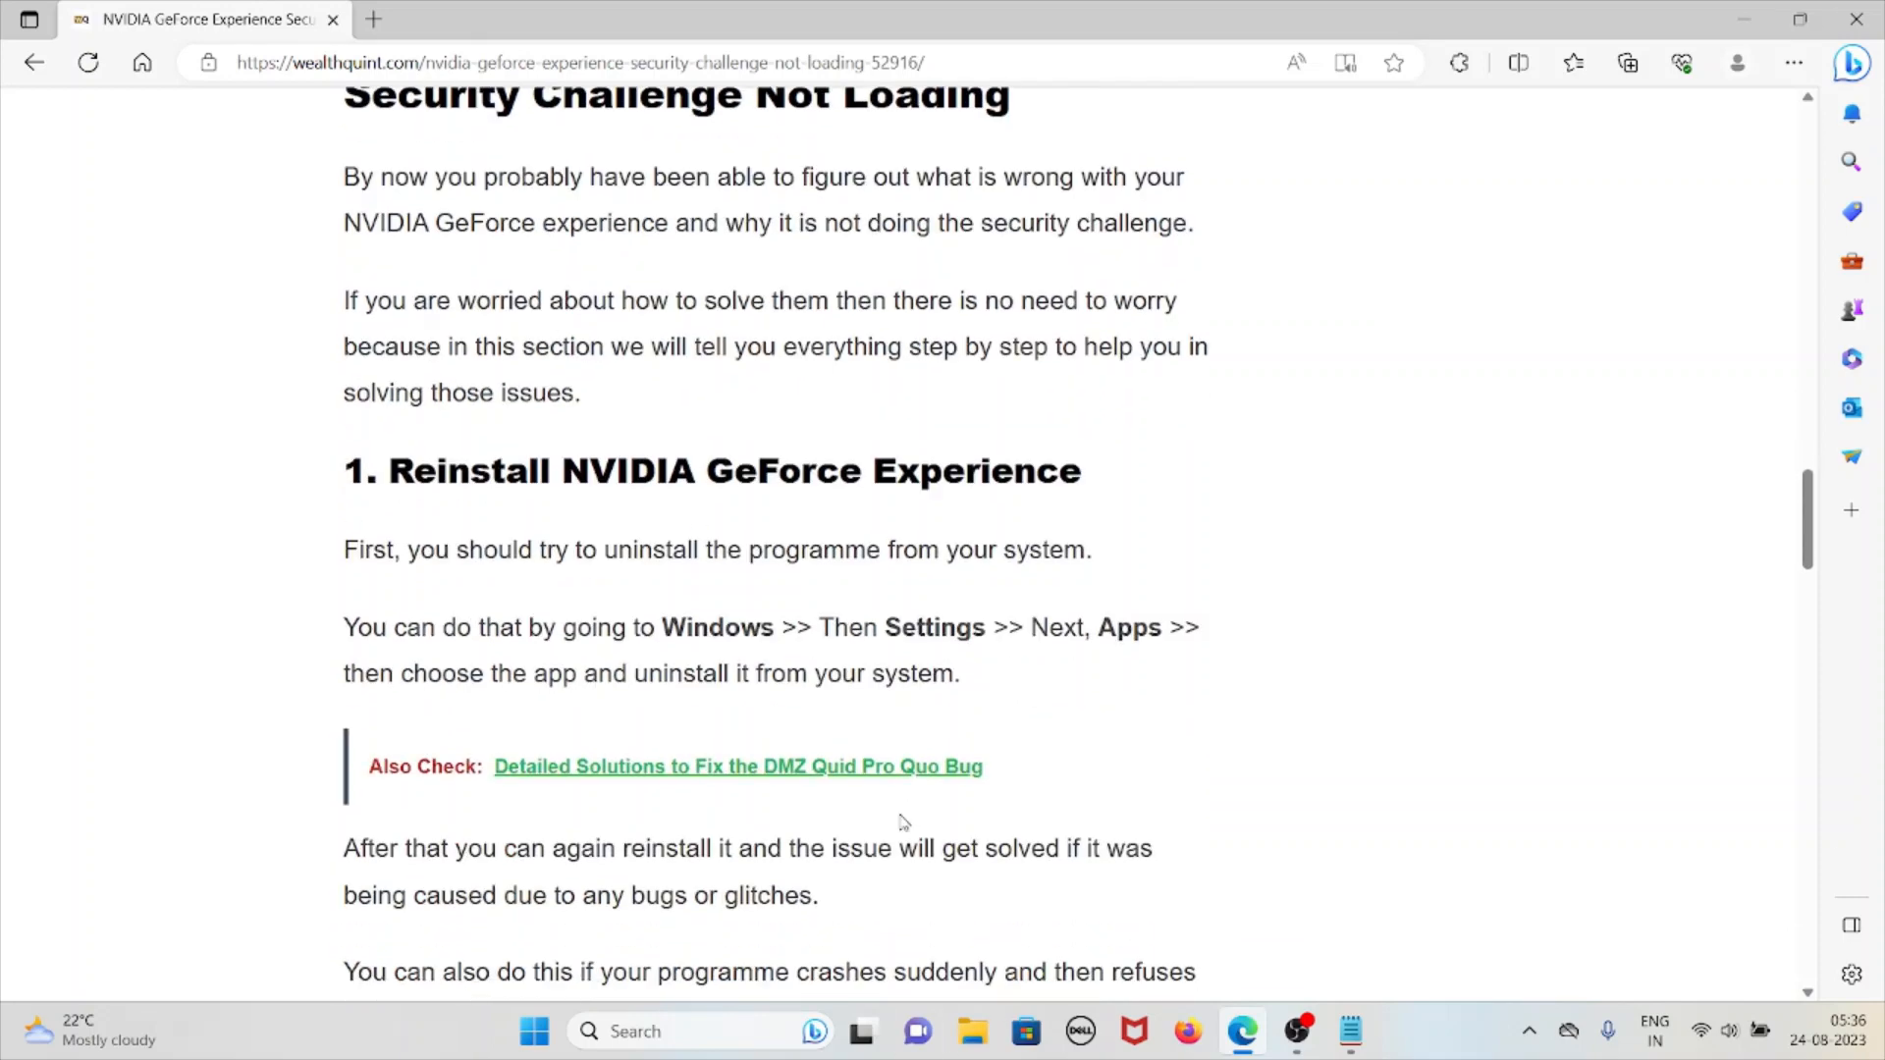
# Scroll through fix 2 (stop antivirus) and fix 3 (update video card drivers) up to fix 4
pyautogui.scroll(-3)
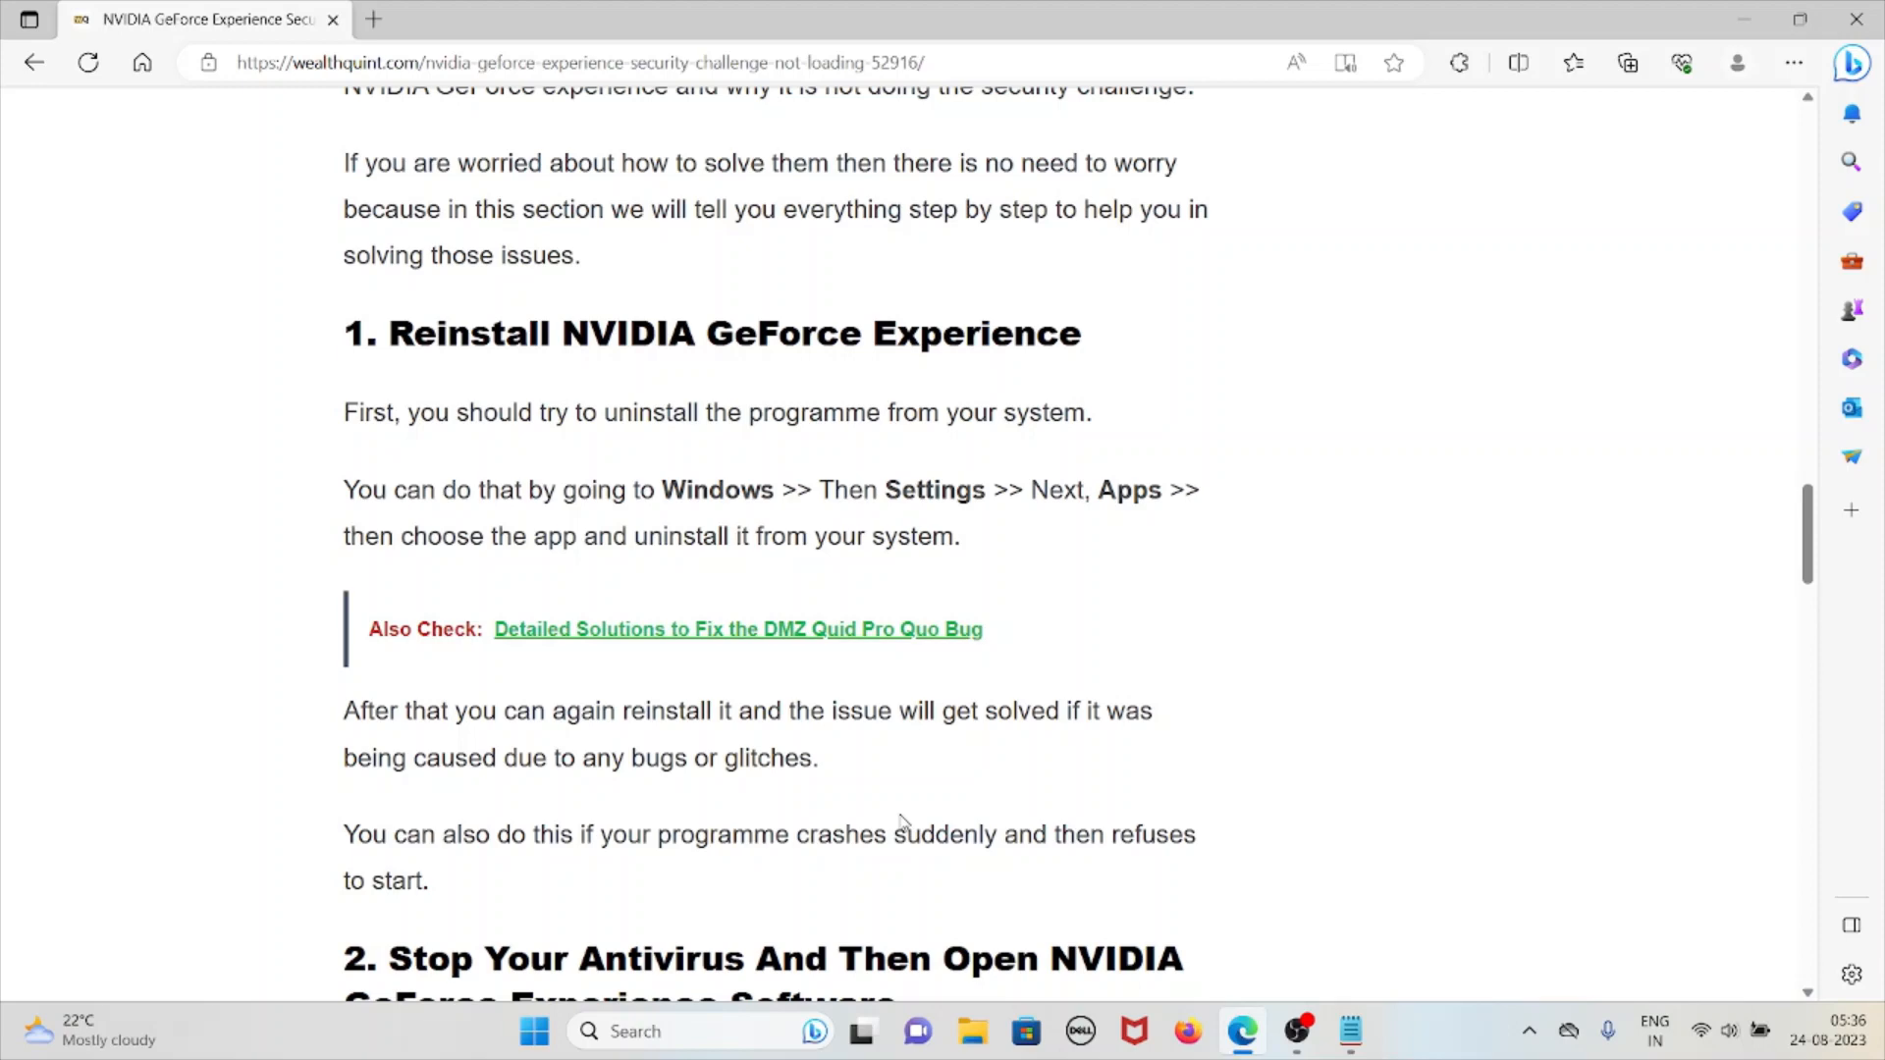
pyautogui.moveTo(885, 861)
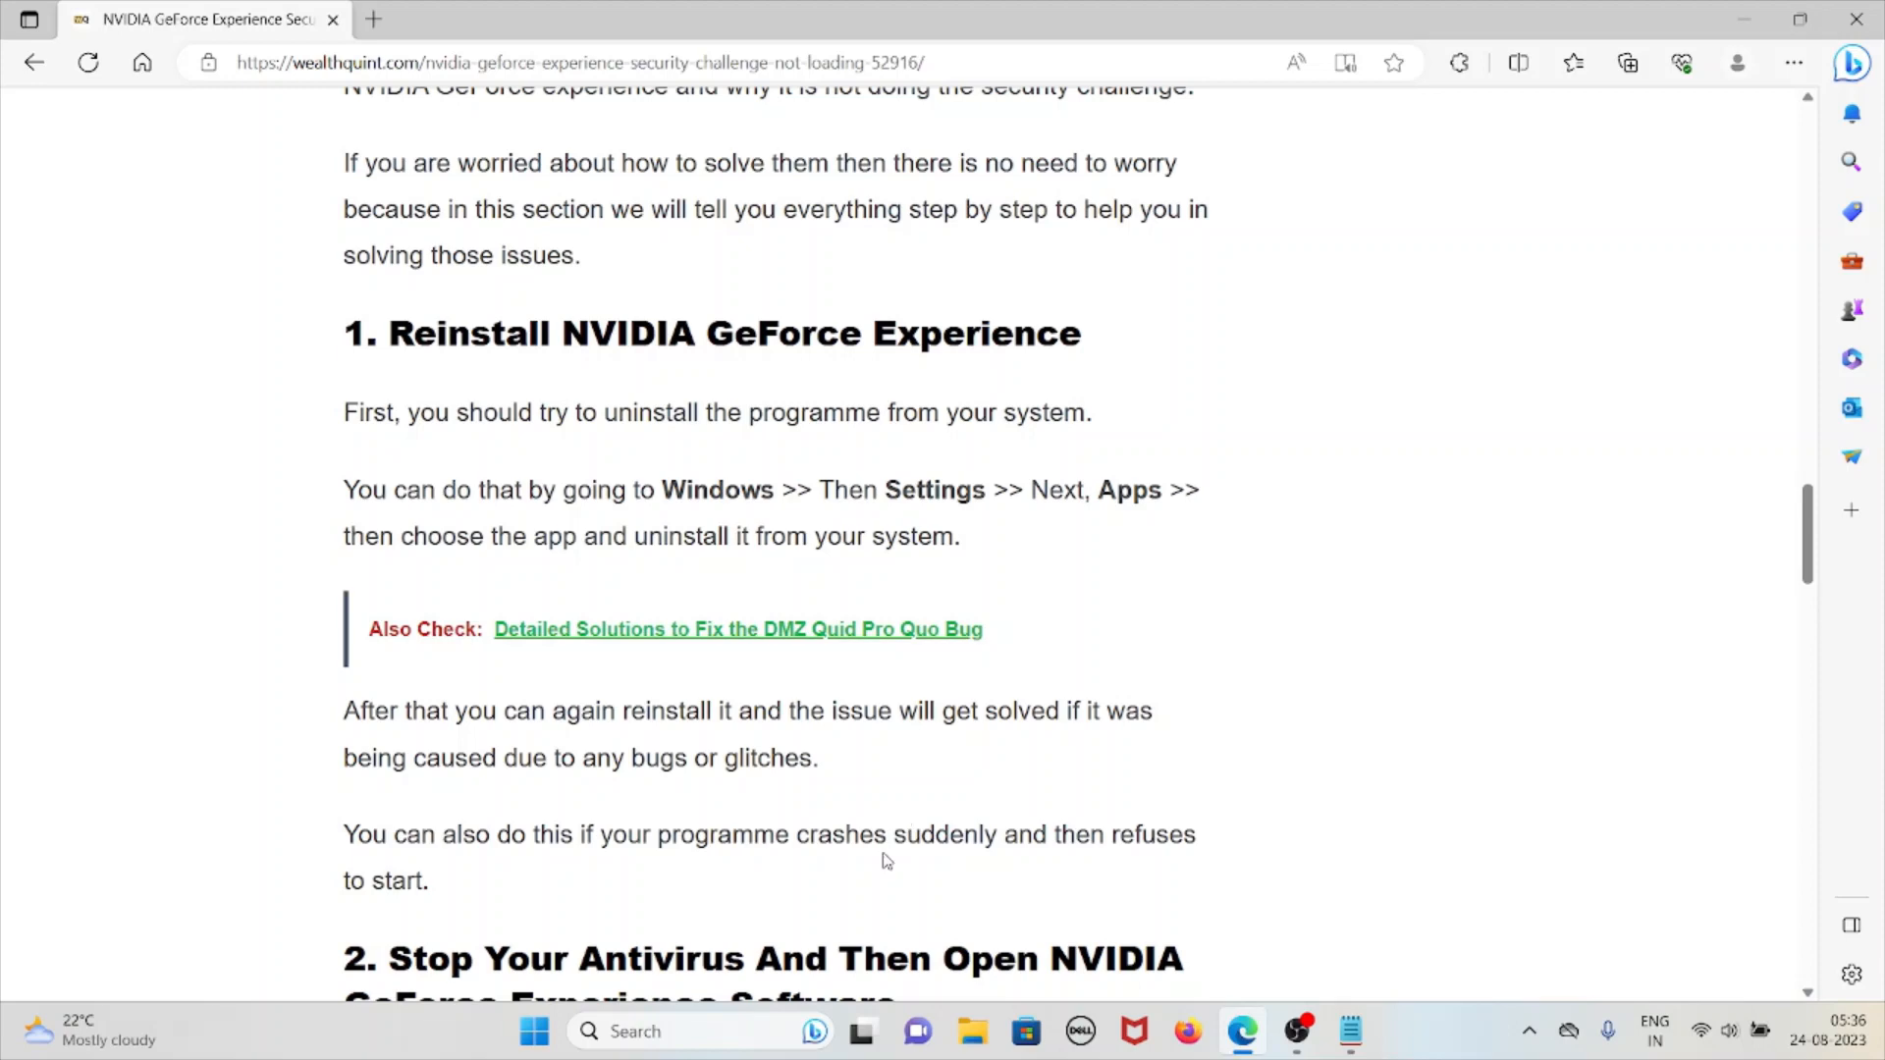
pyautogui.moveTo(1108, 529)
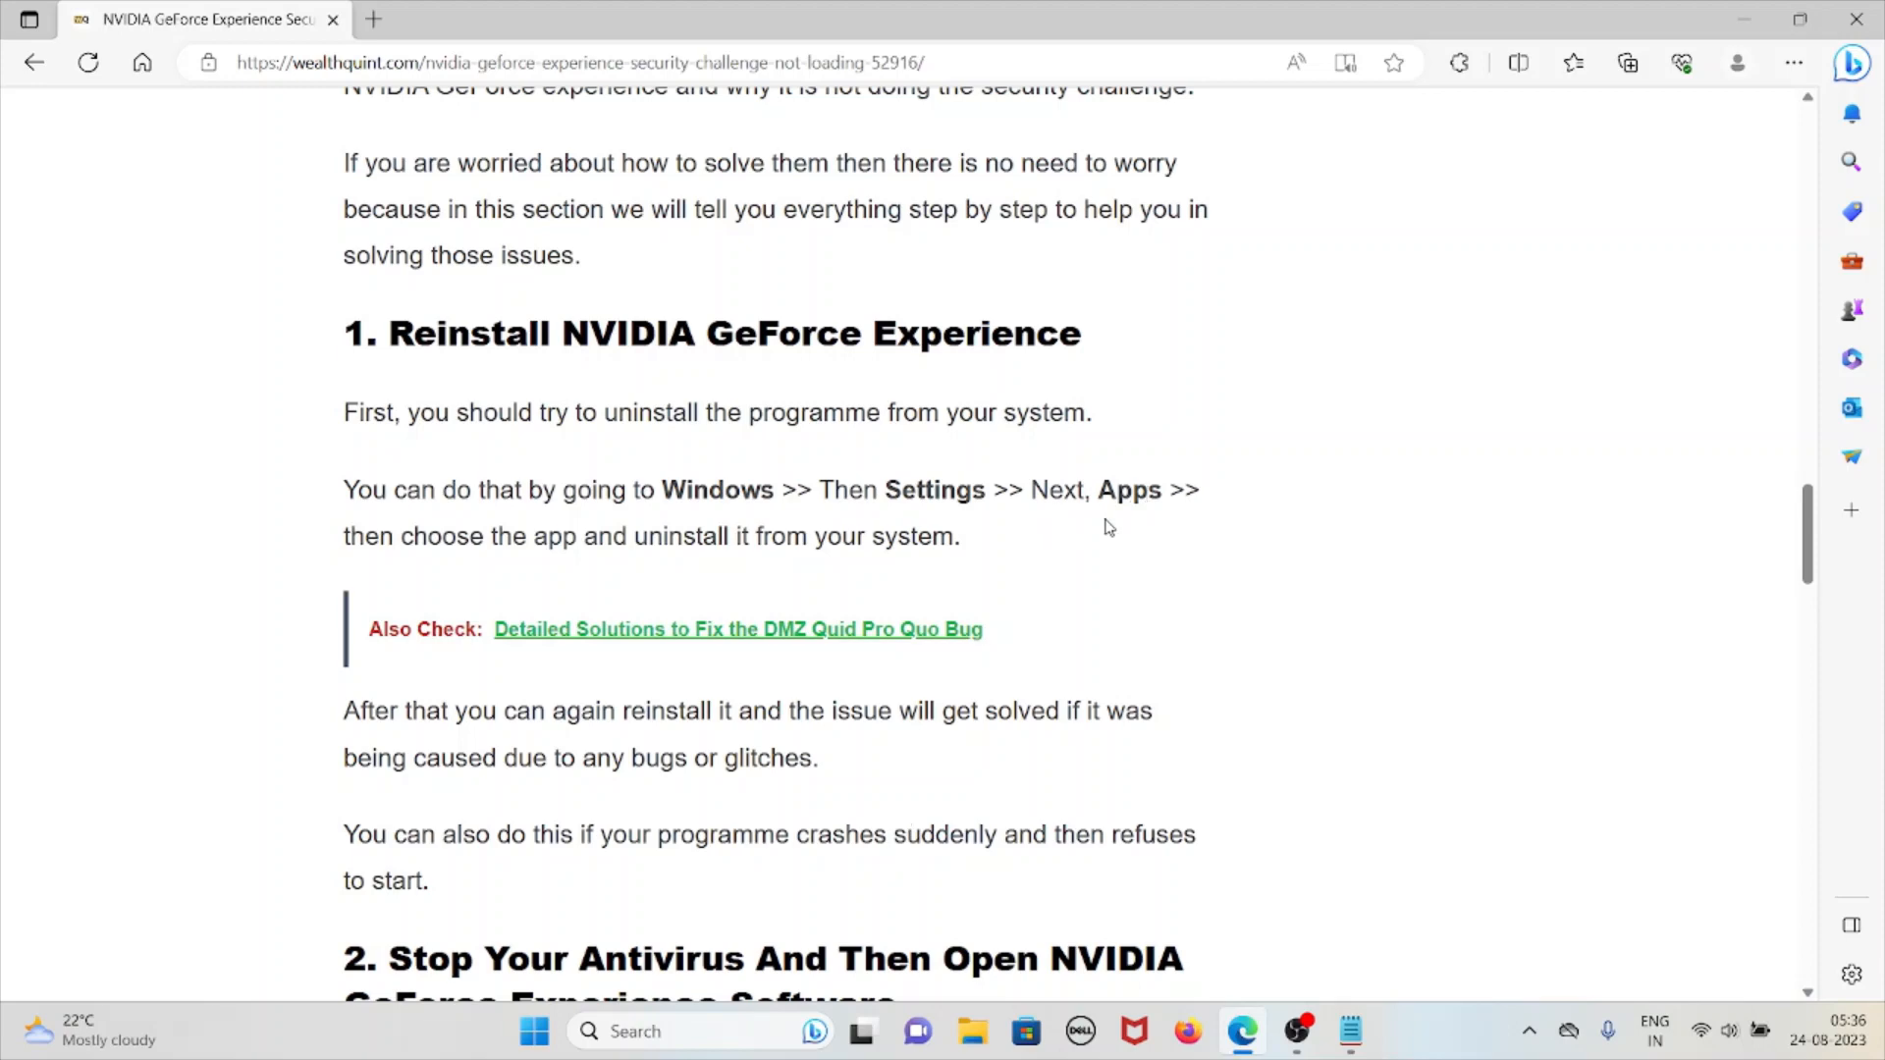
pyautogui.scroll(-3)
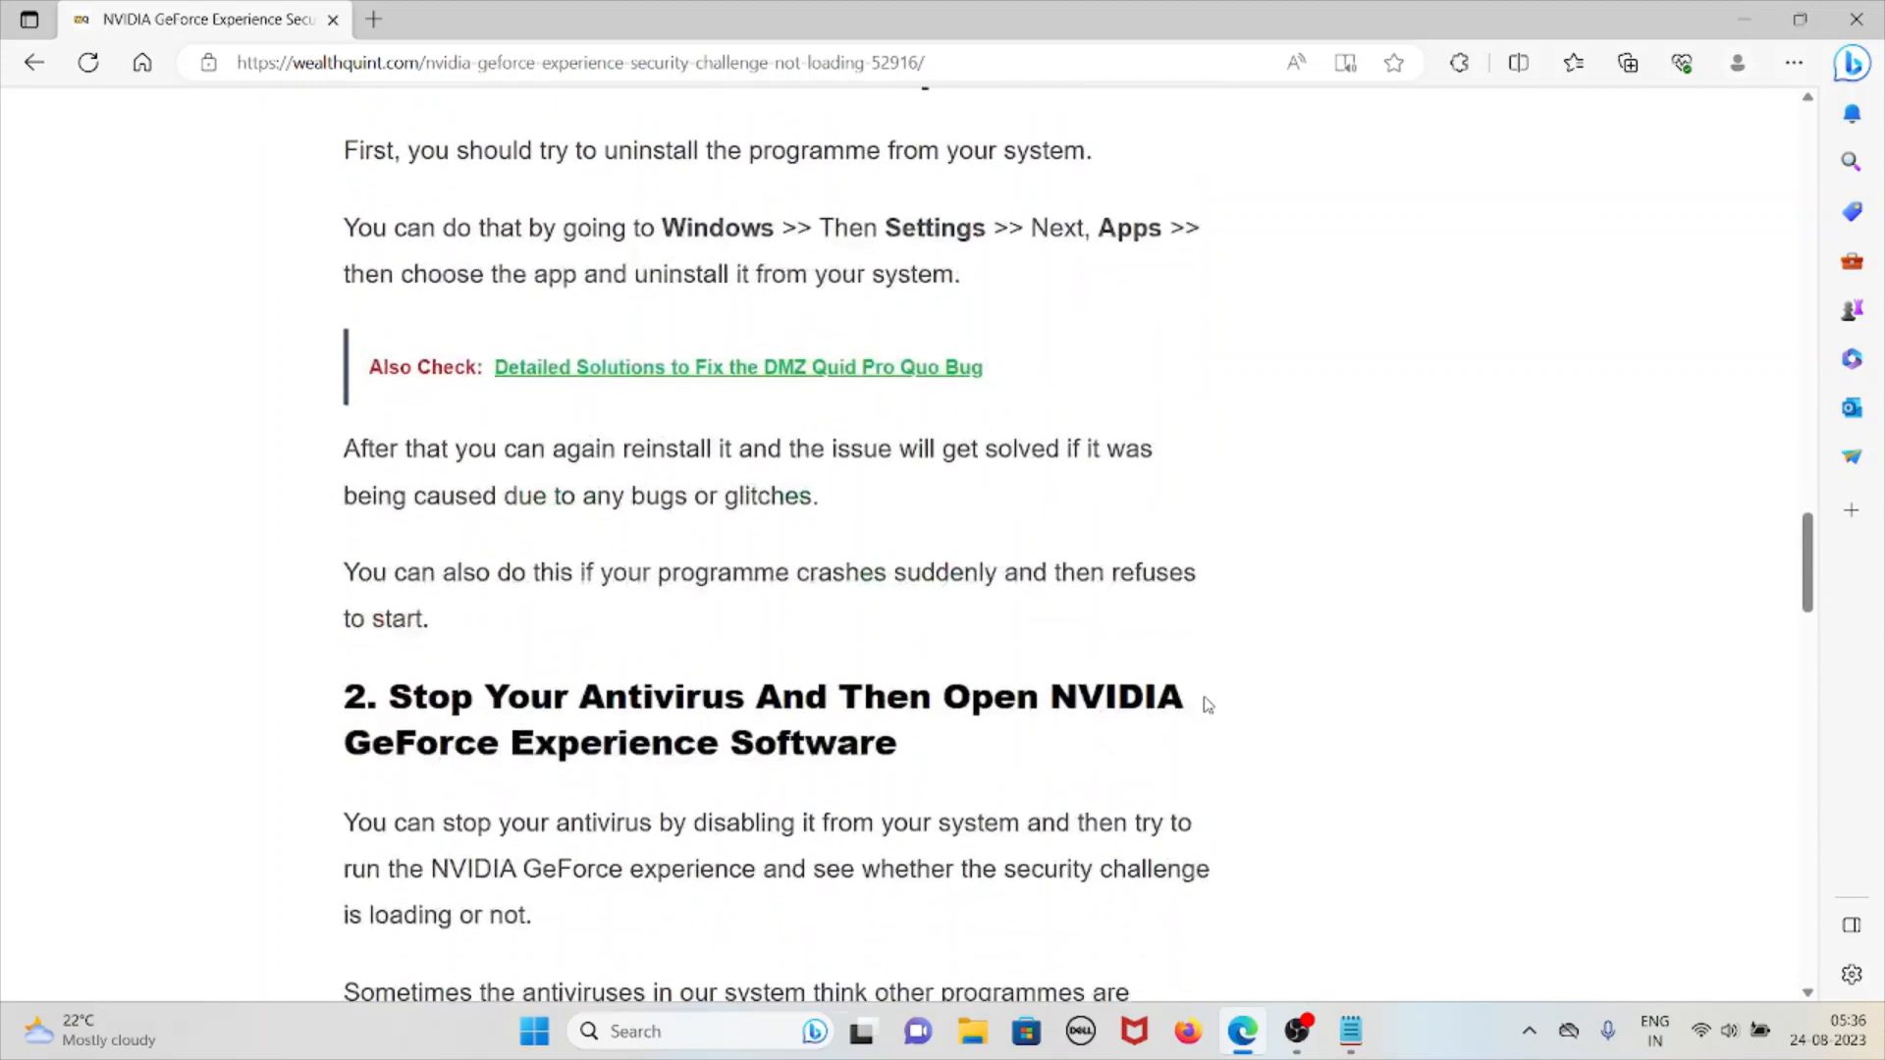
pyautogui.scroll(-3)
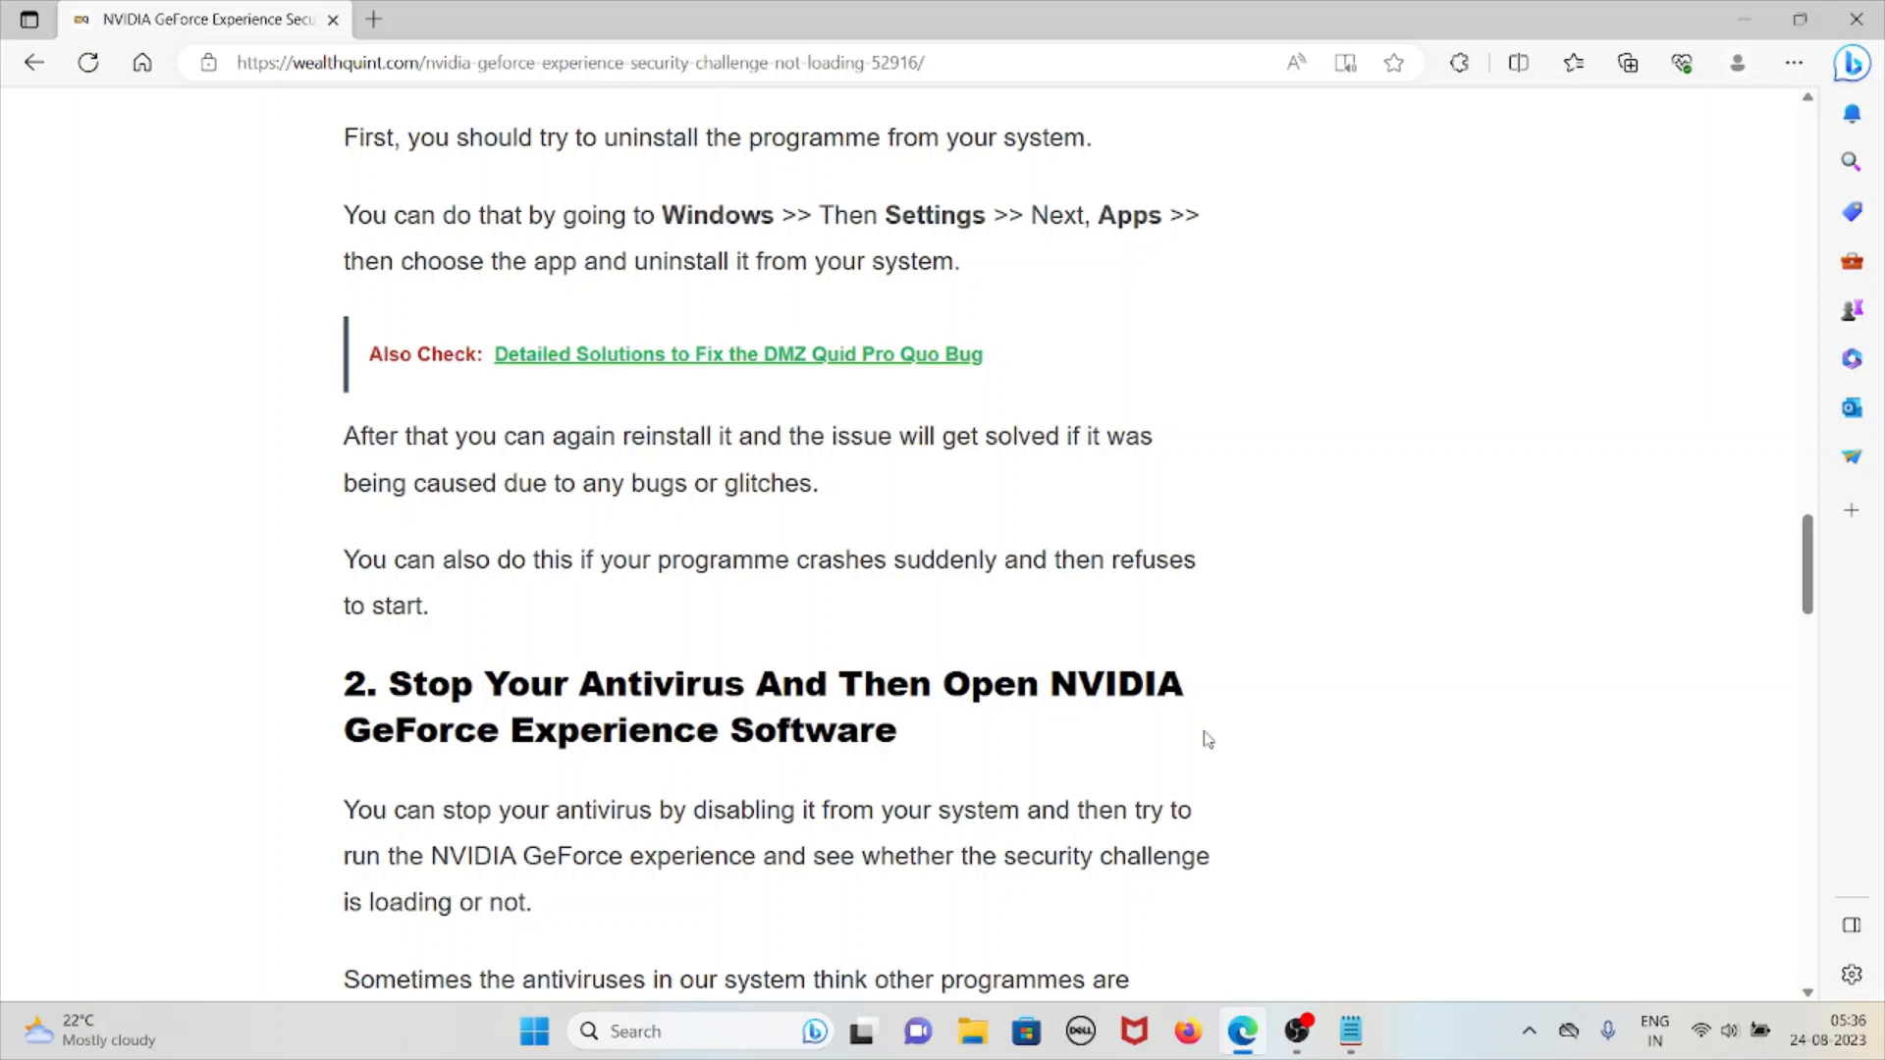
pyautogui.scroll(-3)
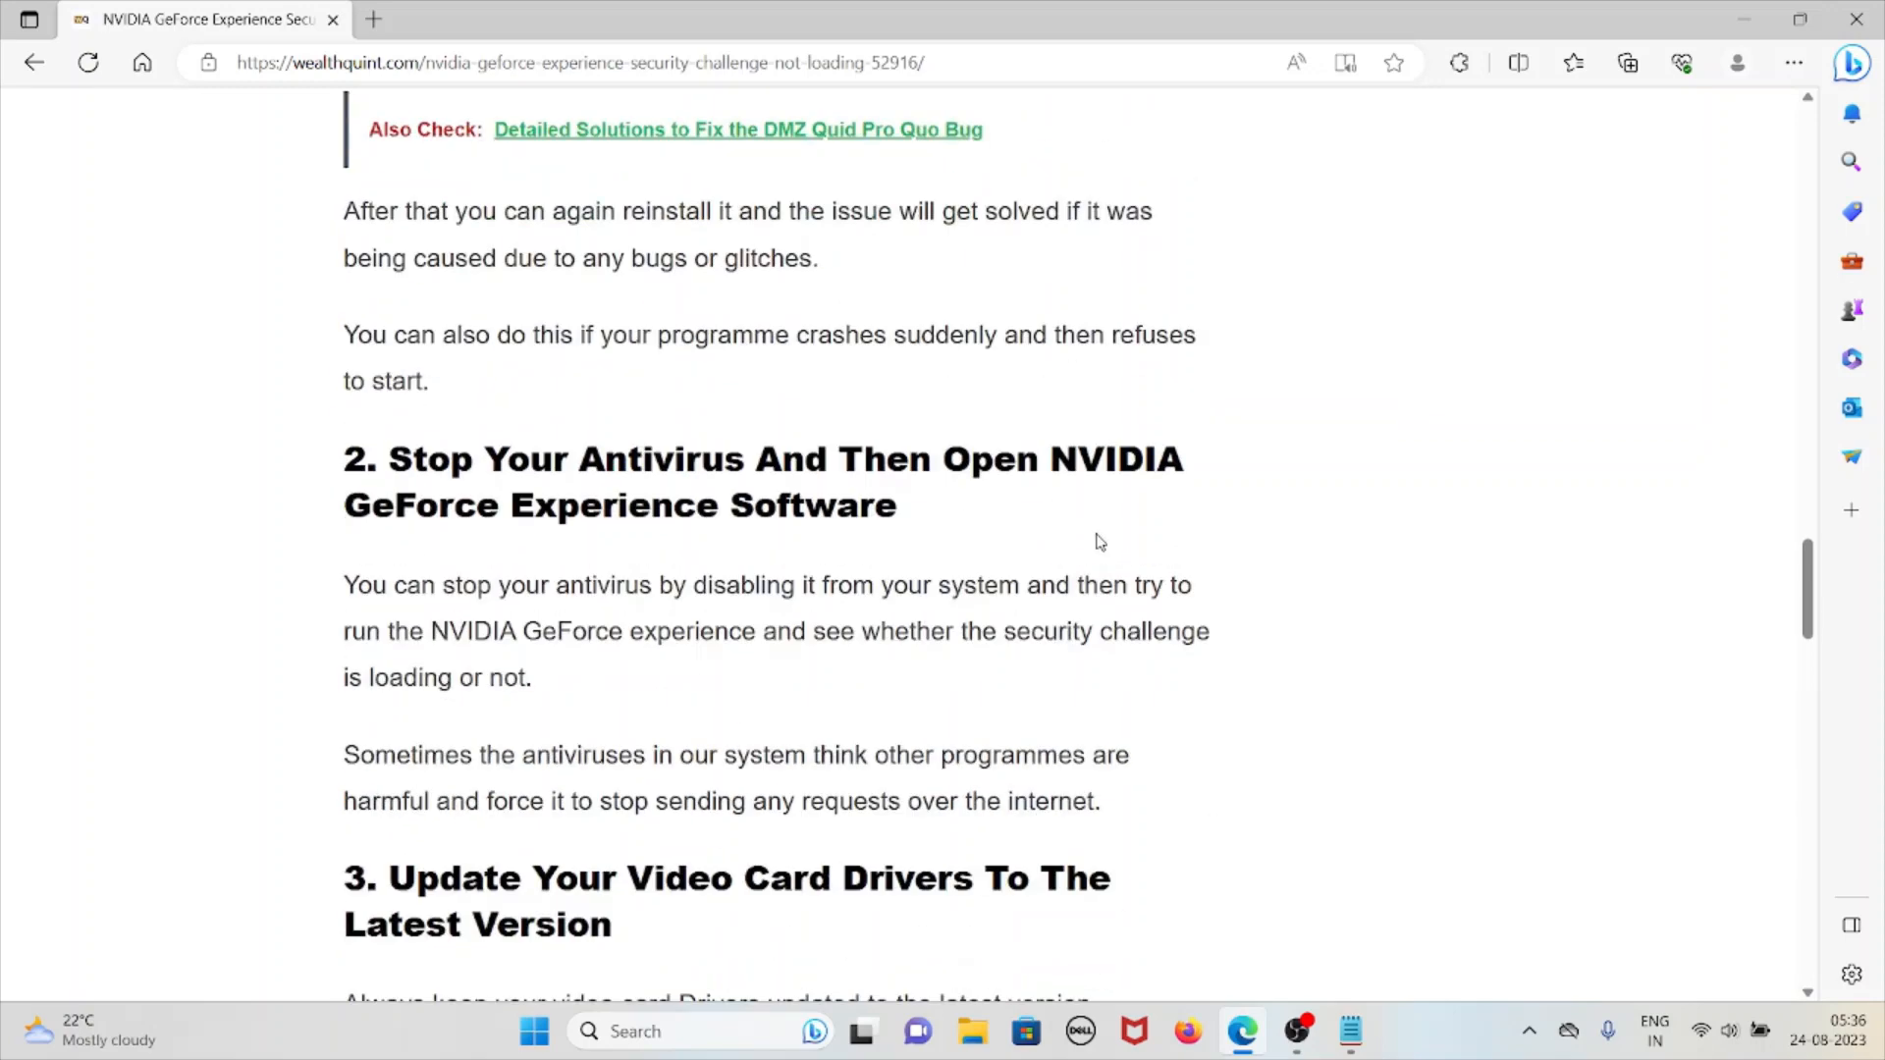
pyautogui.scroll(-3)
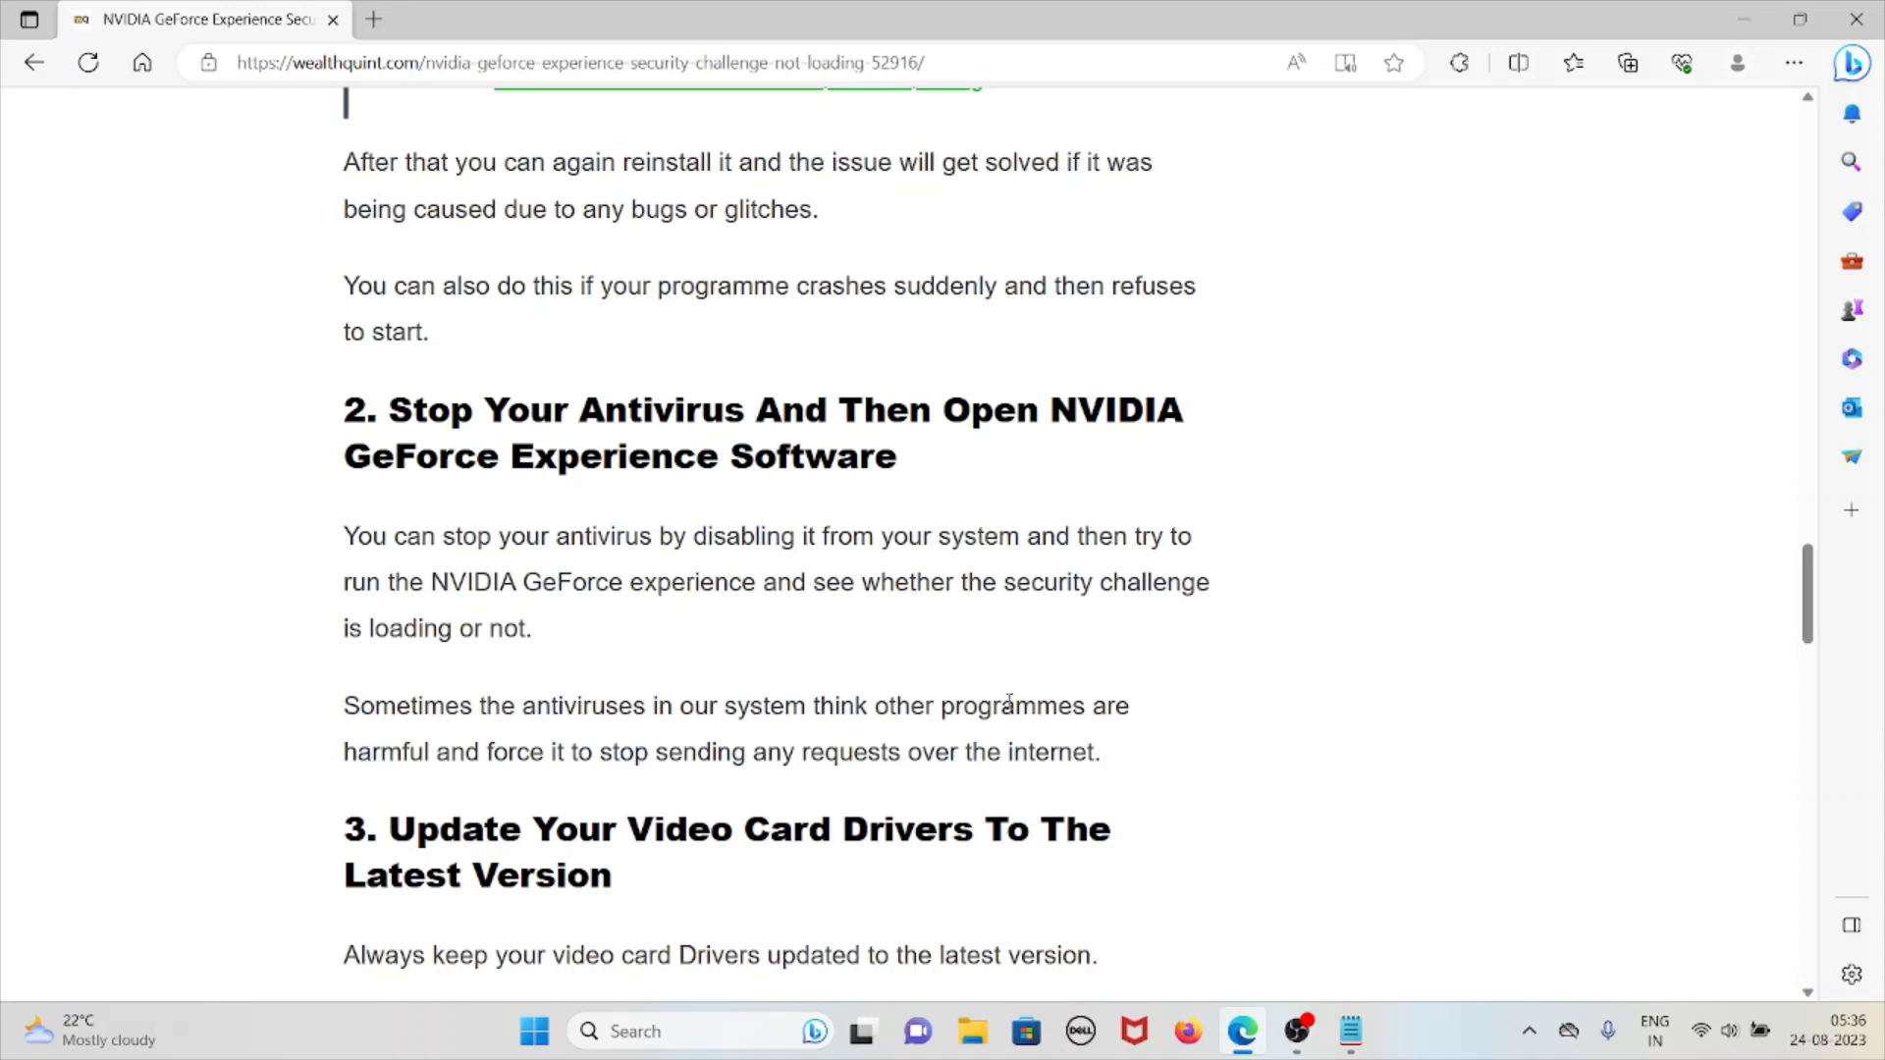
pyautogui.scroll(-3)
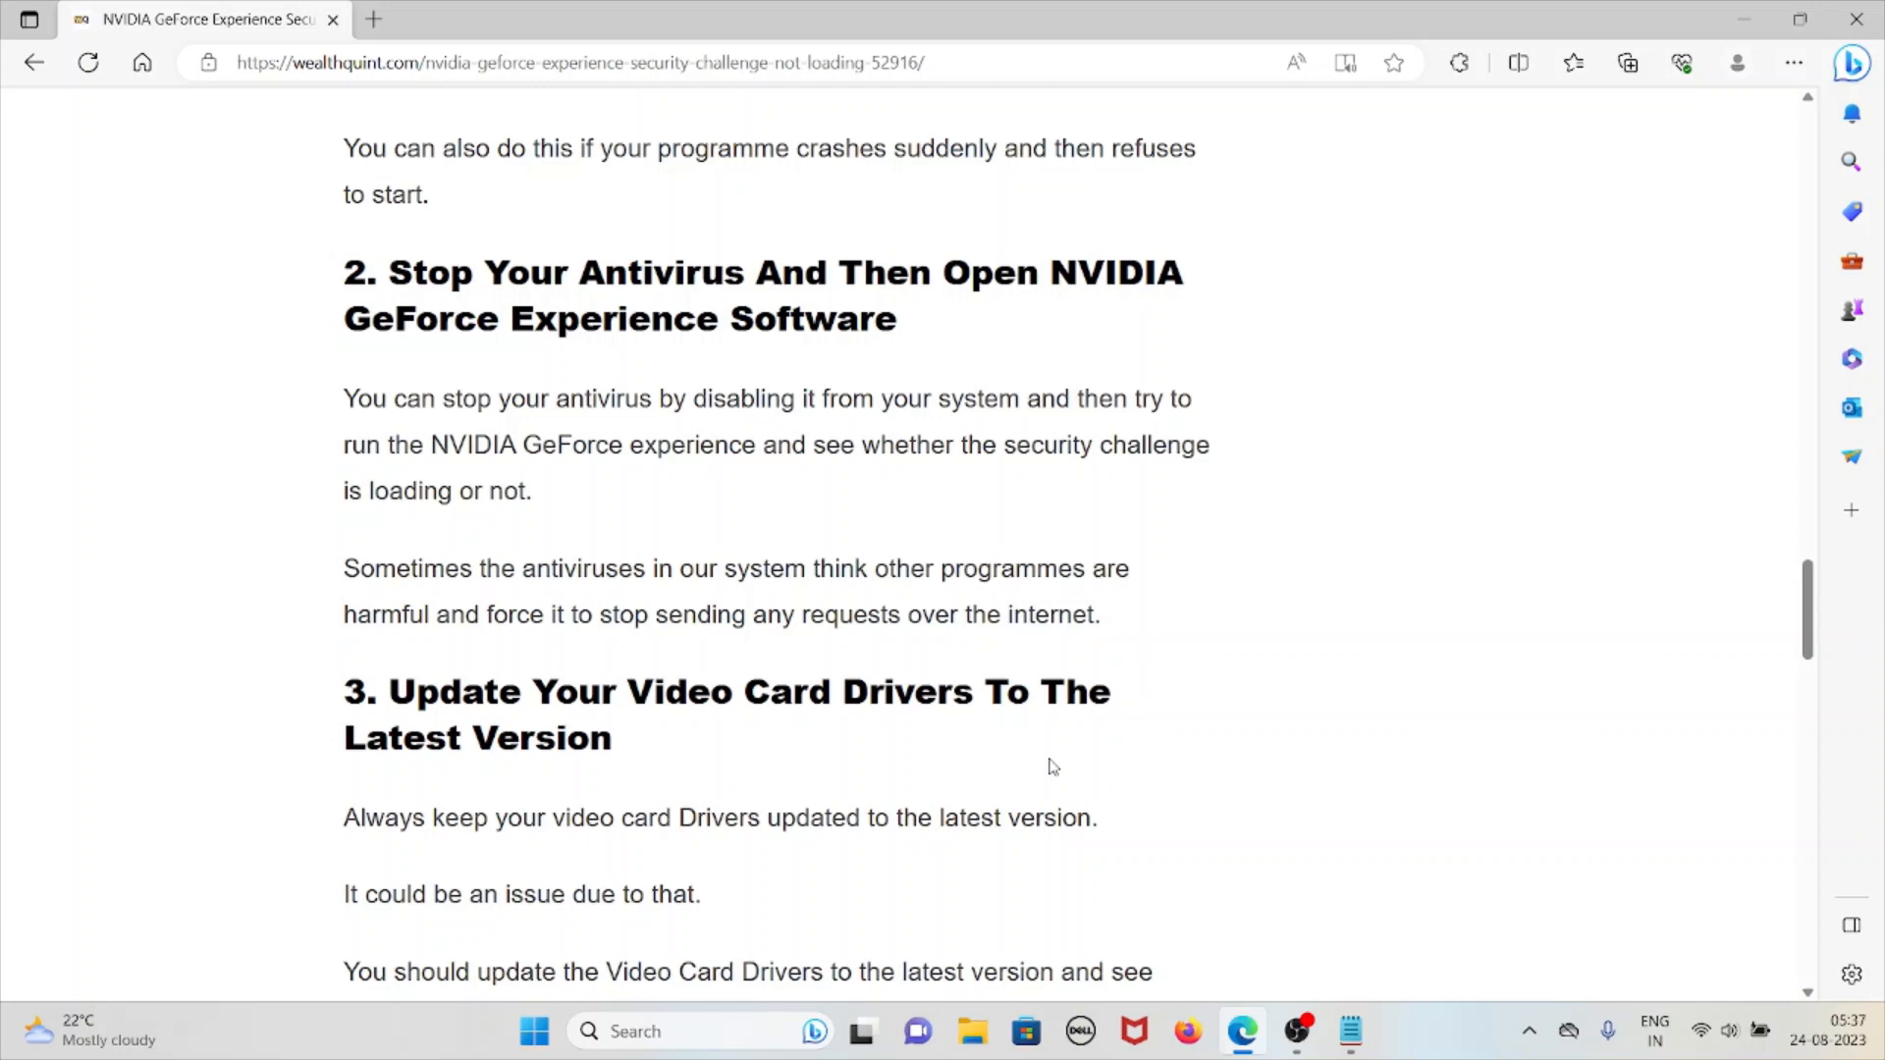
pyautogui.moveTo(1105, 732)
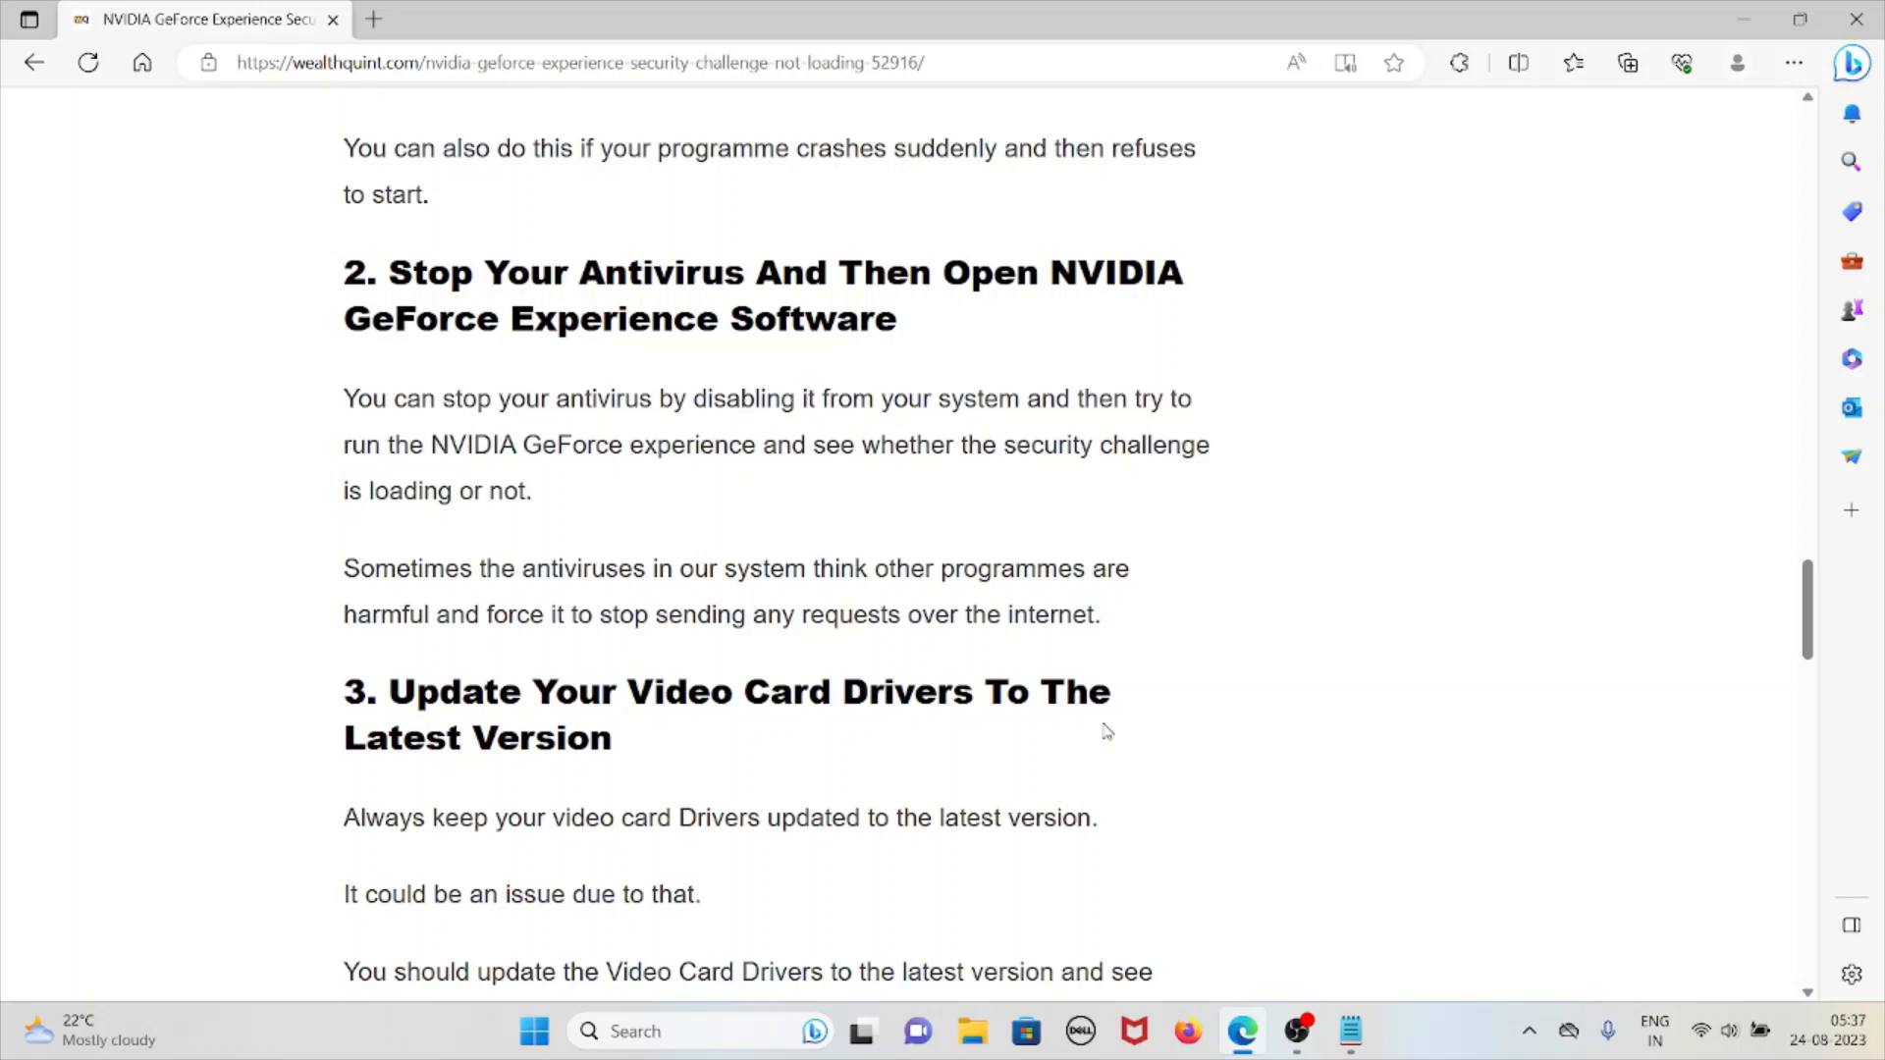
pyautogui.scroll(-3)
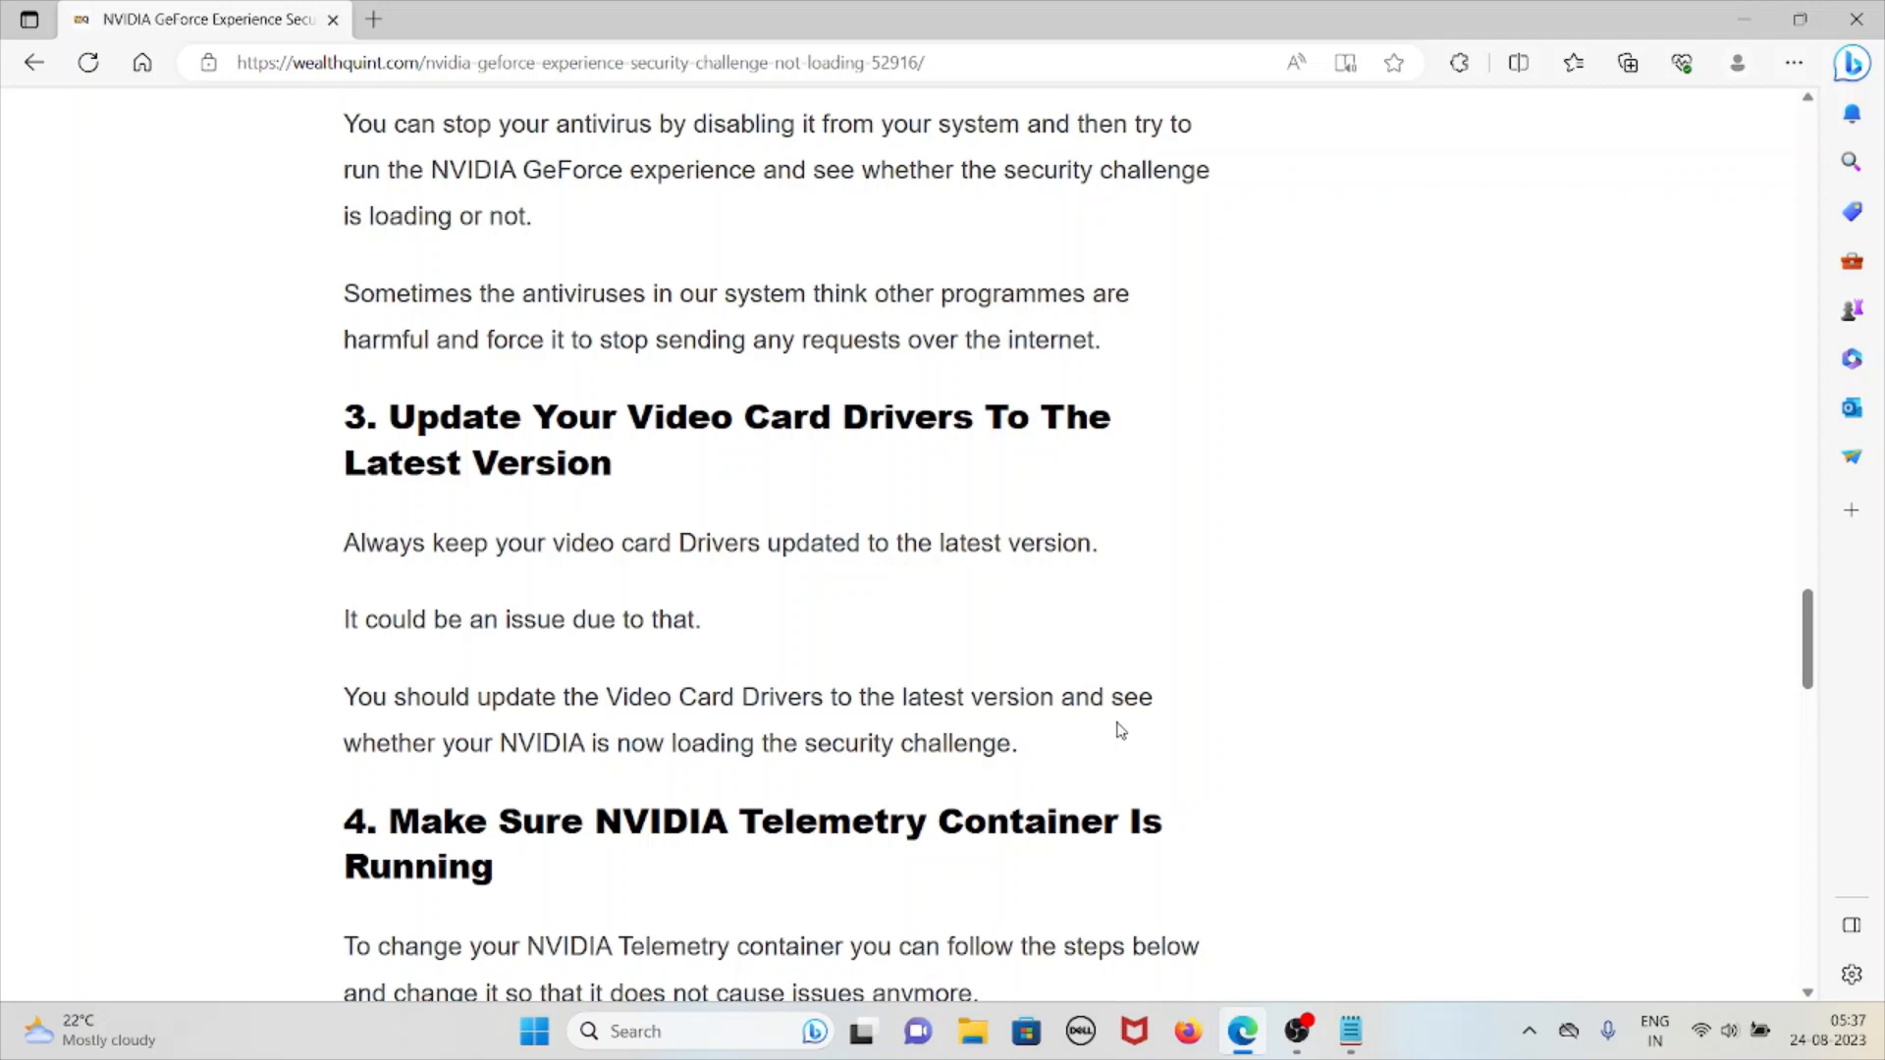
# Scroll through fix 4's Steps 1–8, from services.msc to starting the NVIDIA Telemetry Container
pyautogui.scroll(-3)
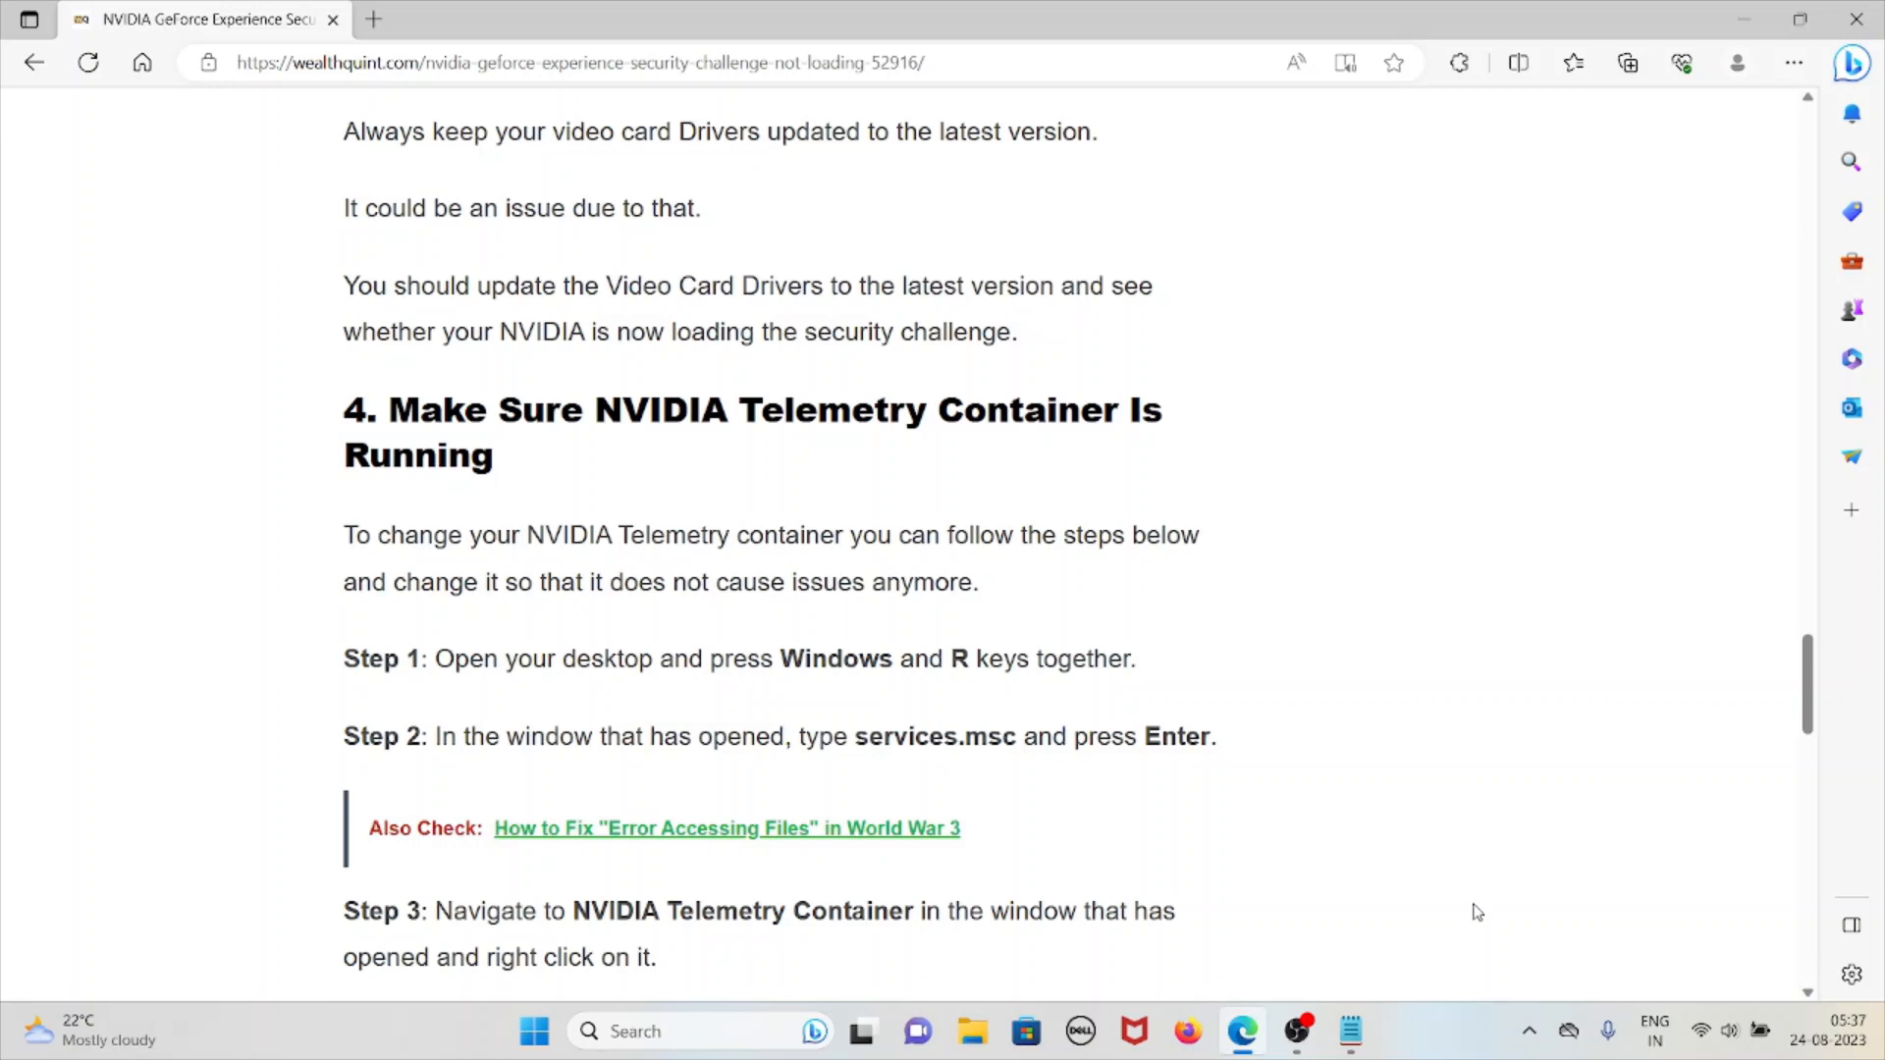
pyautogui.scroll(-3)
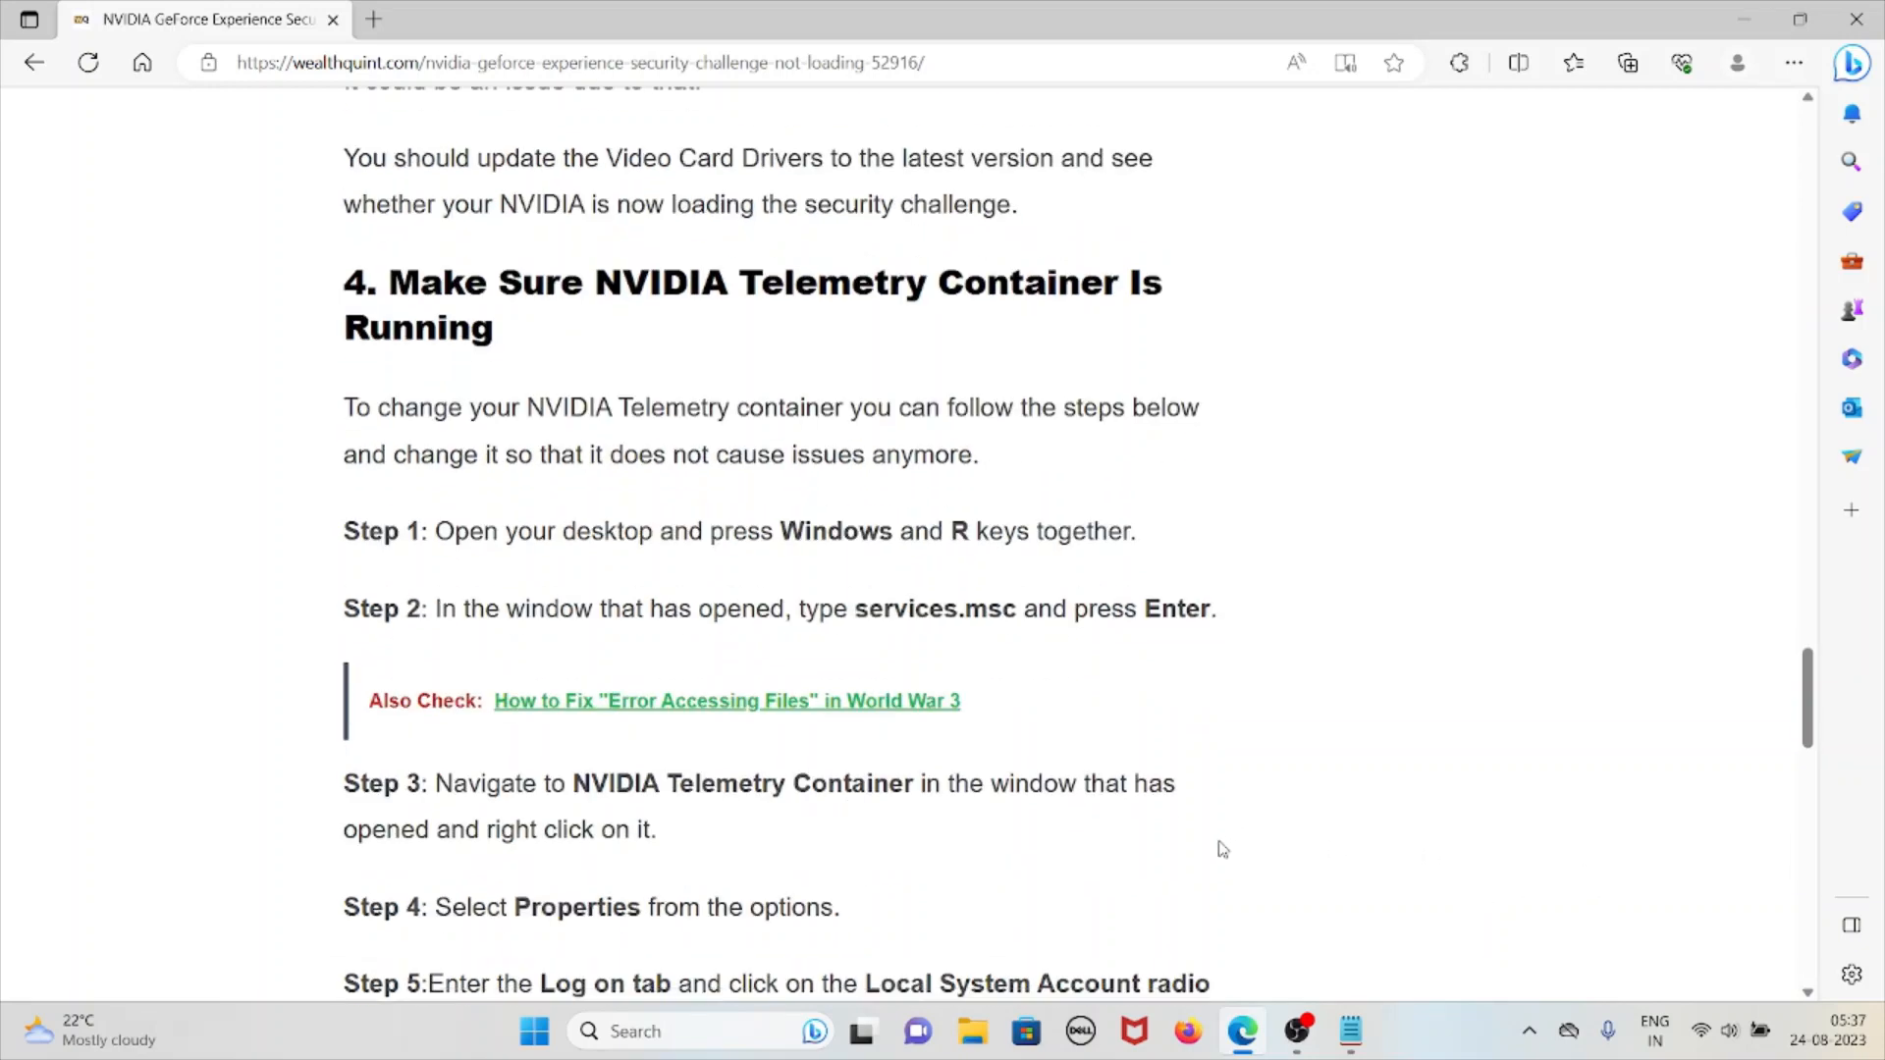
pyautogui.scroll(-3)
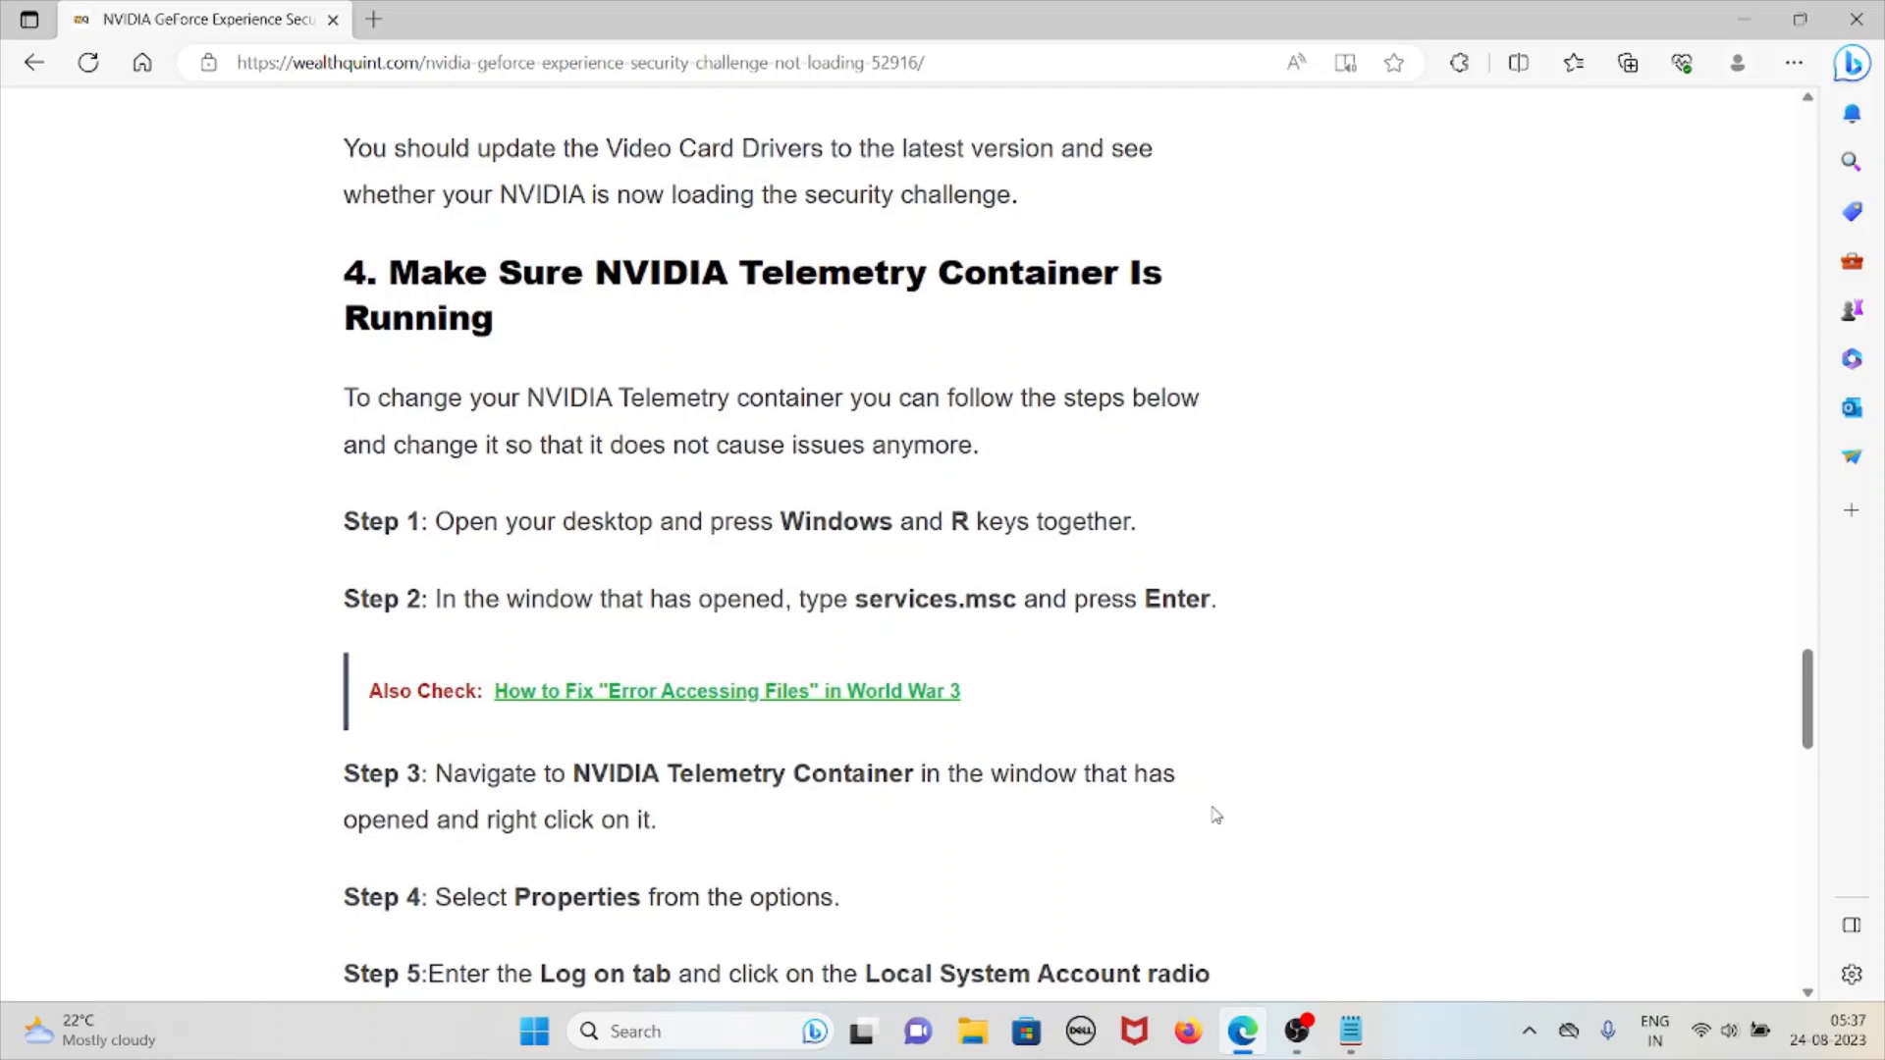
pyautogui.moveTo(764, 504)
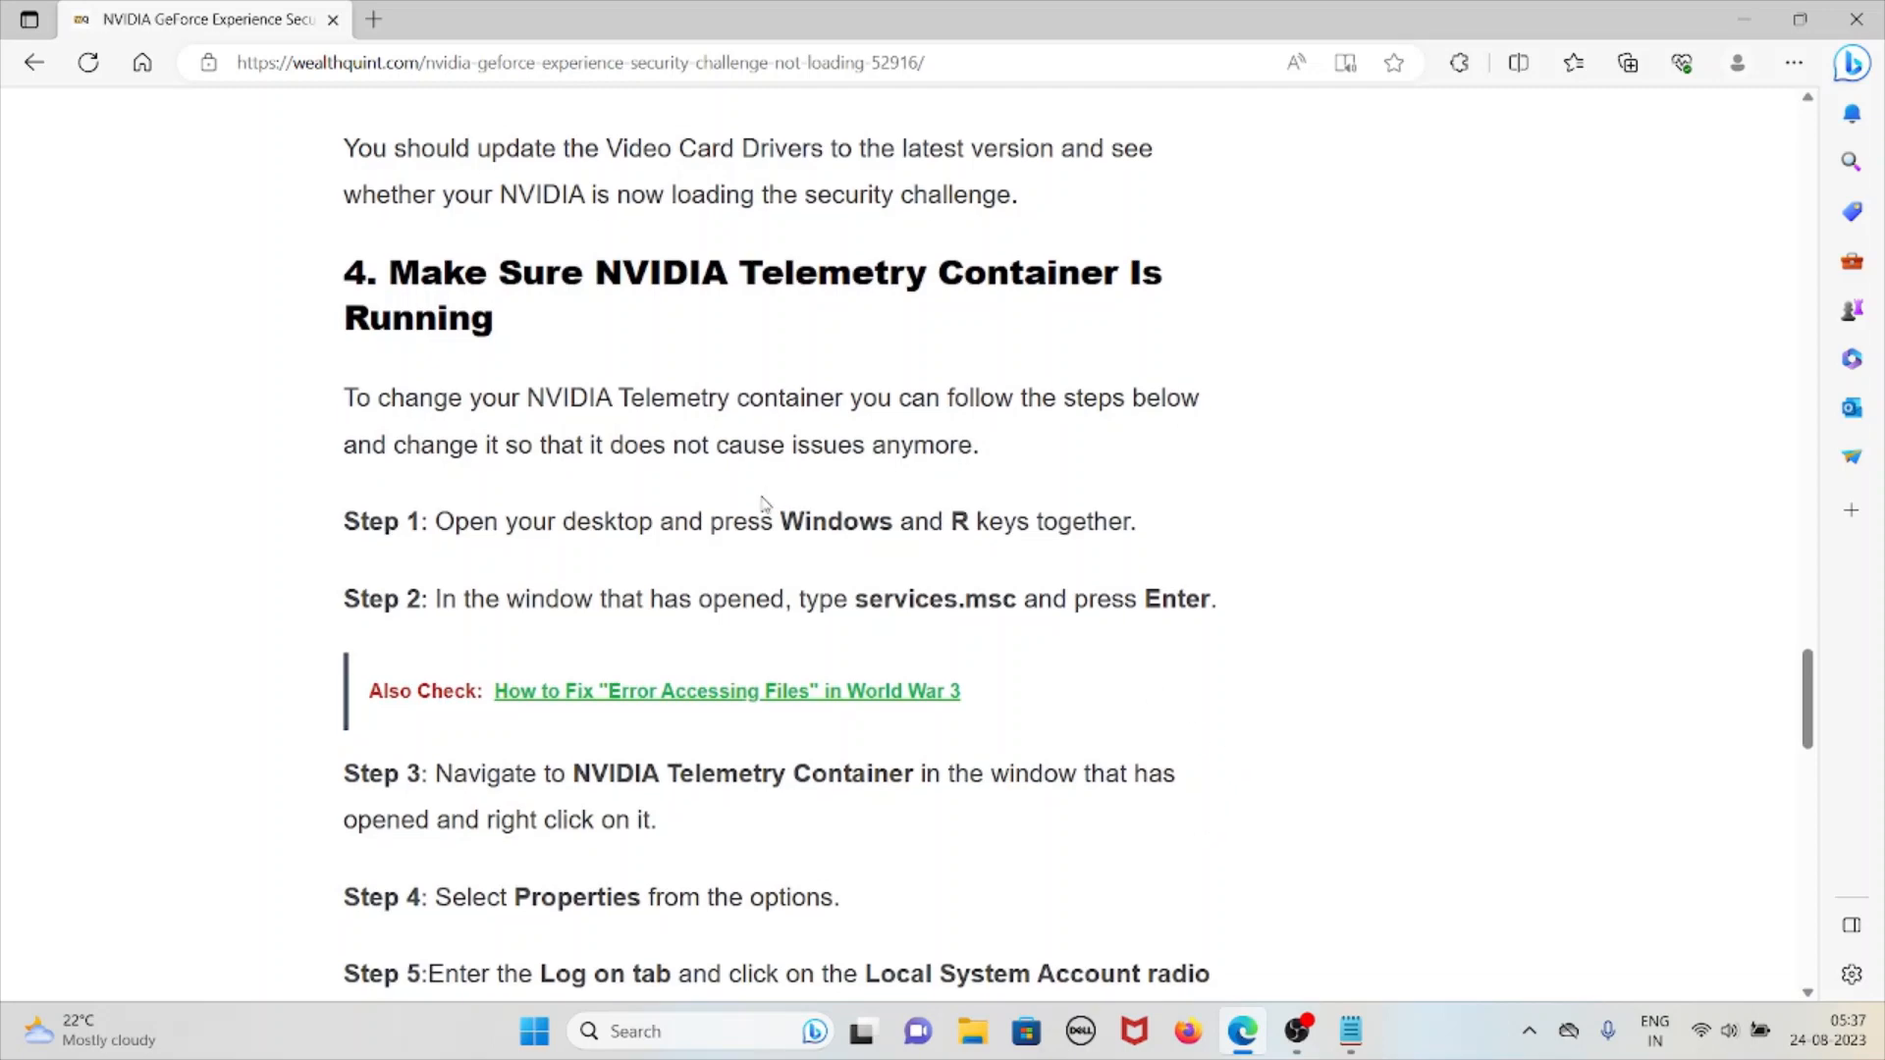
pyautogui.scroll(-3)
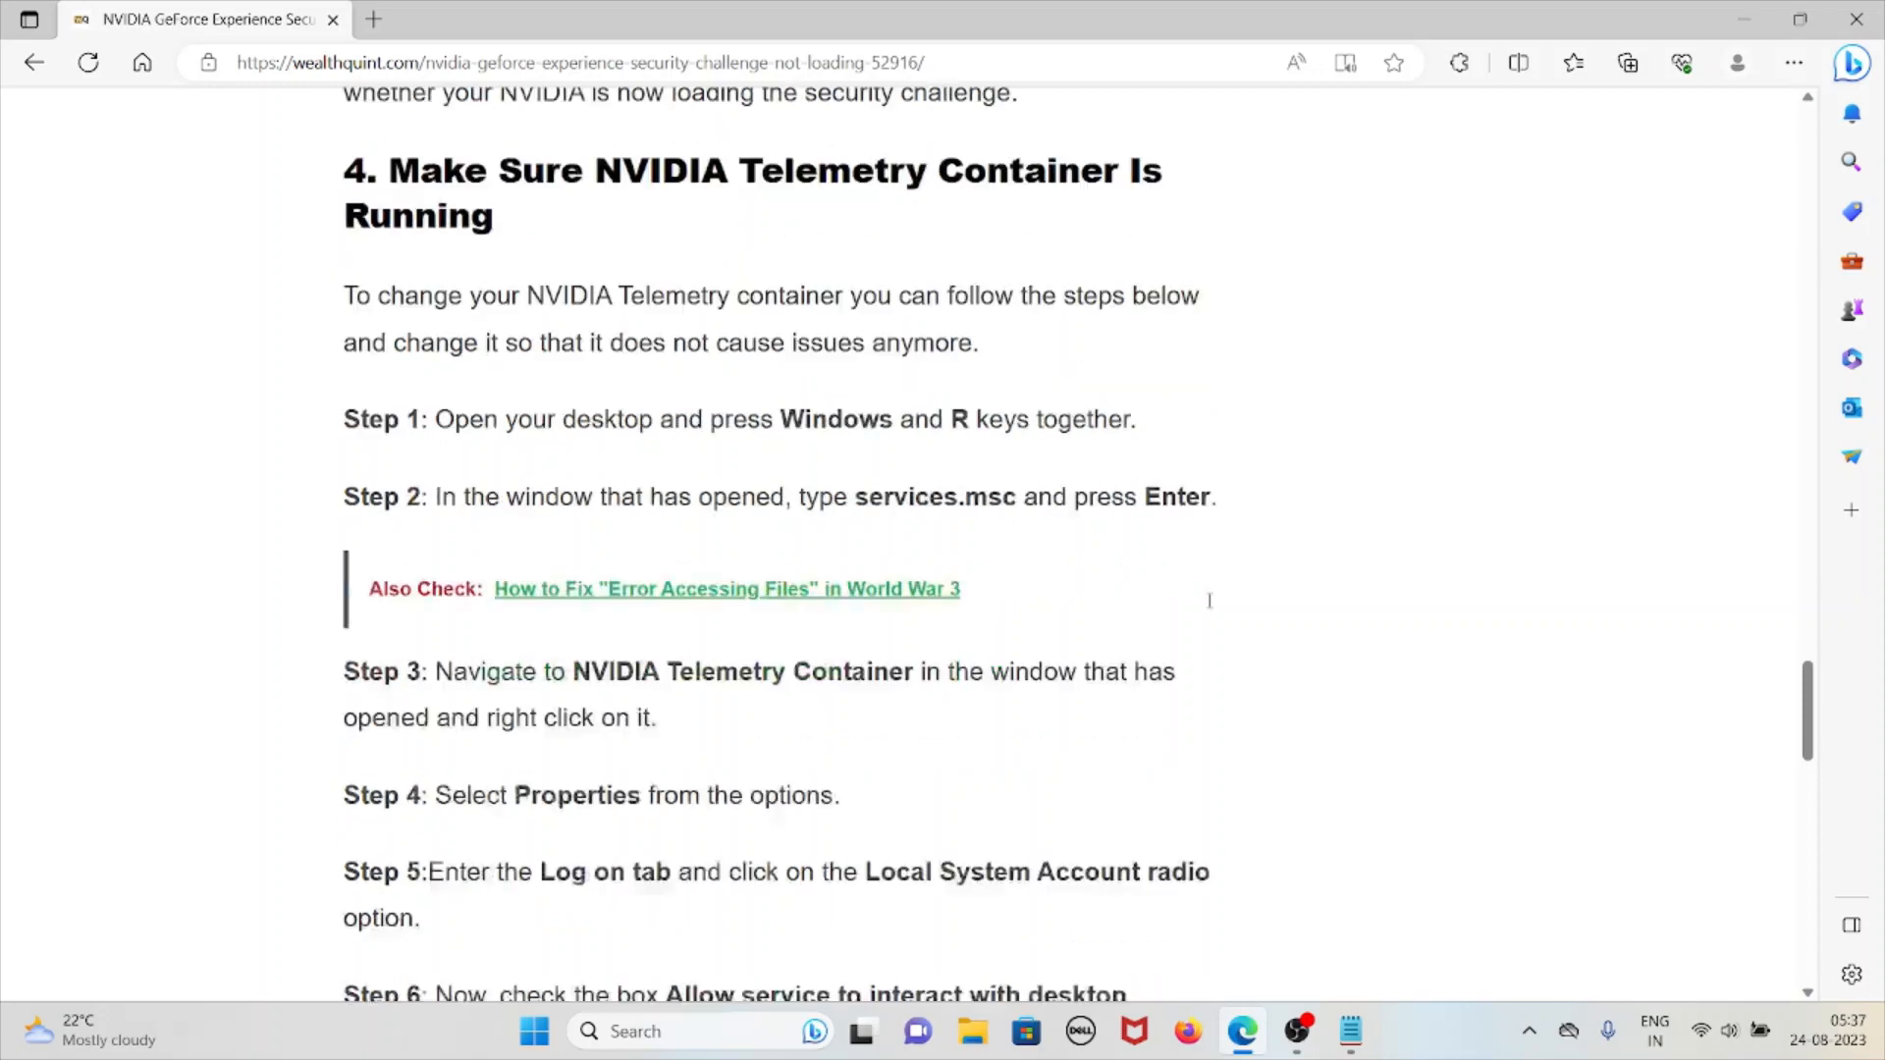
pyautogui.scroll(-3)
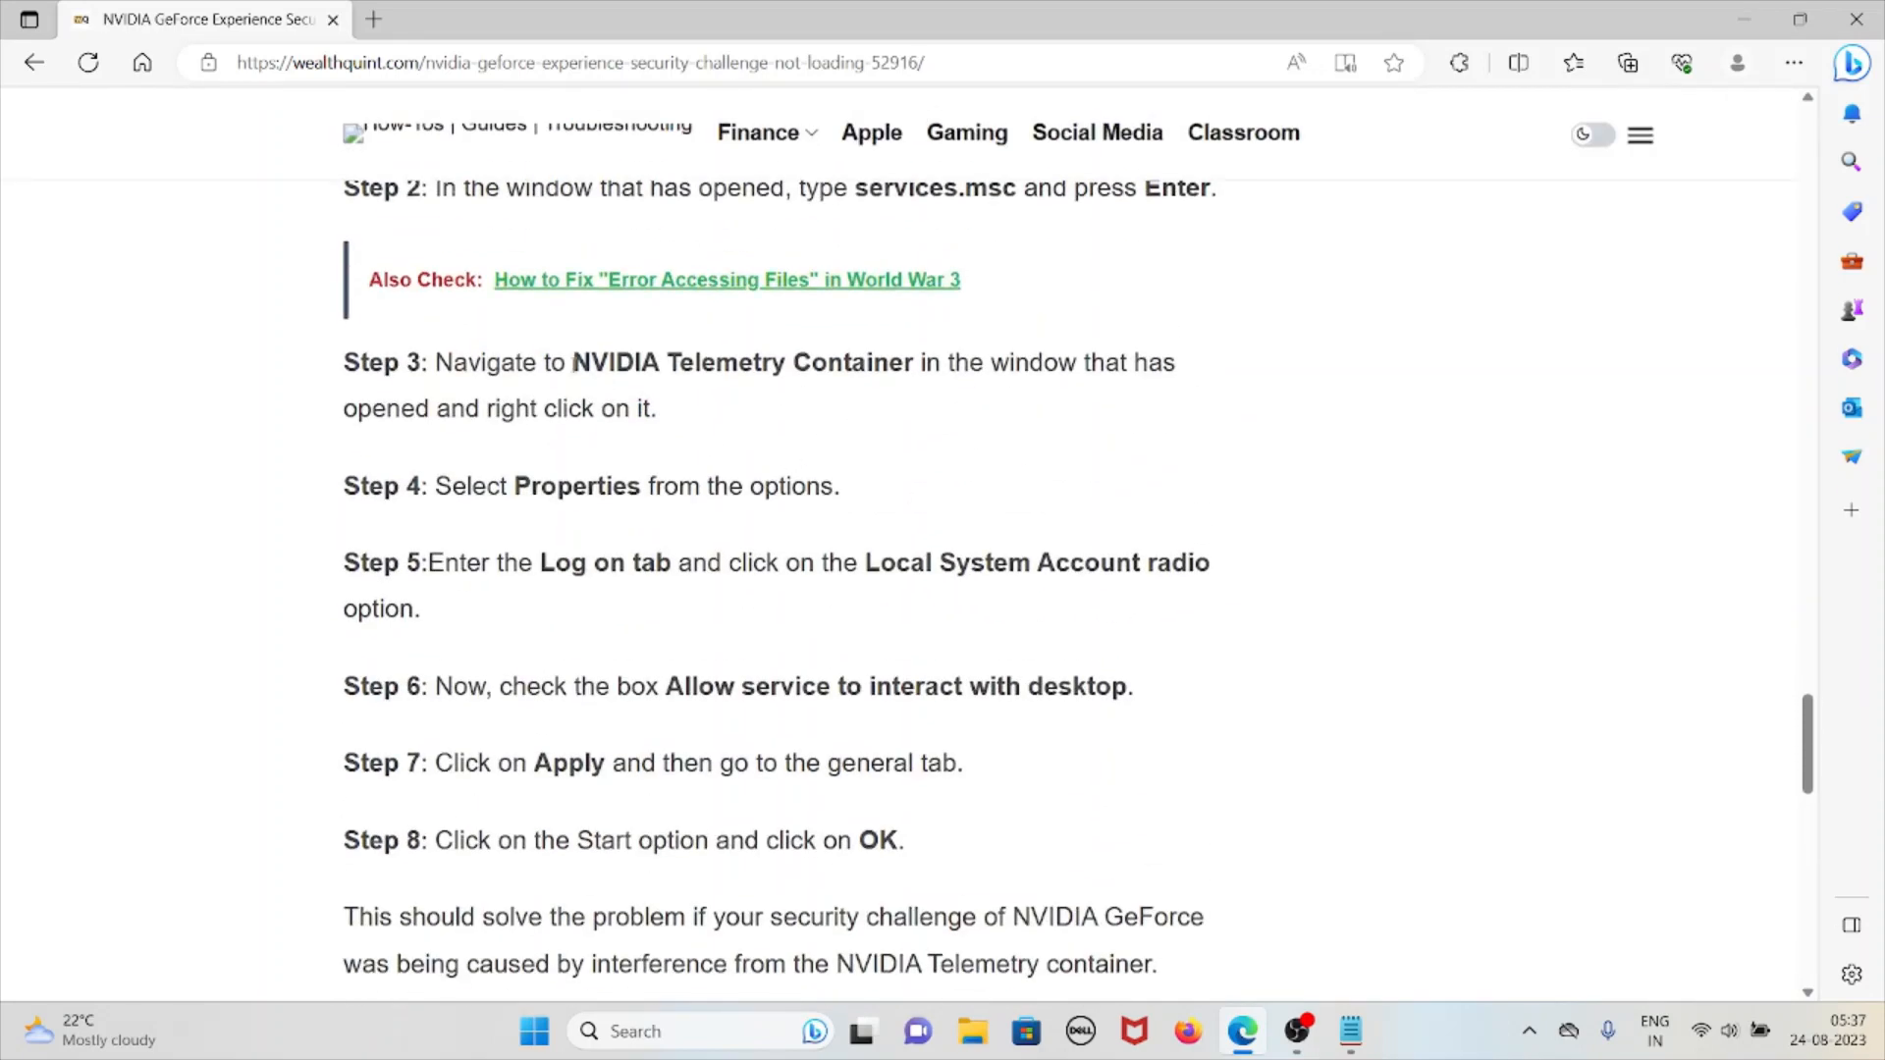
pyautogui.doubleClick(742, 361)
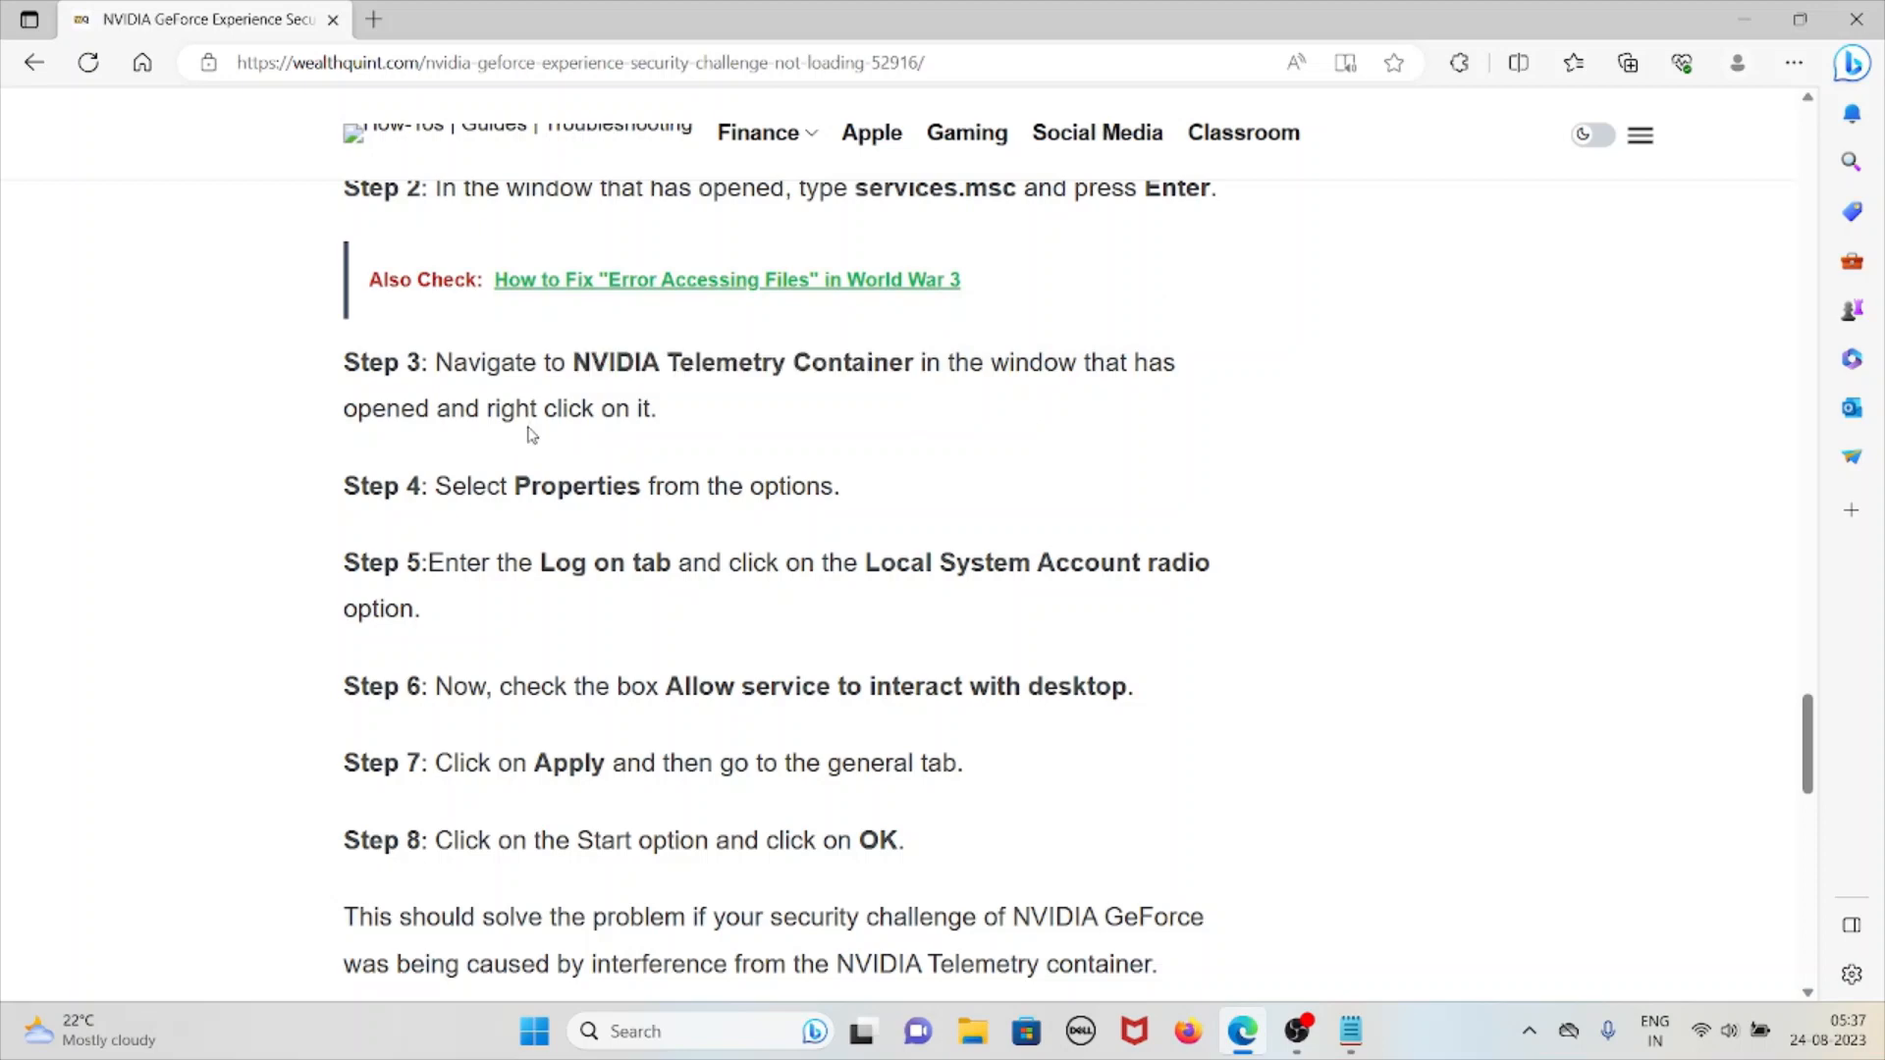
pyautogui.moveTo(534, 438)
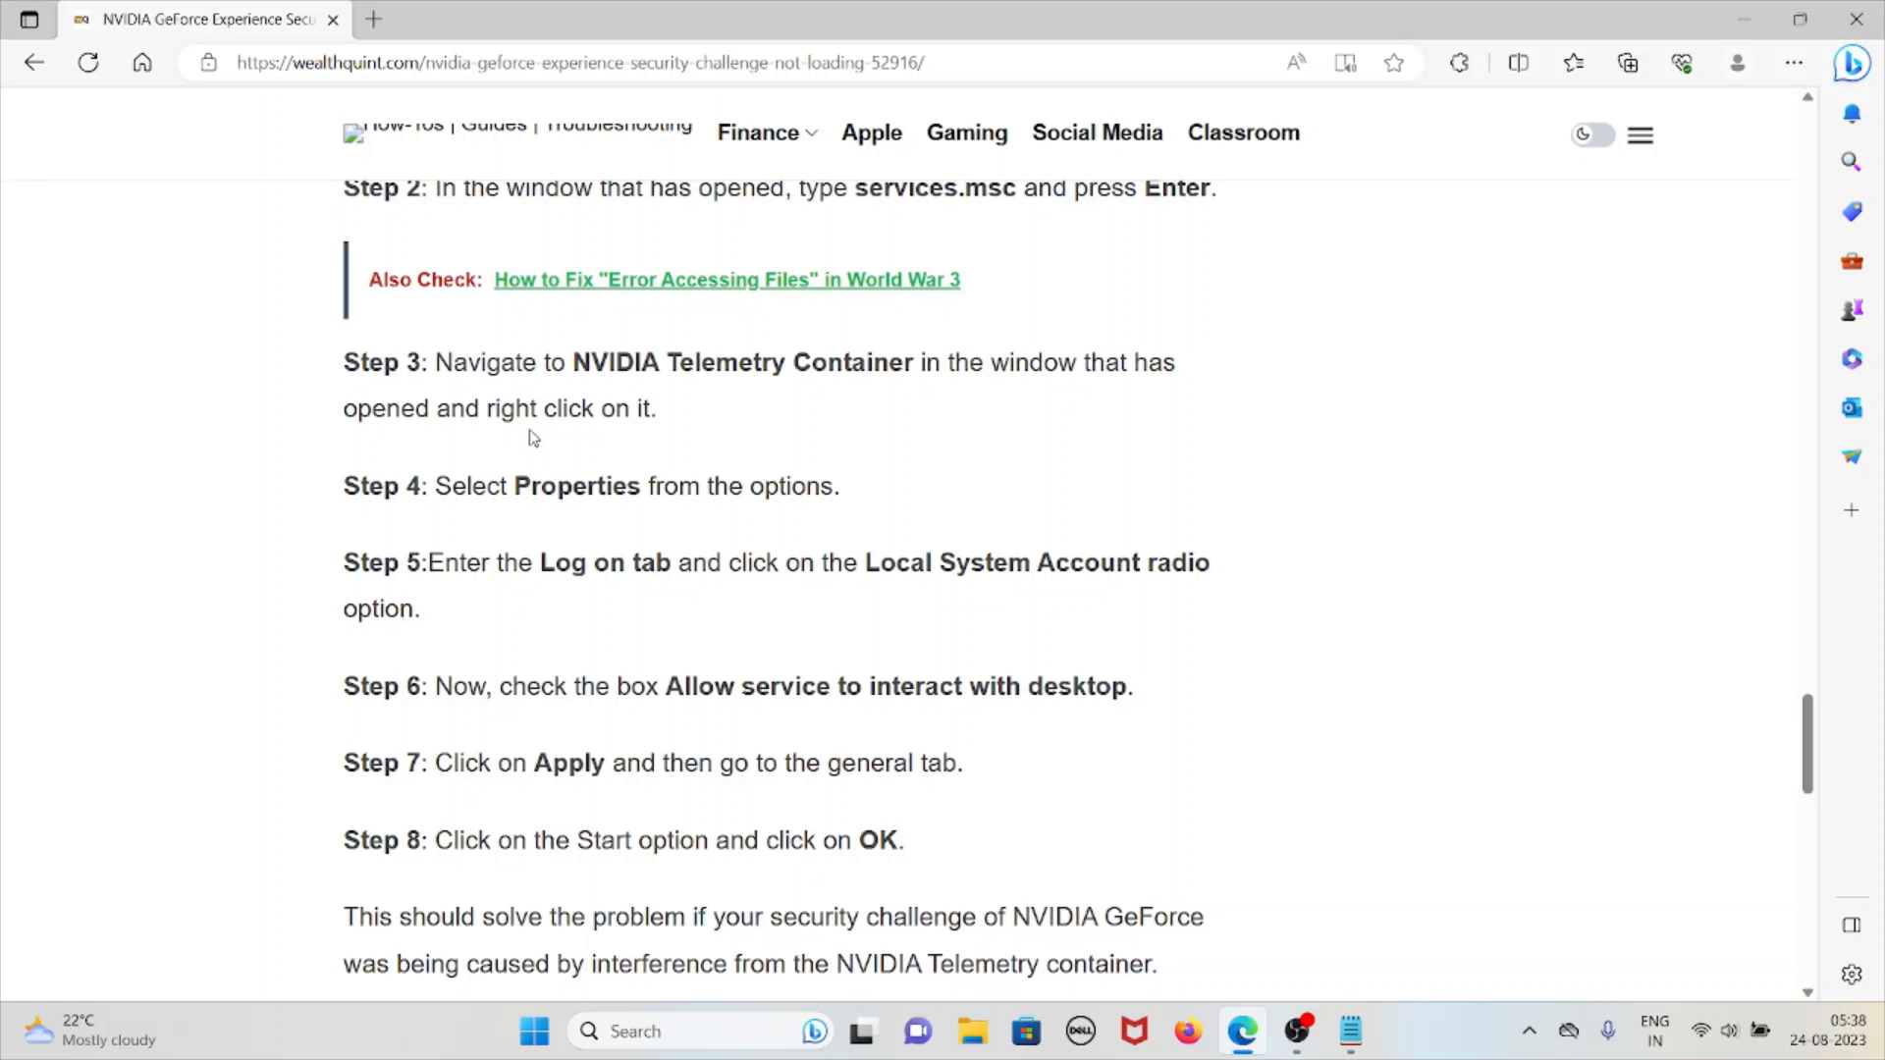
pyautogui.moveTo(1092, 546)
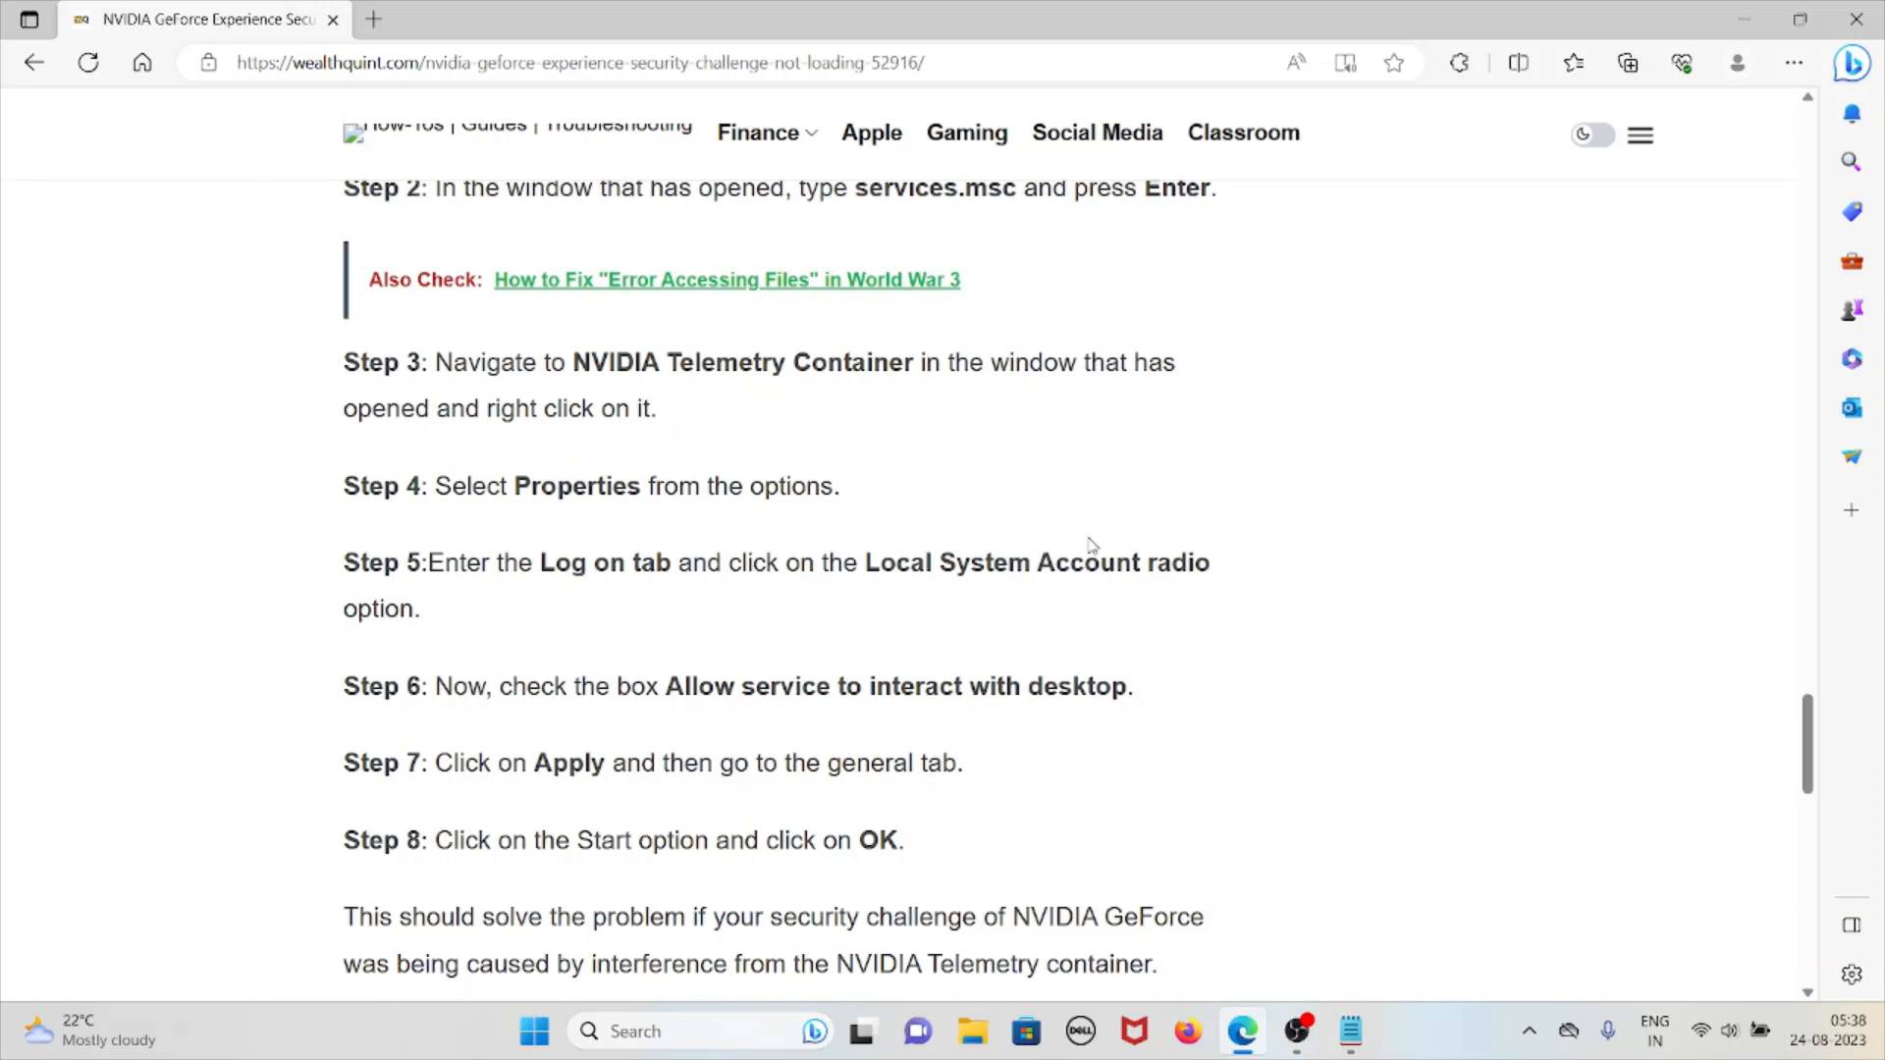
pyautogui.moveTo(1155, 659)
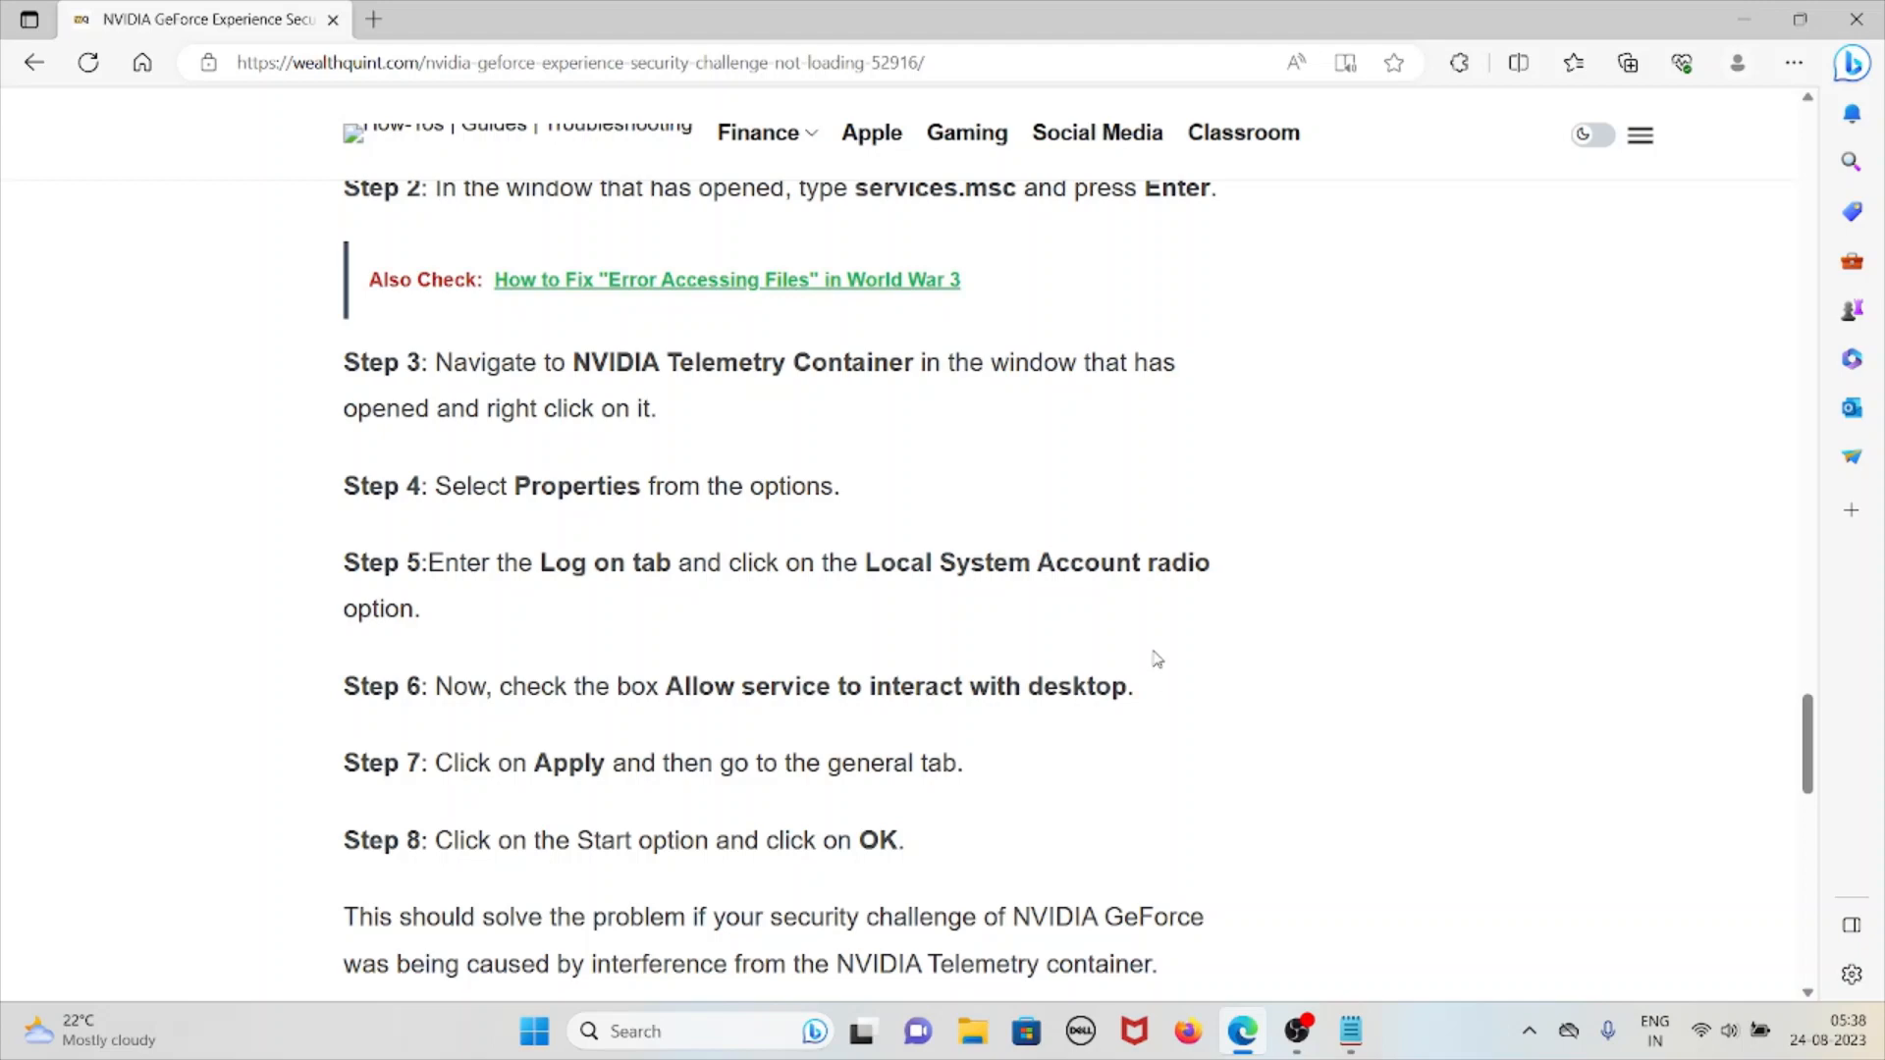
pyautogui.moveTo(1178, 572)
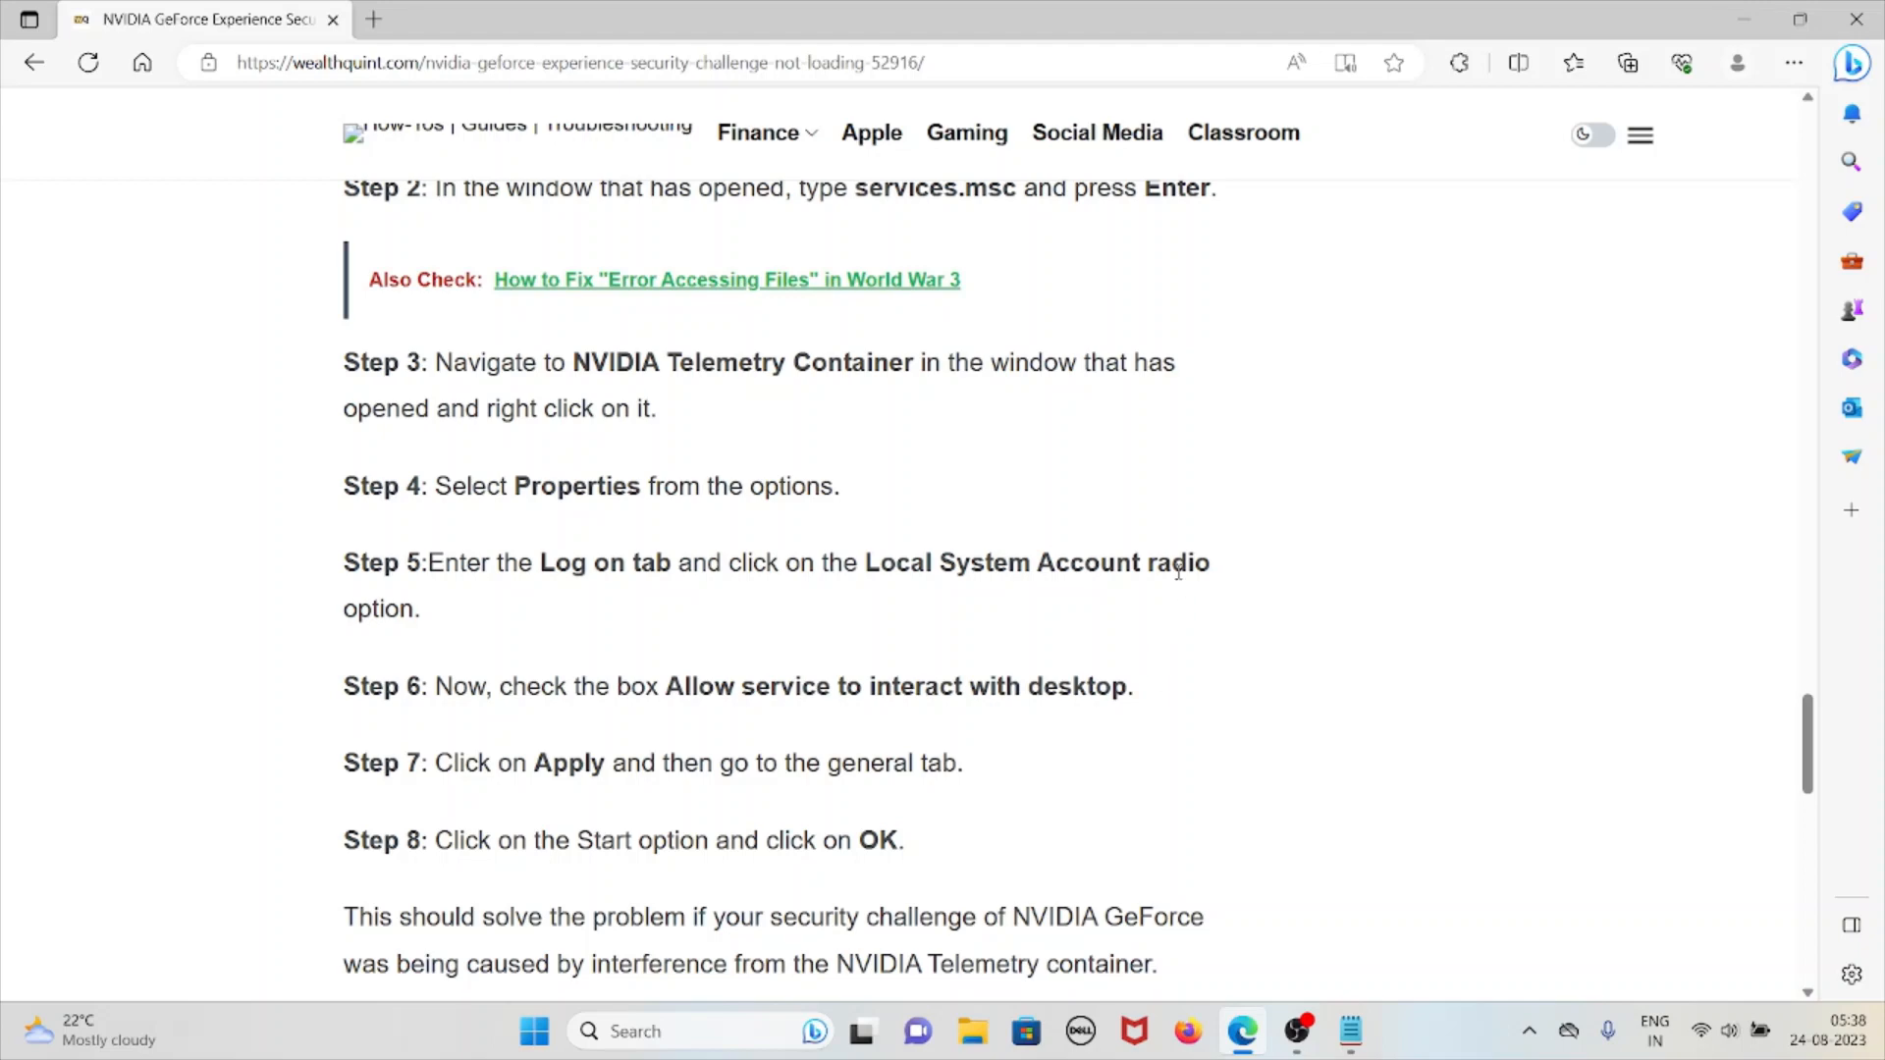
pyautogui.moveTo(1212, 518)
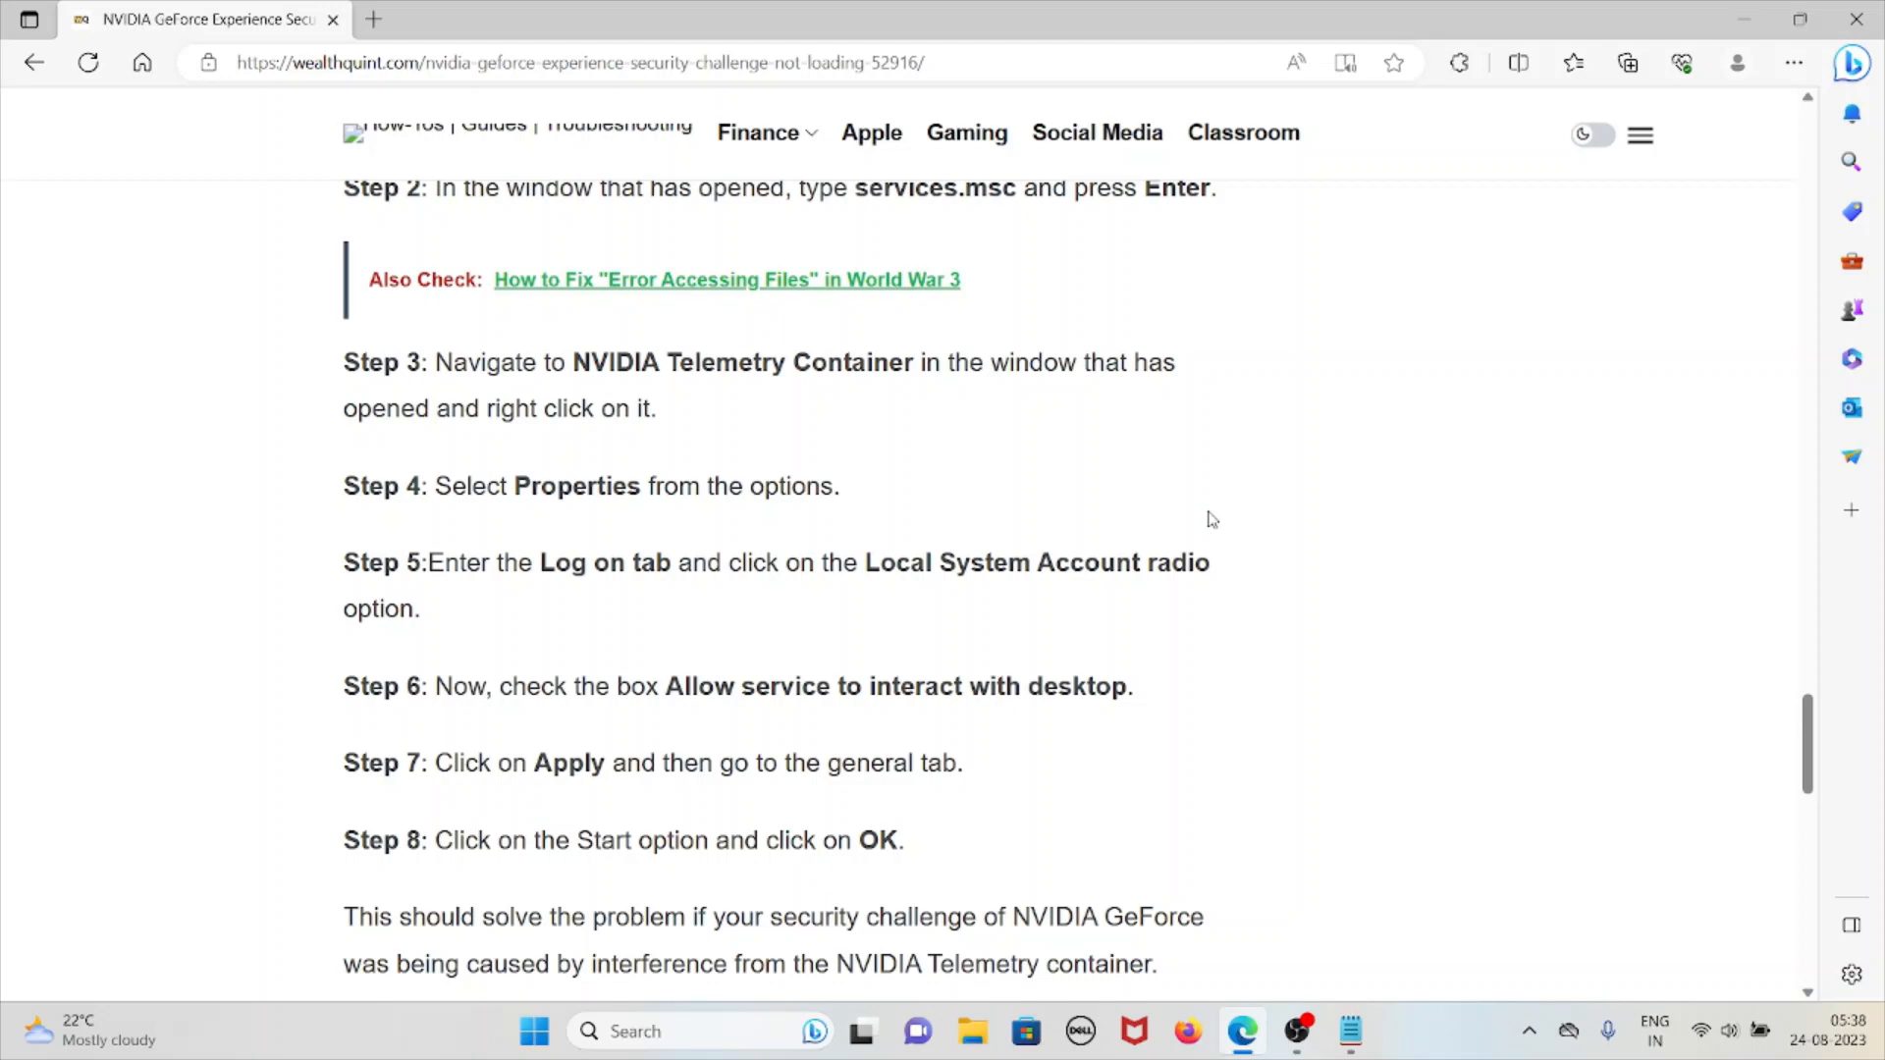
pyautogui.moveTo(1190, 310)
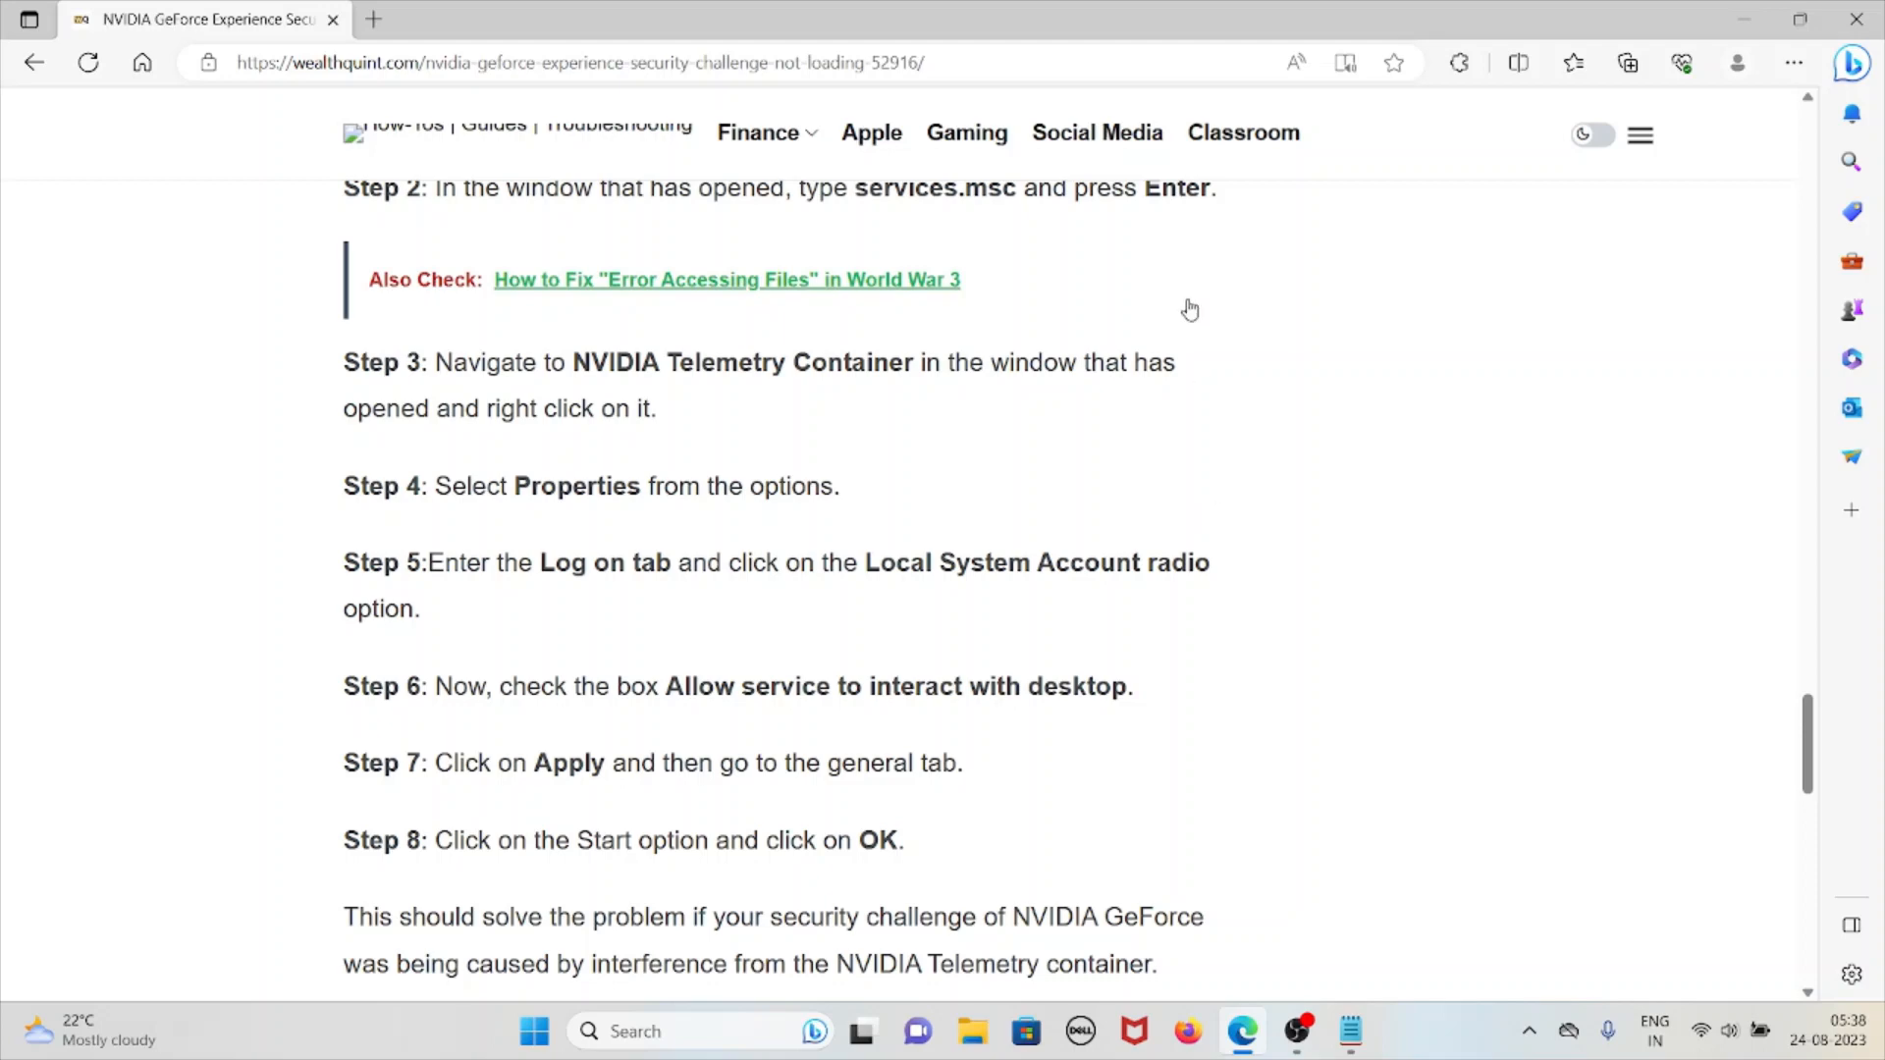
# Scroll to fix 5, 'Contact The NVIDIA GeForce Support Team'
pyautogui.scroll(-3)
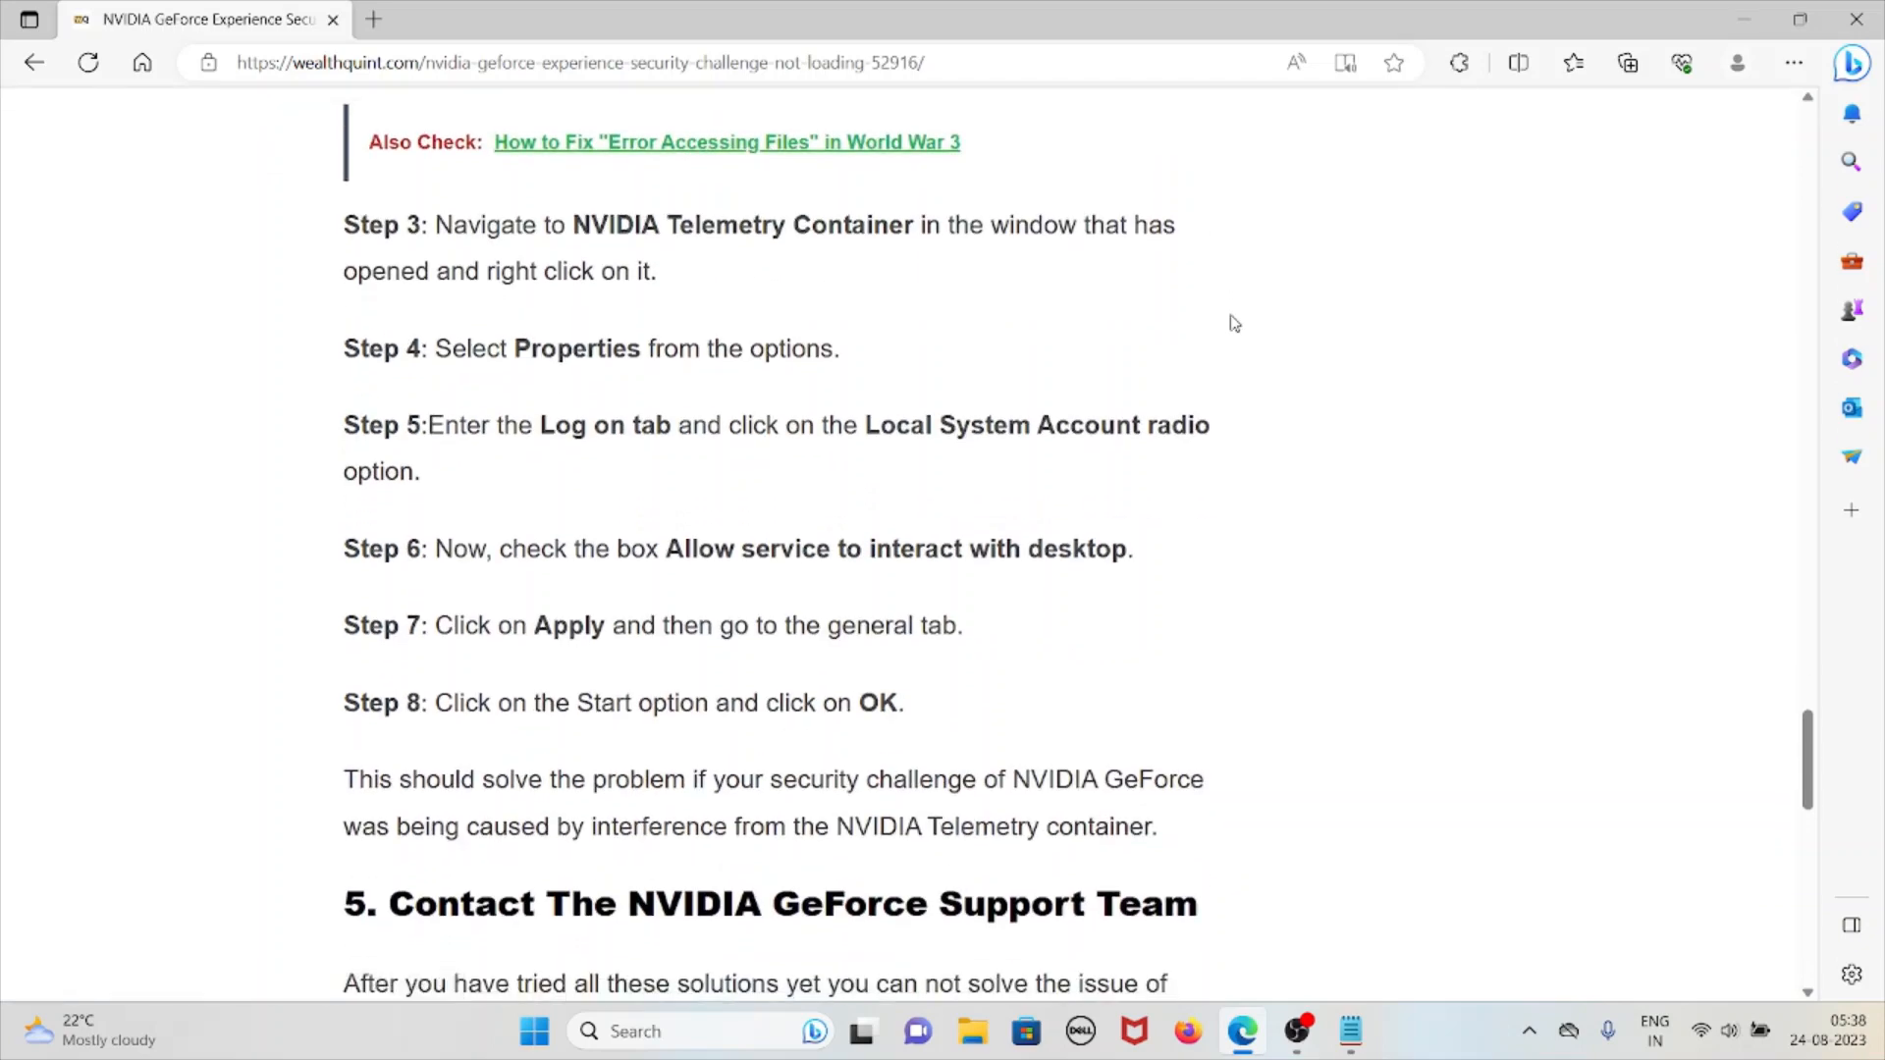
pyautogui.scroll(-3)
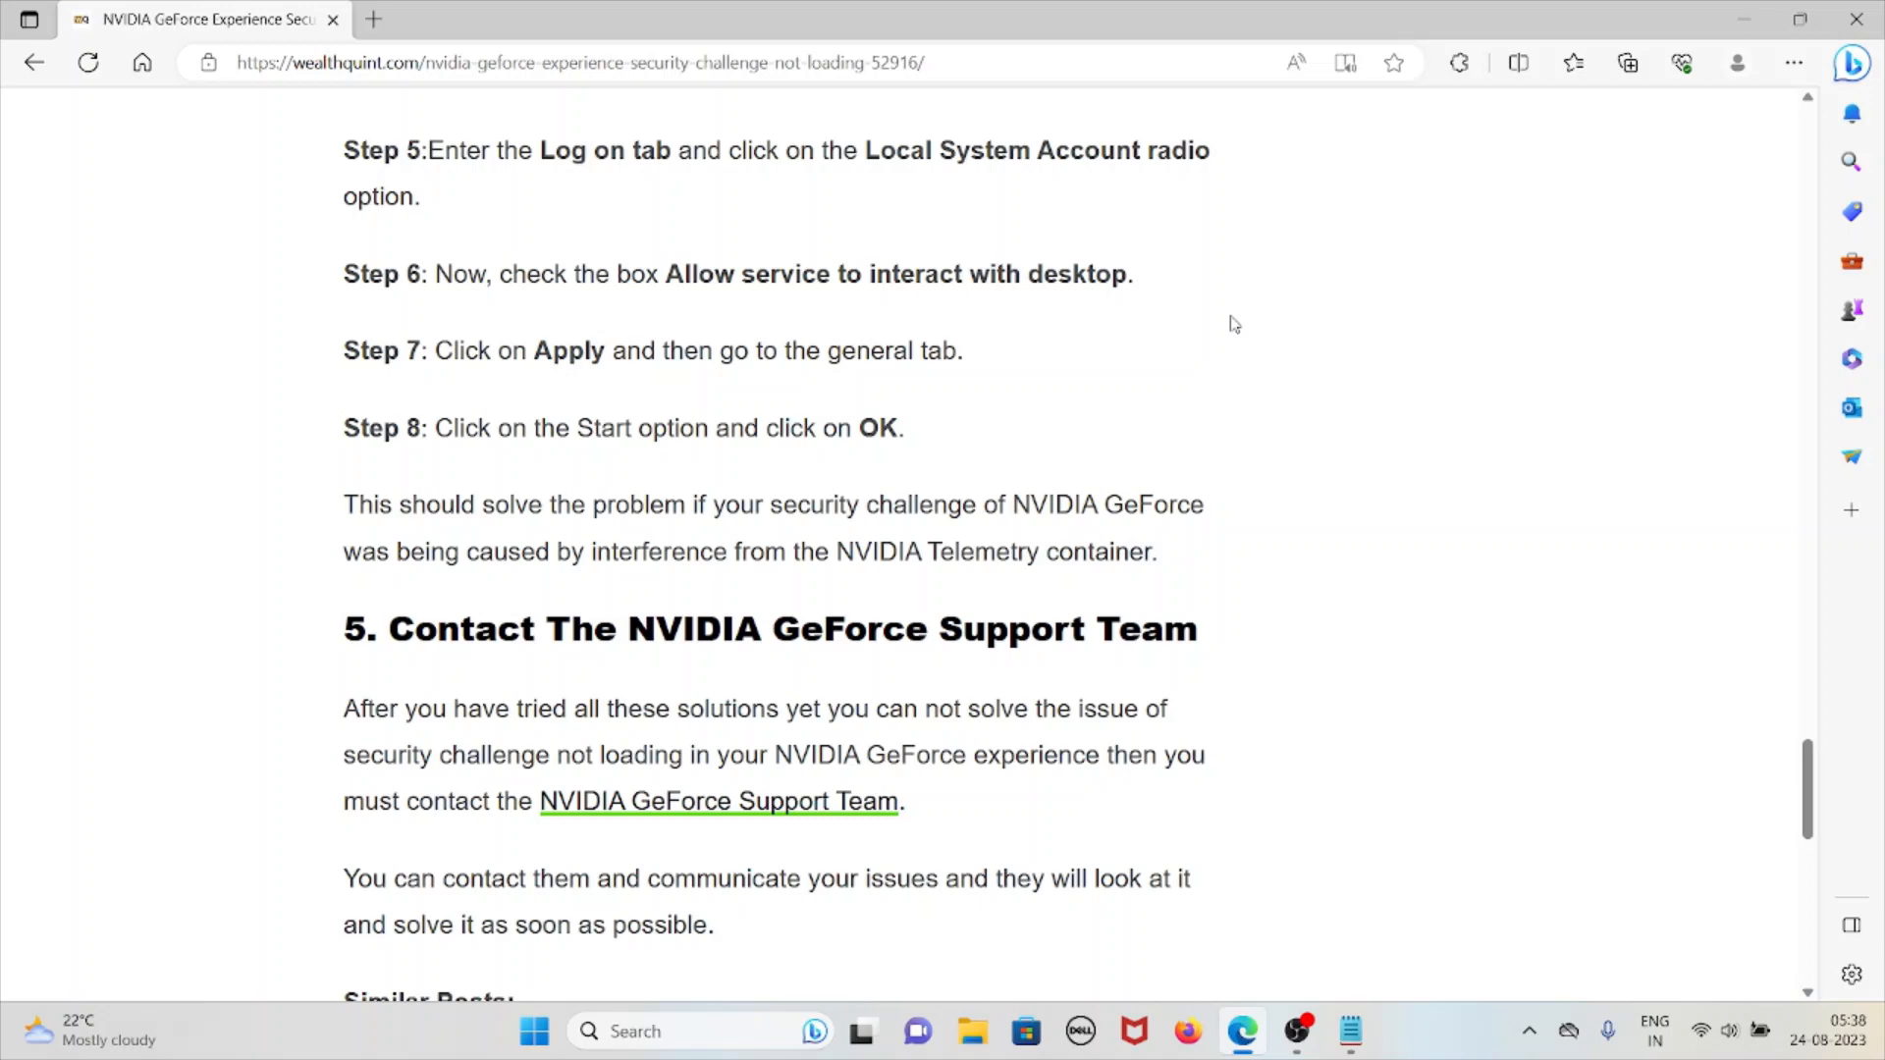
pyautogui.moveTo(1186, 226)
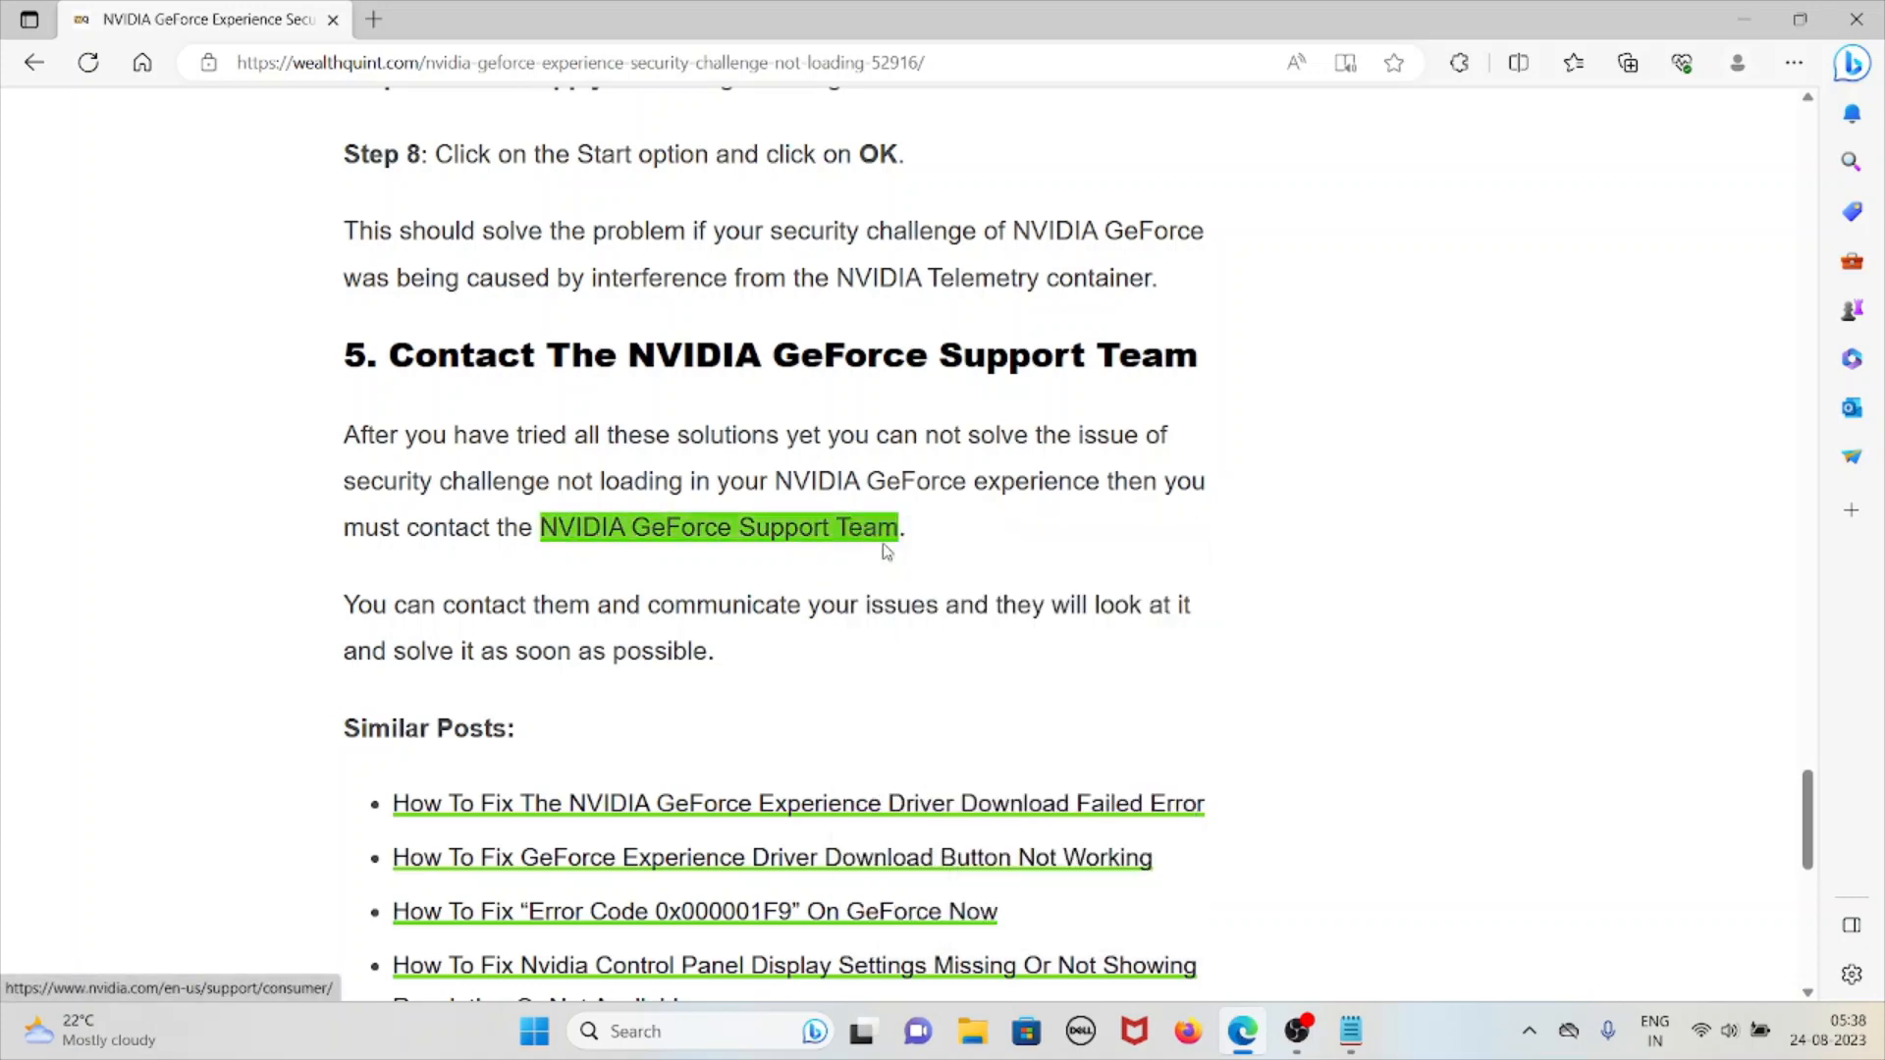
# Open the NVIDIA GeForce Support Team link to the Consumer Support page in a new tab
pyautogui.click(719, 526)
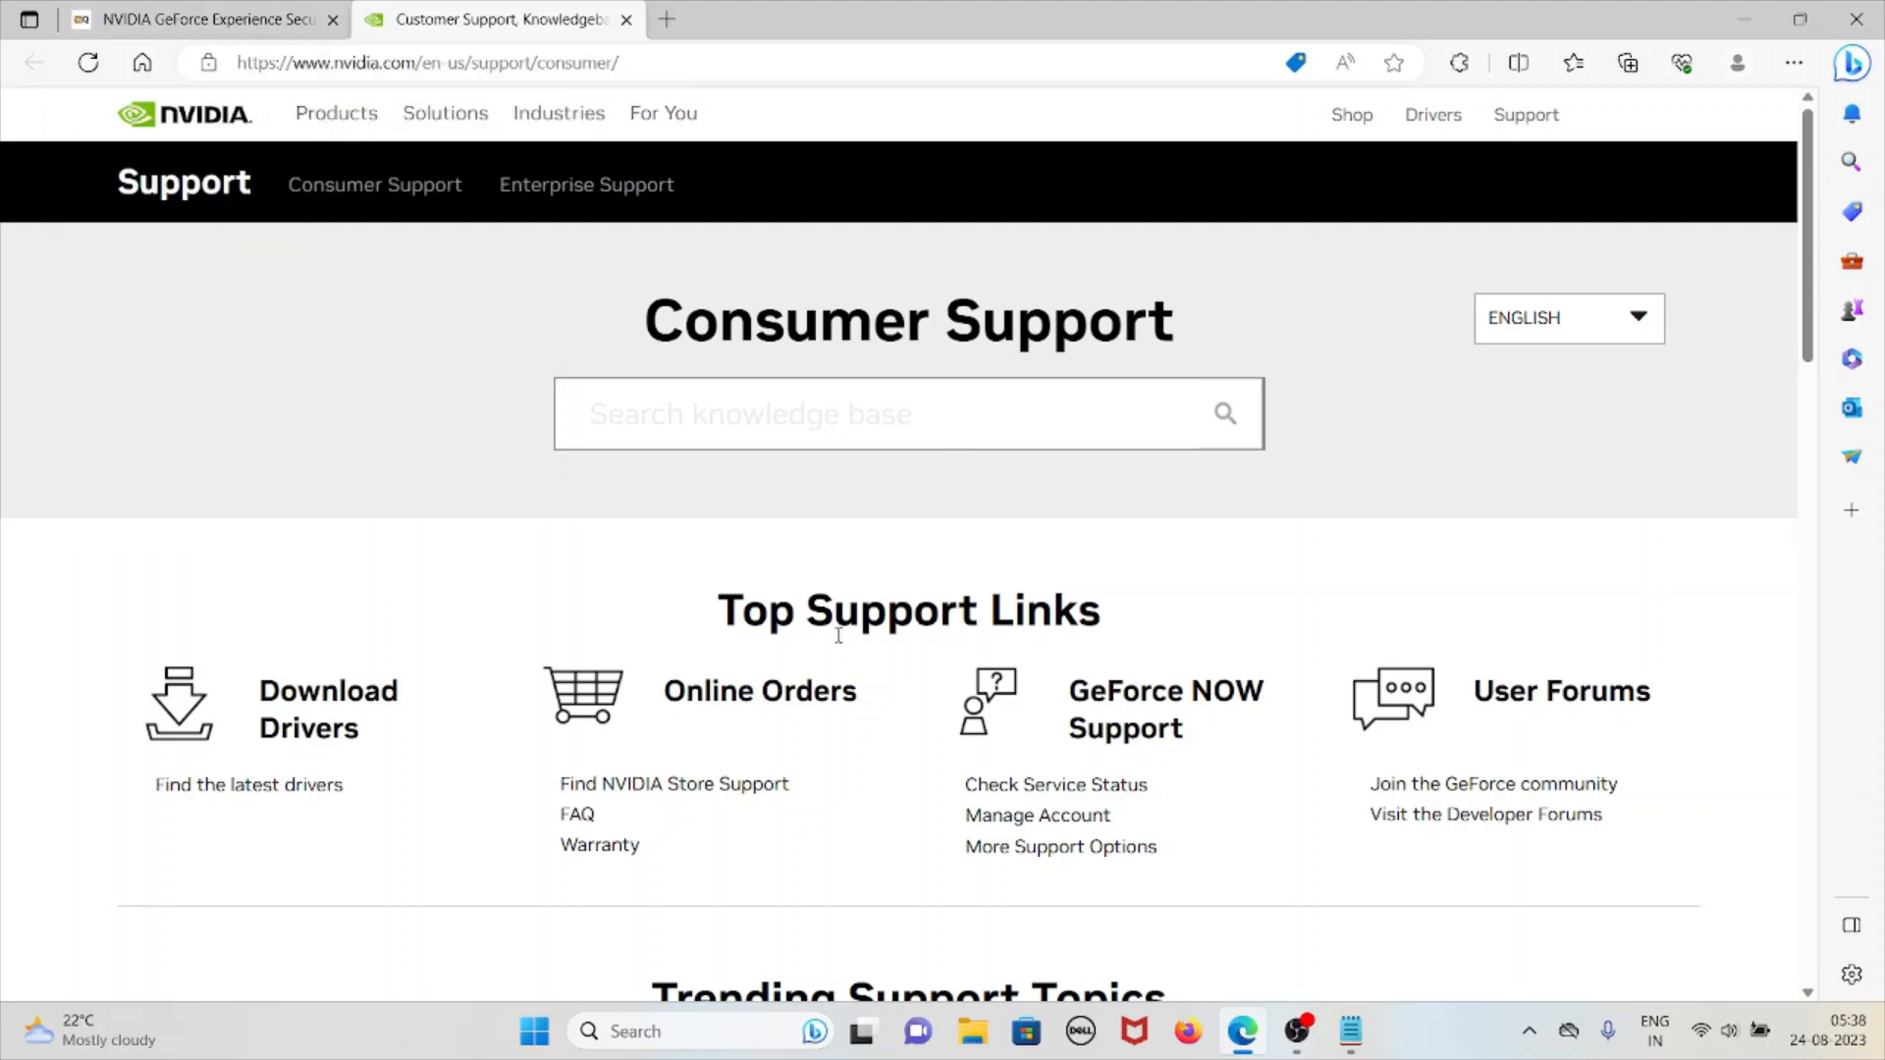
pyautogui.moveTo(177, 597)
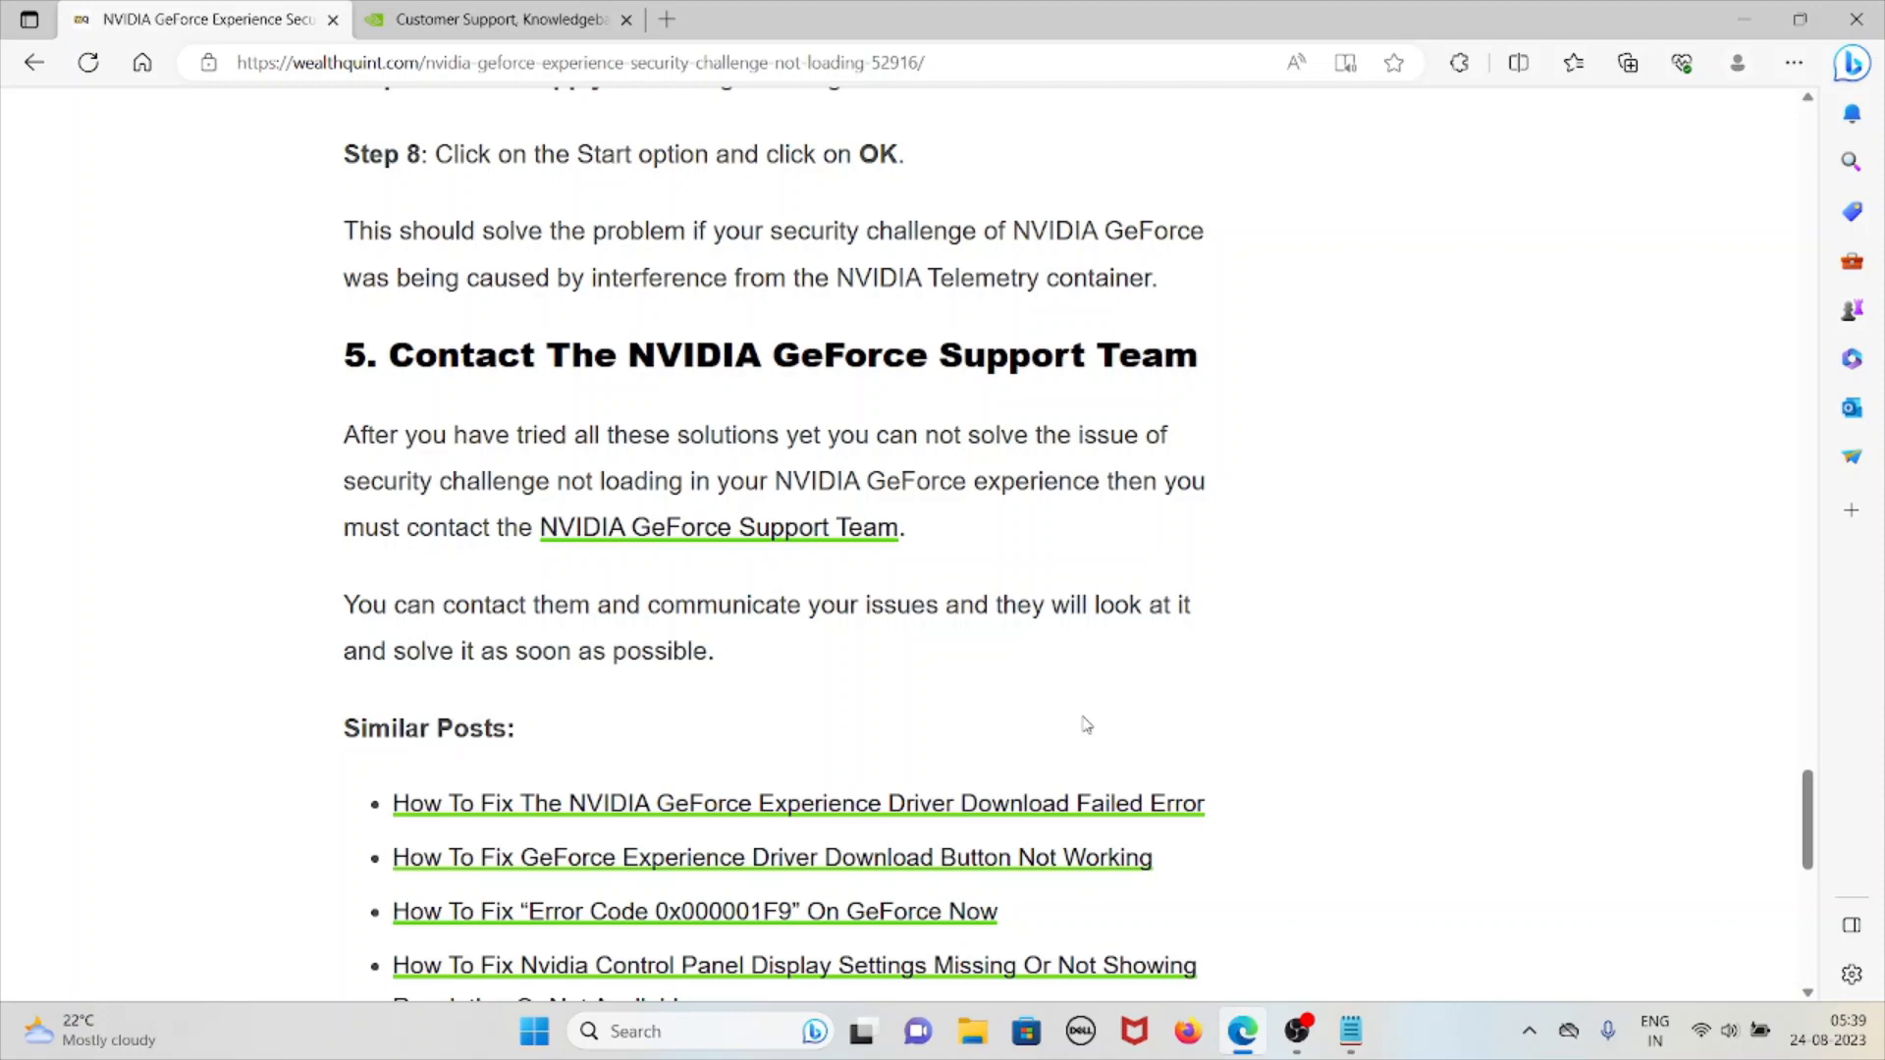
pyautogui.moveTo(1069, 699)
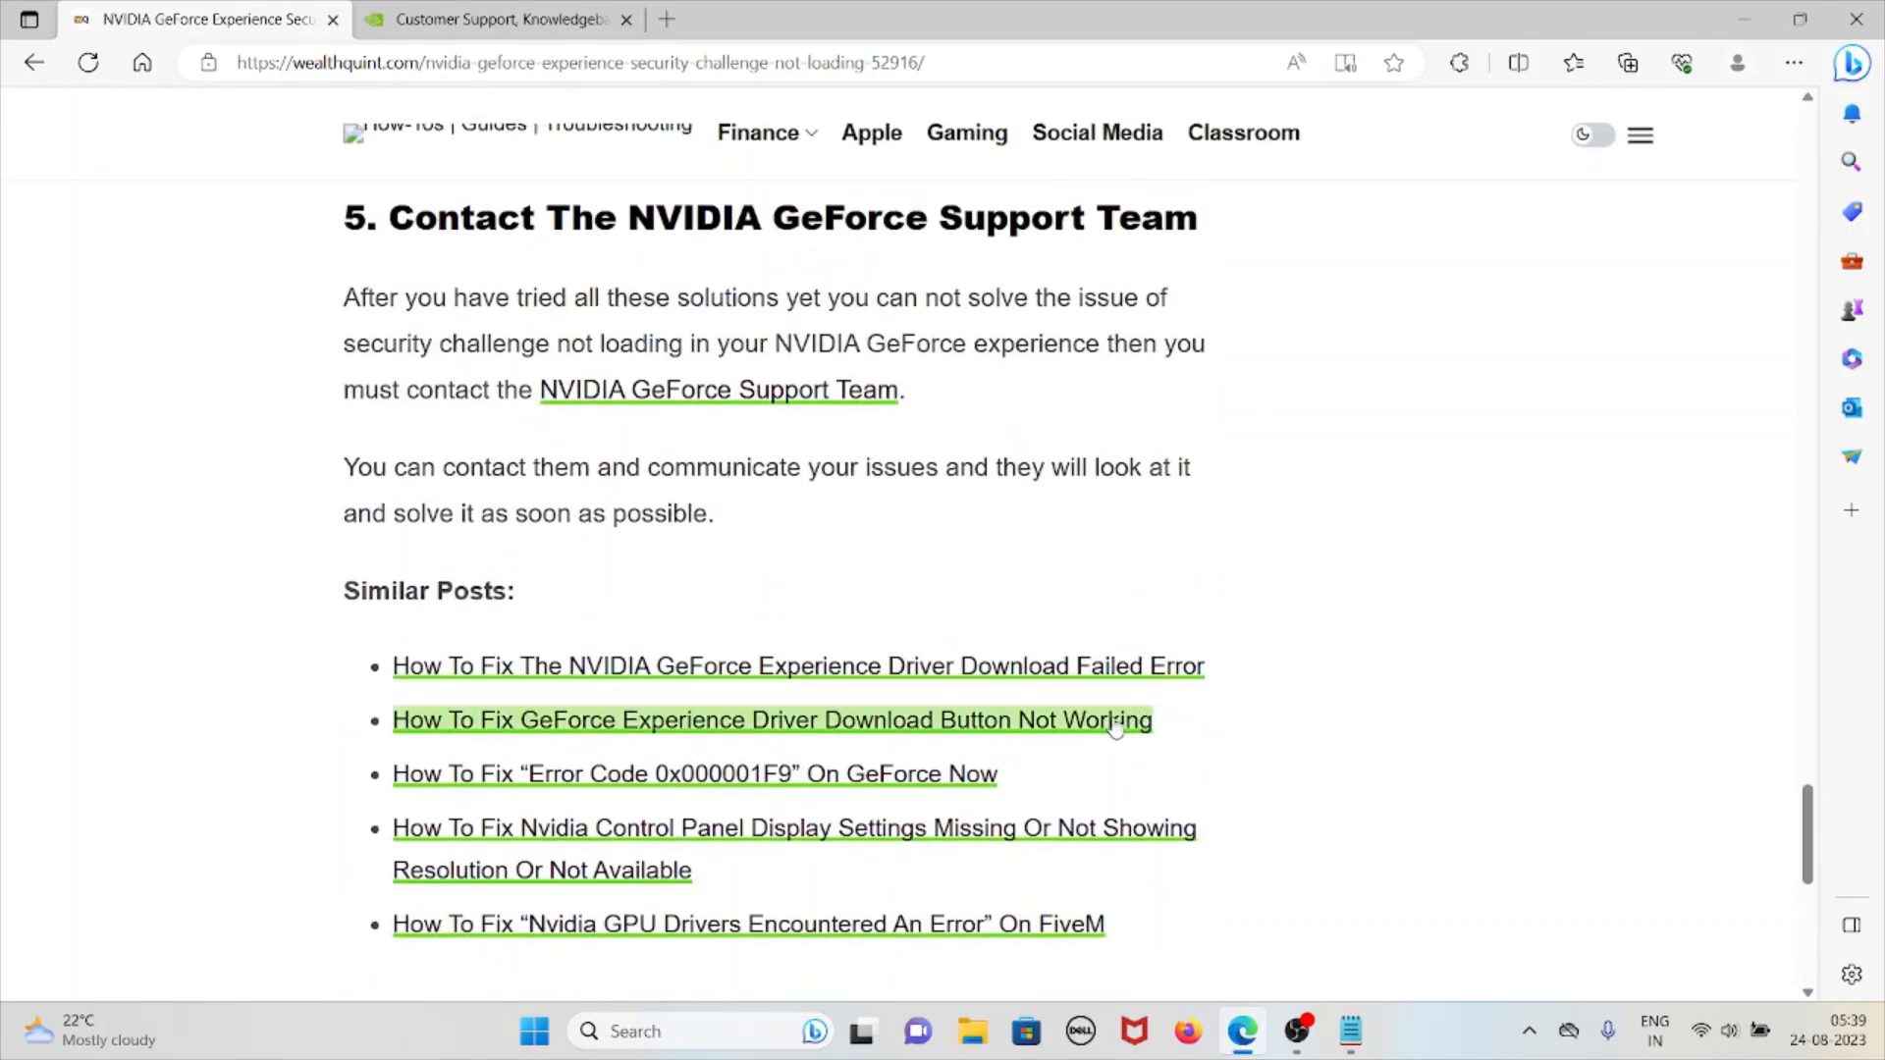
# Scroll to the article's end past Similar Posts, Related Articles and the footer
pyautogui.scroll(-3)
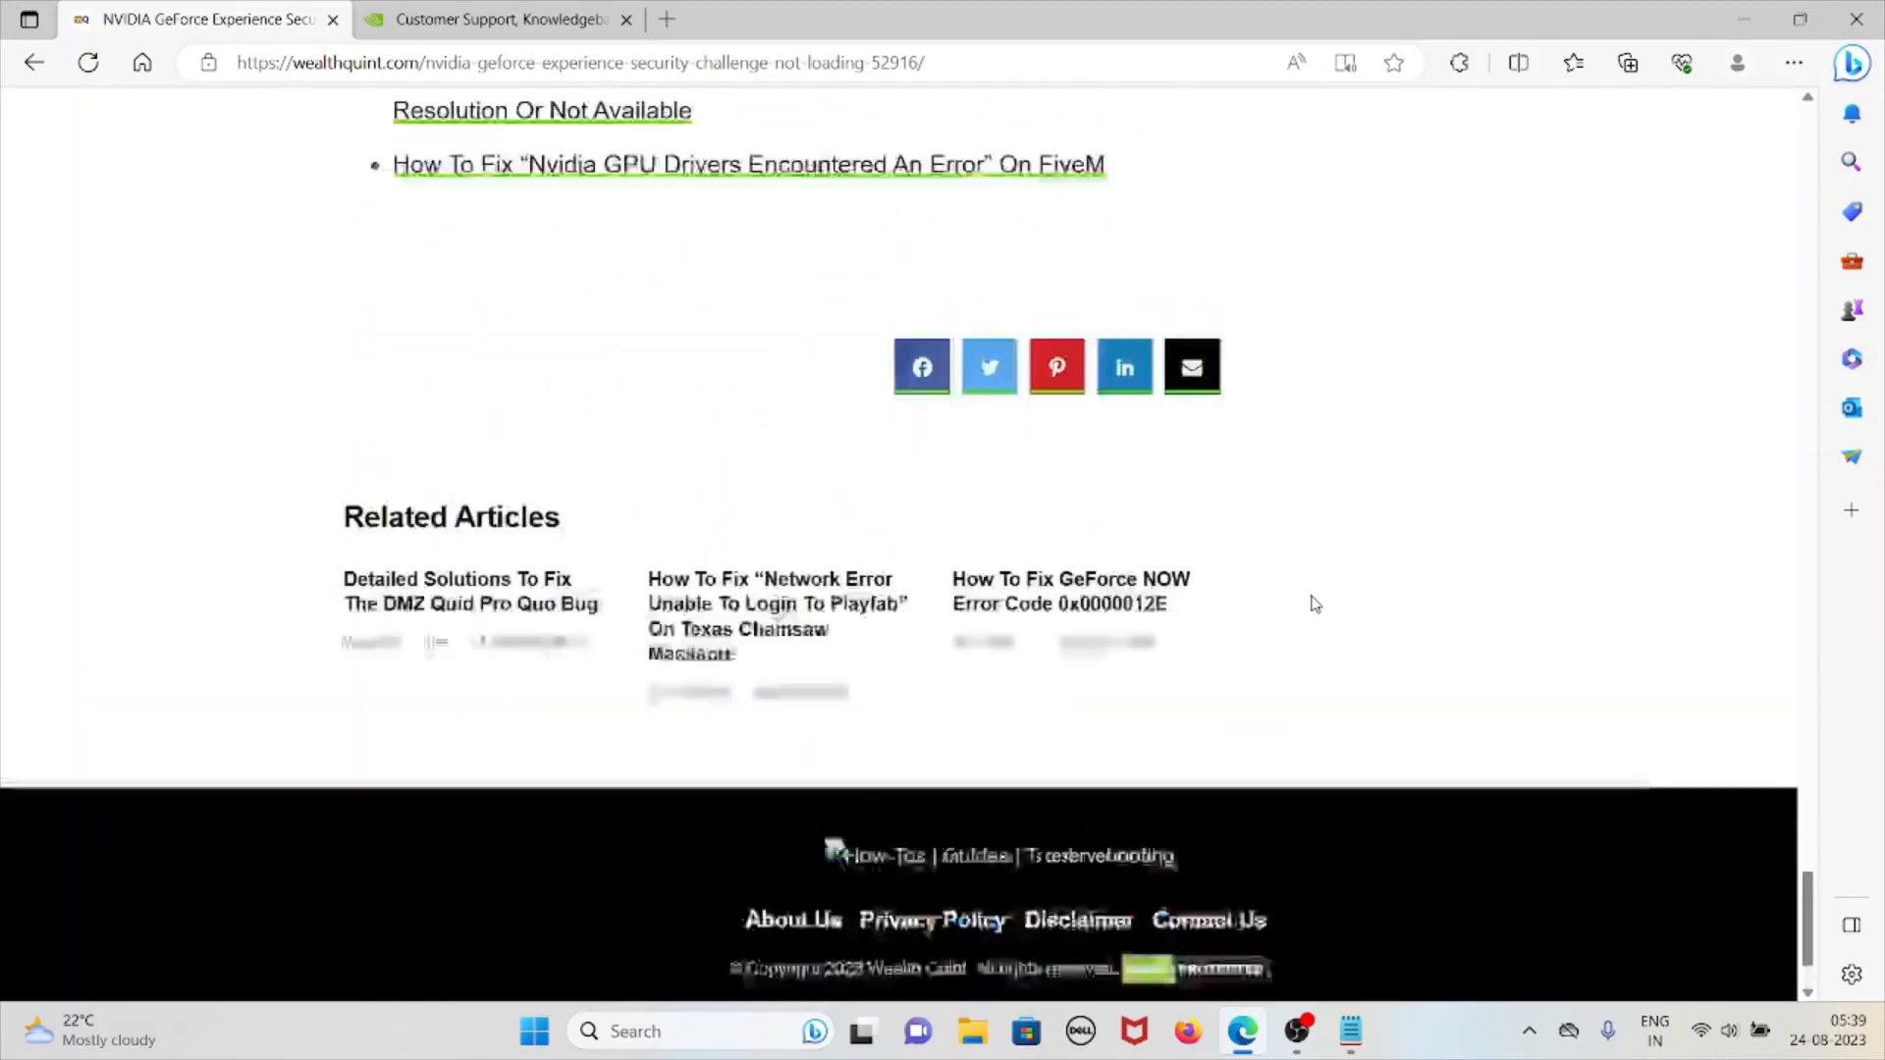